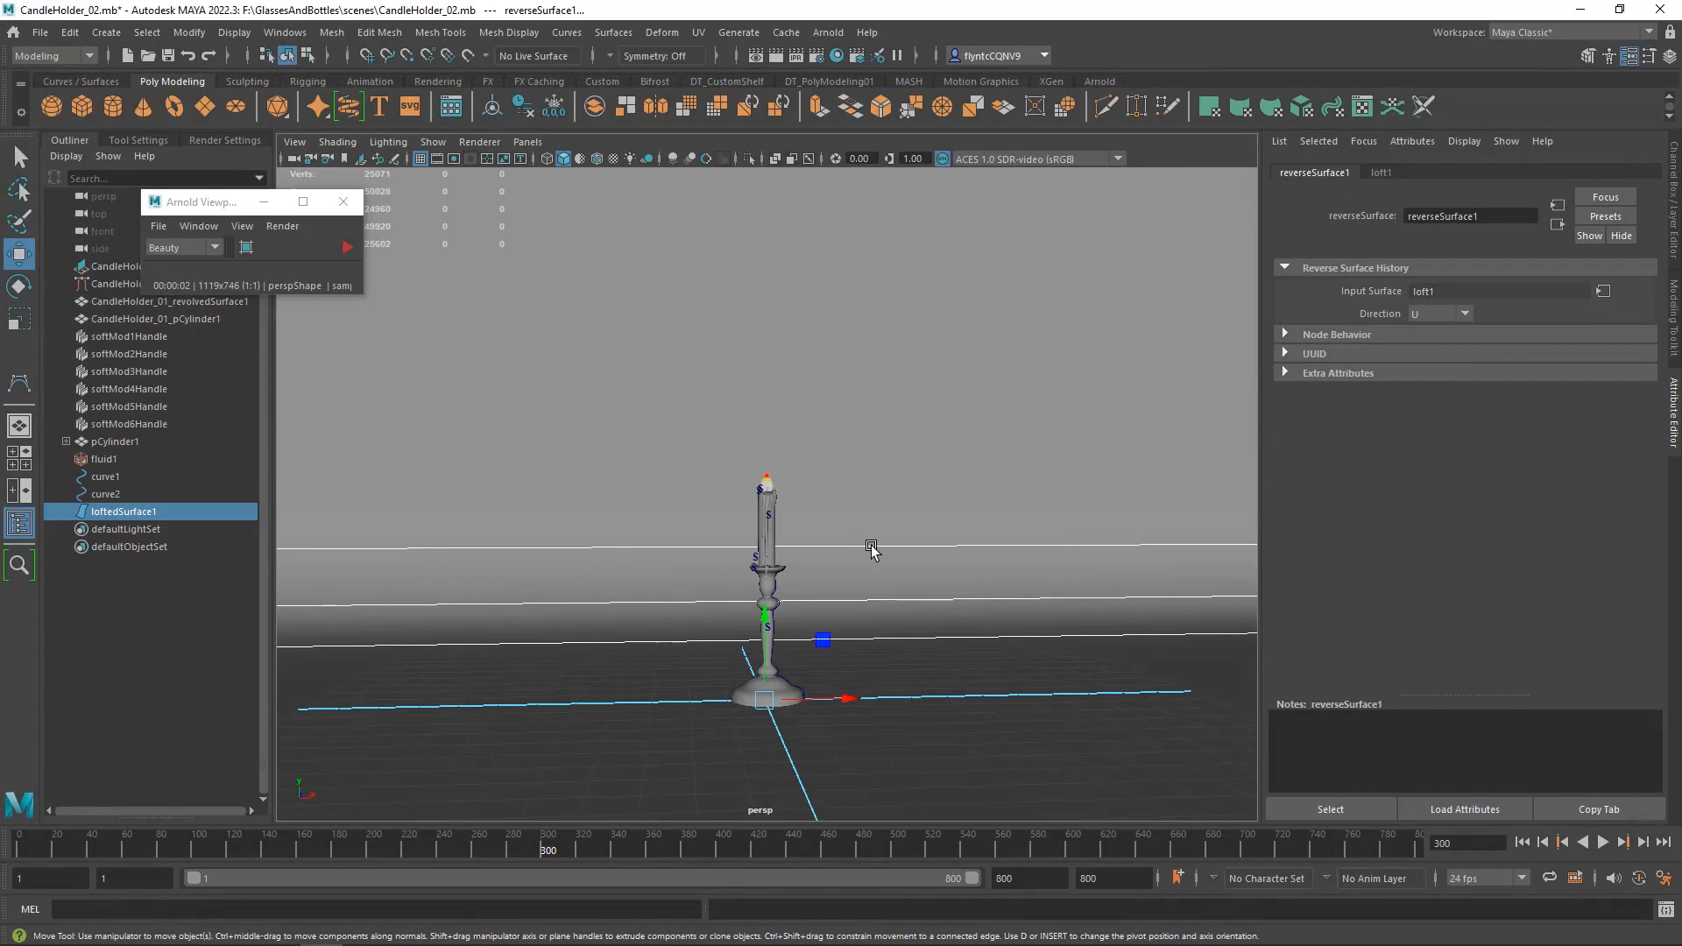
pyautogui.moveTo(1065, 448)
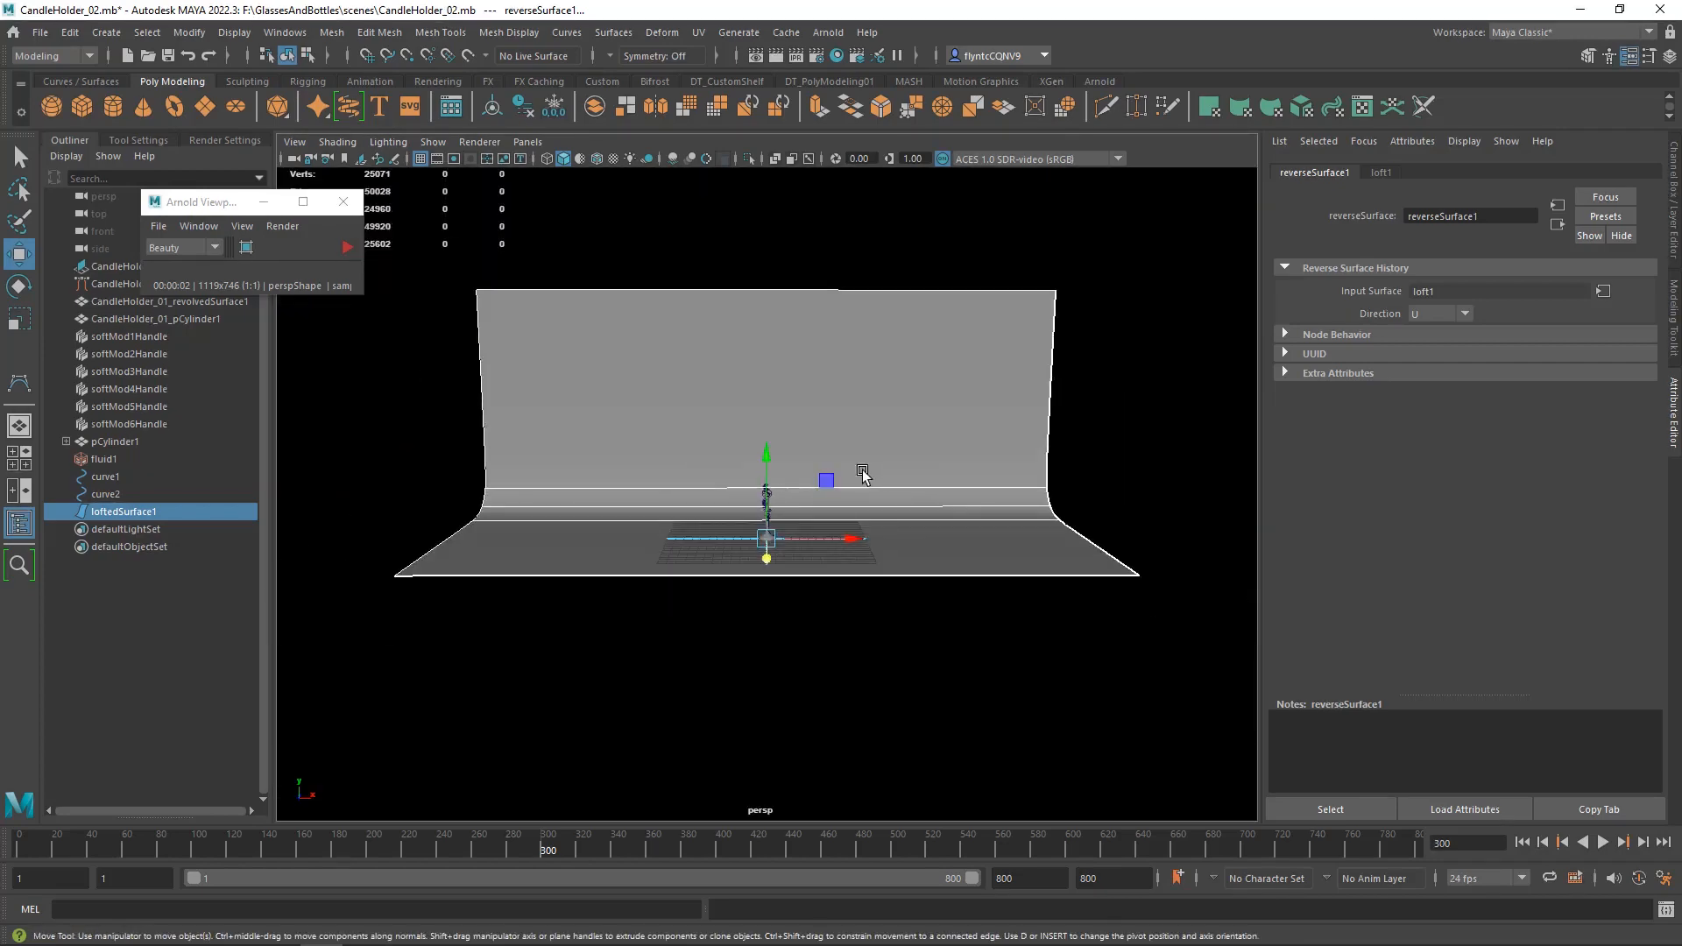
# Reverse the direction of loftedSurface1 so the backdrop renders solid grey.
pyautogui.moveTo(858, 471); pyautogui.dragTo(848, 405)
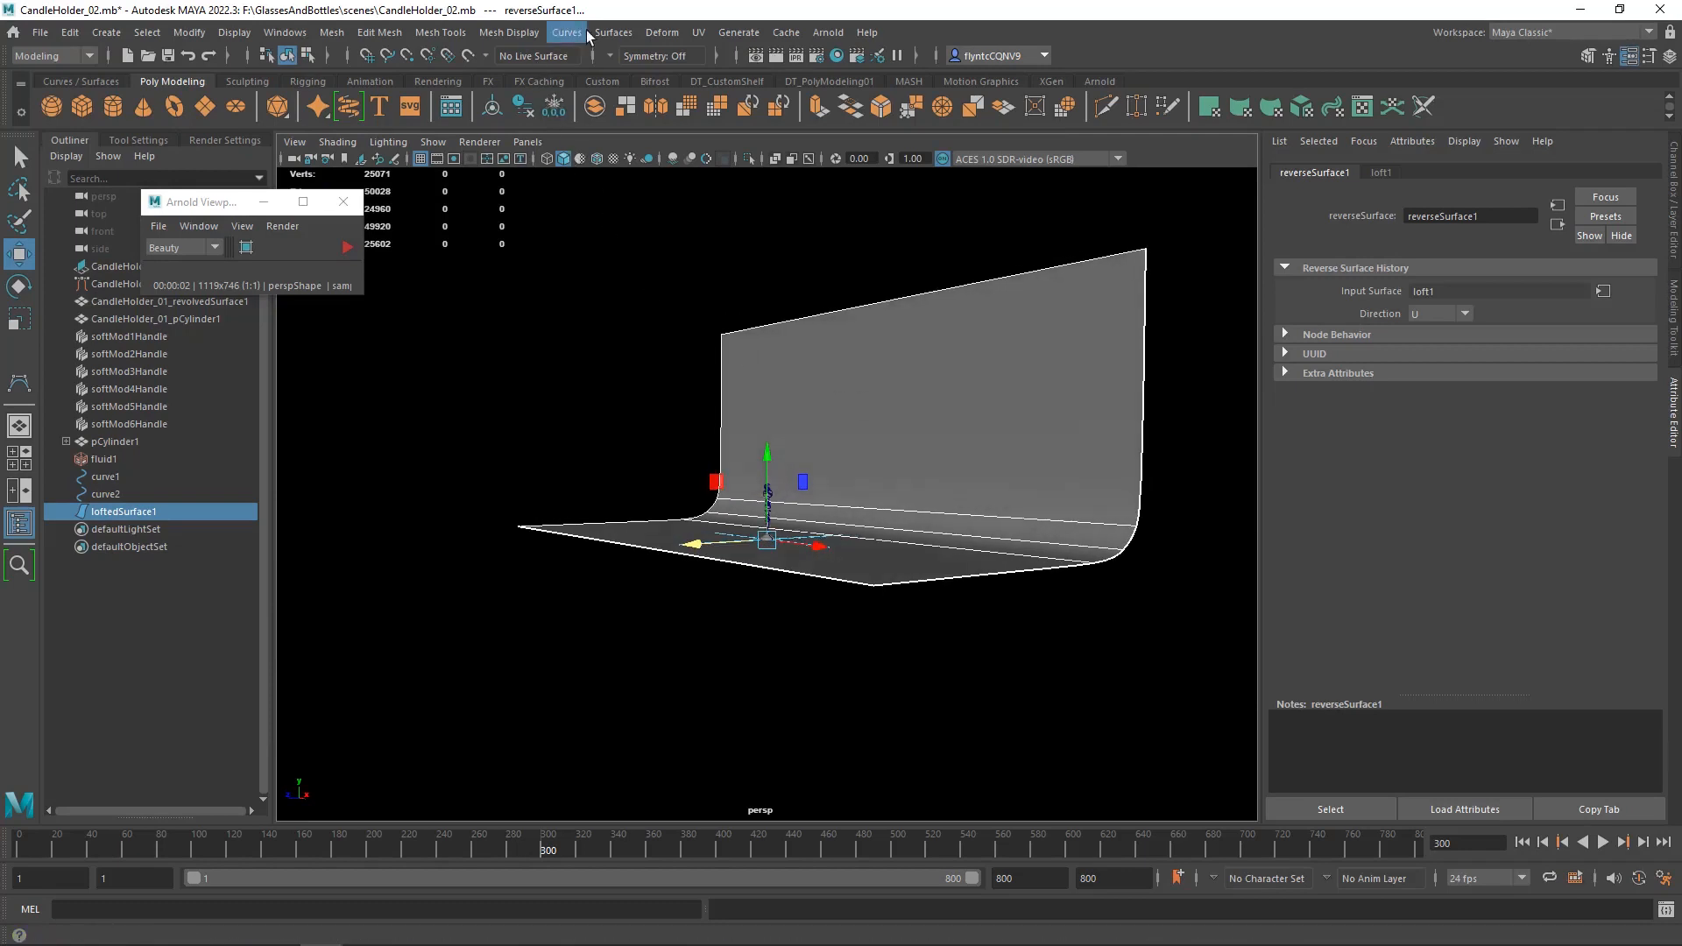
pyautogui.click(613, 32)
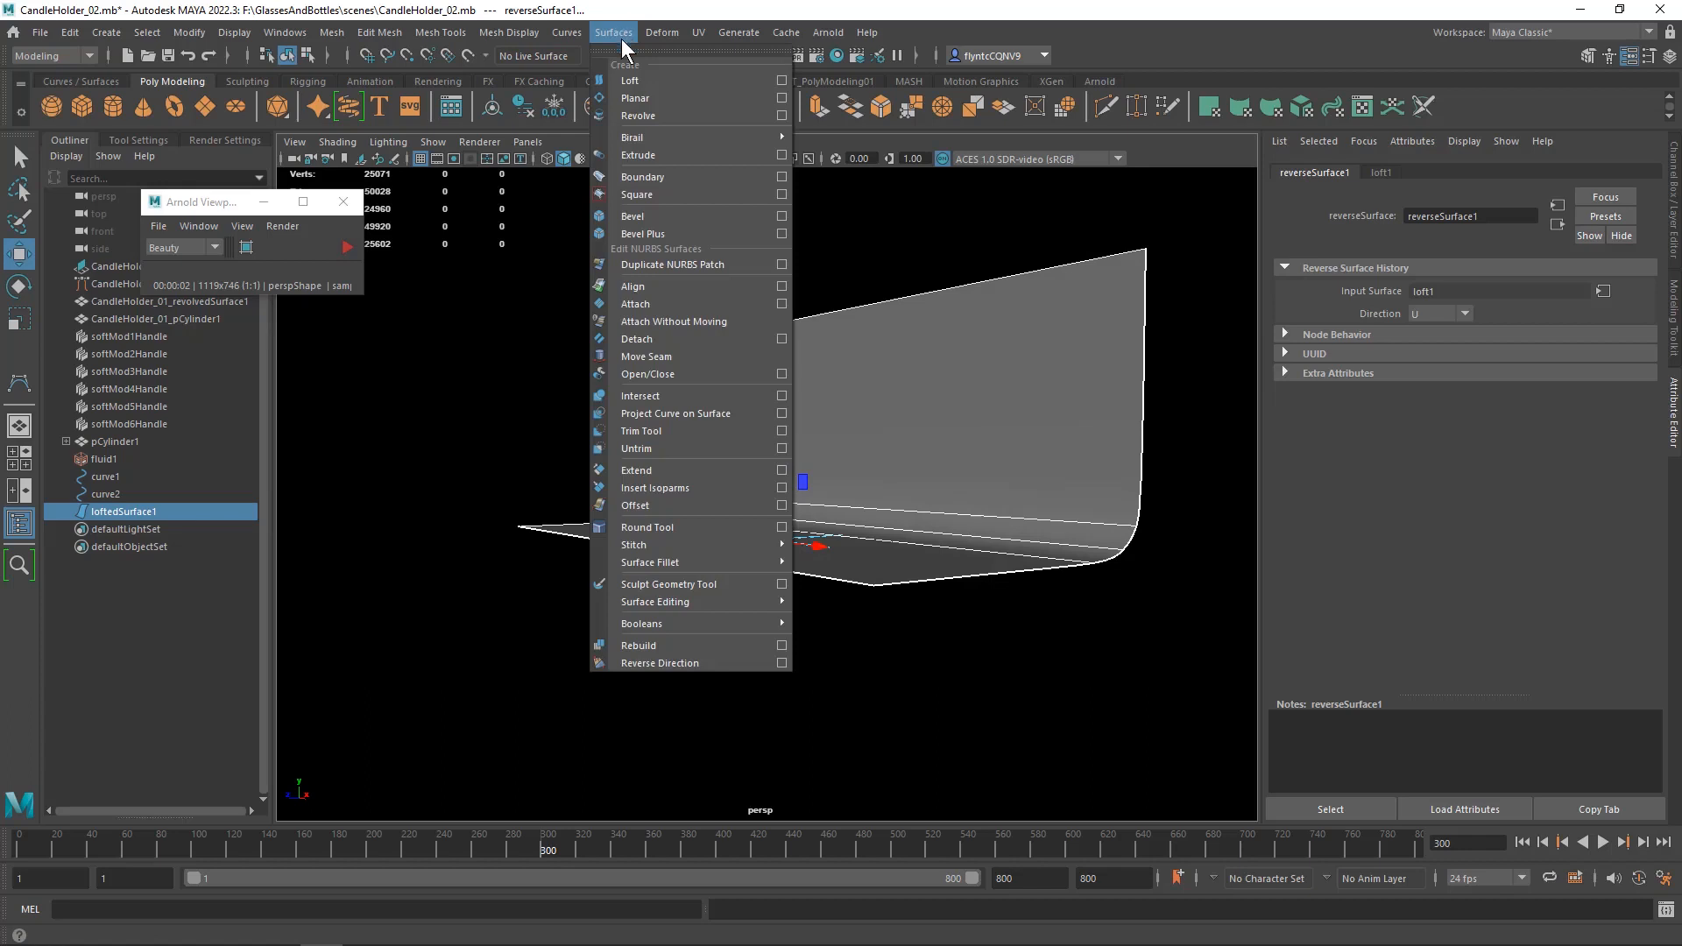
pyautogui.moveTo(715, 669)
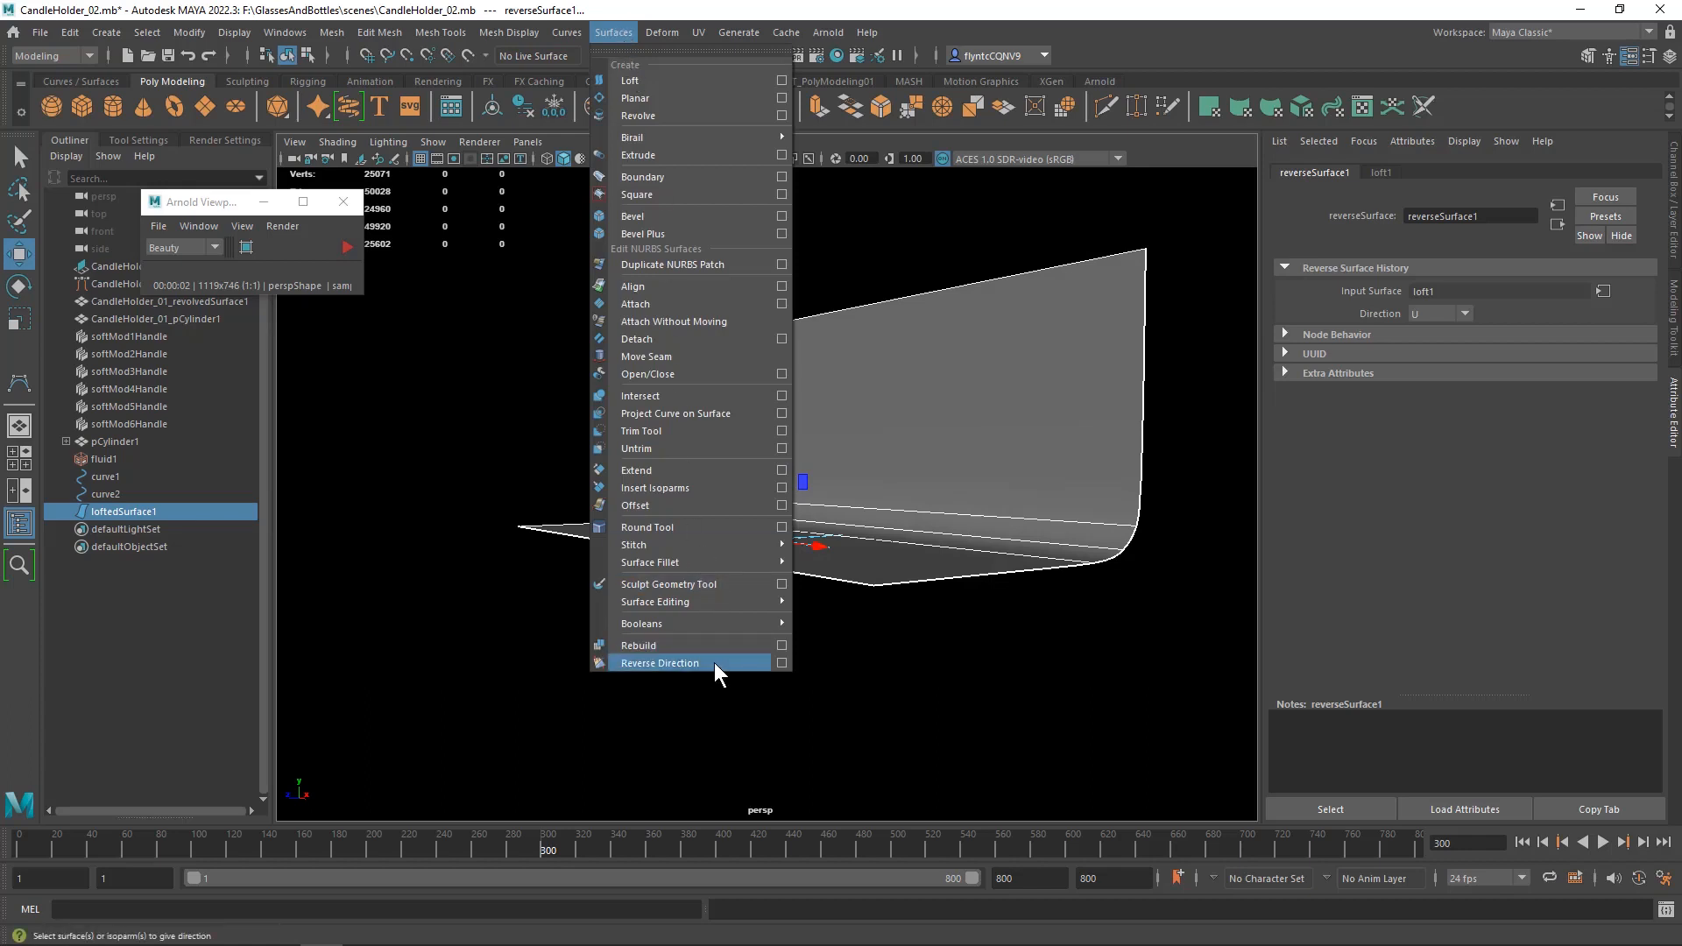
pyautogui.click(659, 662)
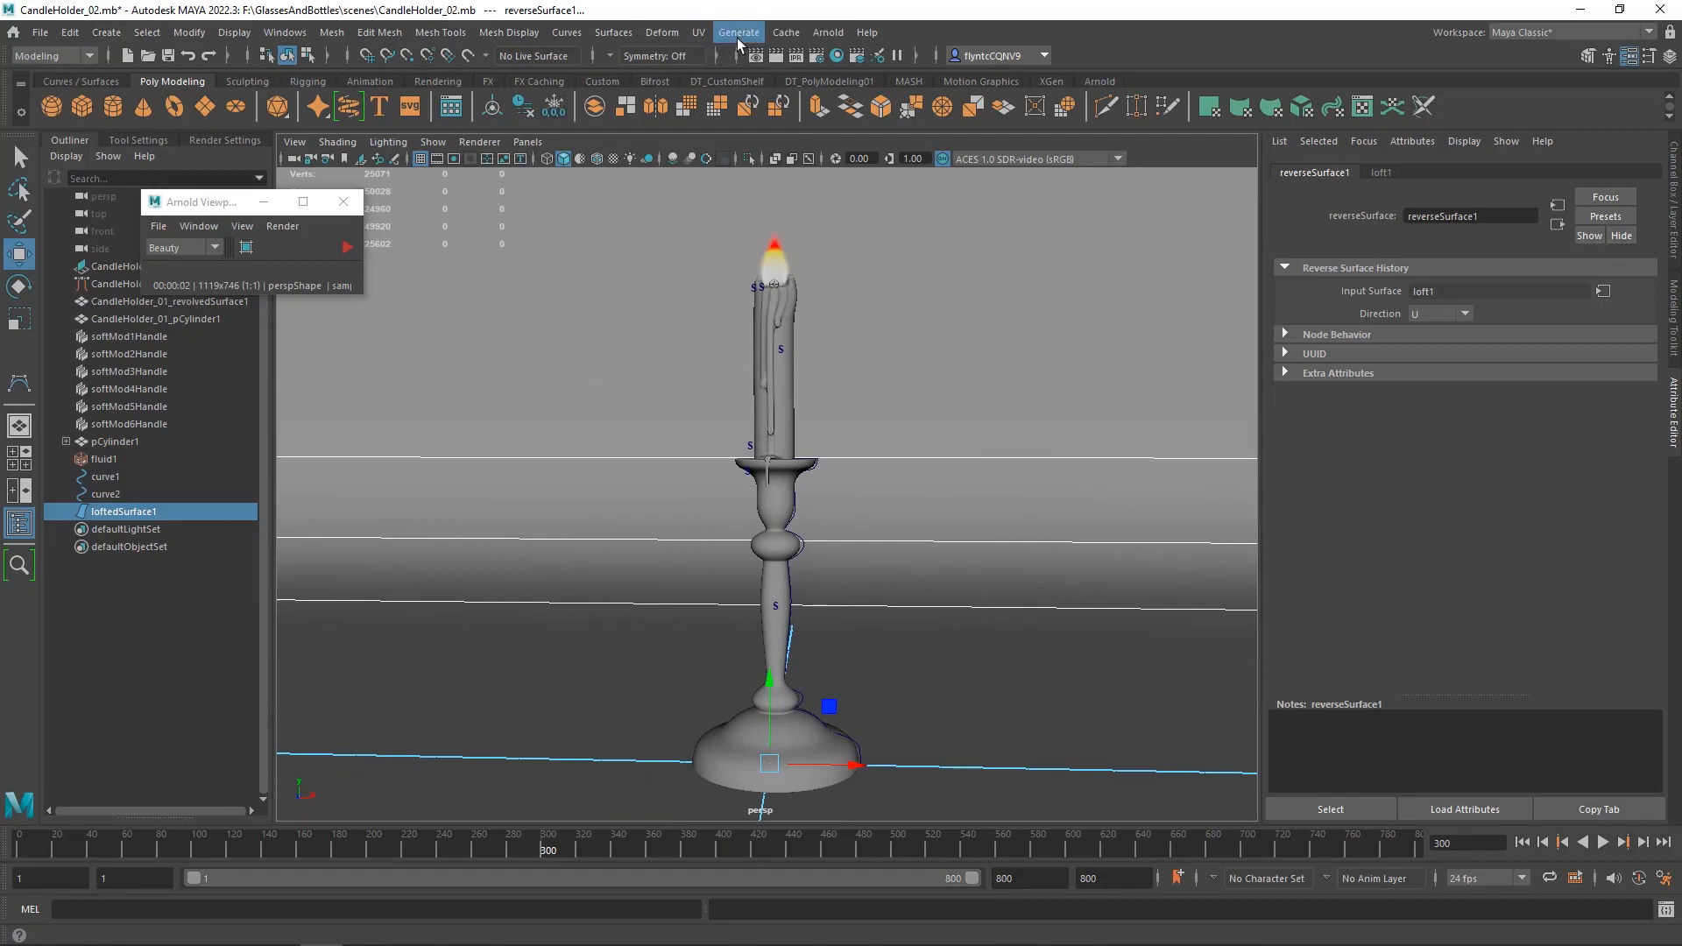
# Create an Arnold area light above the candle and rotate it to face straight down.
pyautogui.click(827, 32)
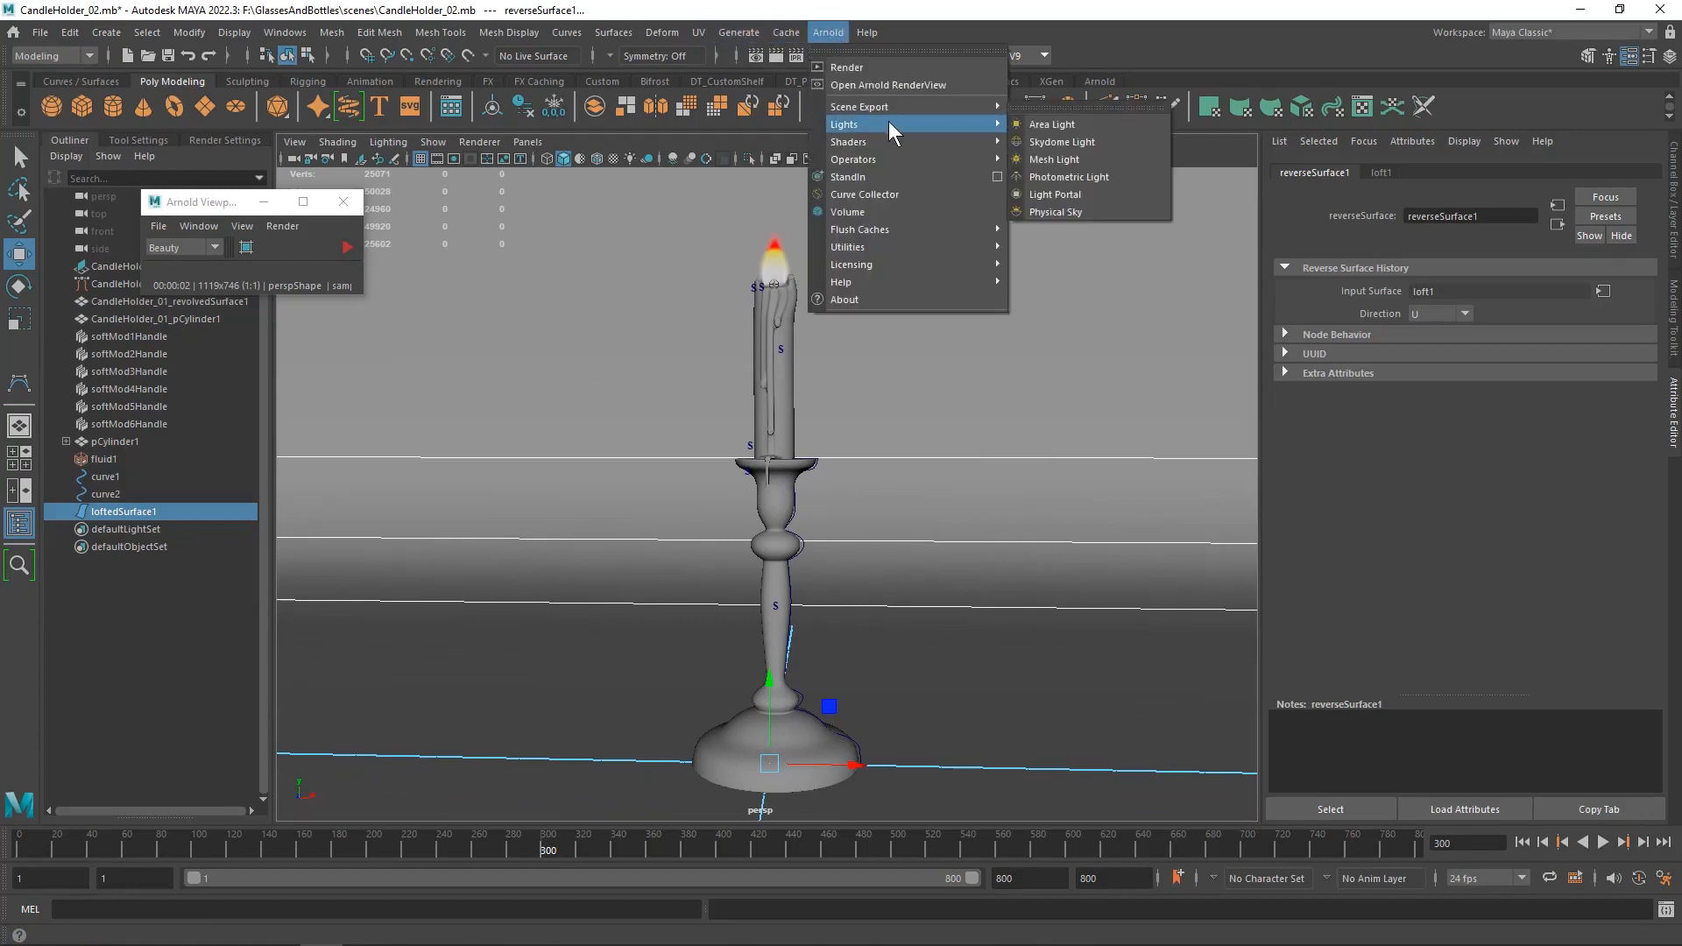
pyautogui.click(1049, 123)
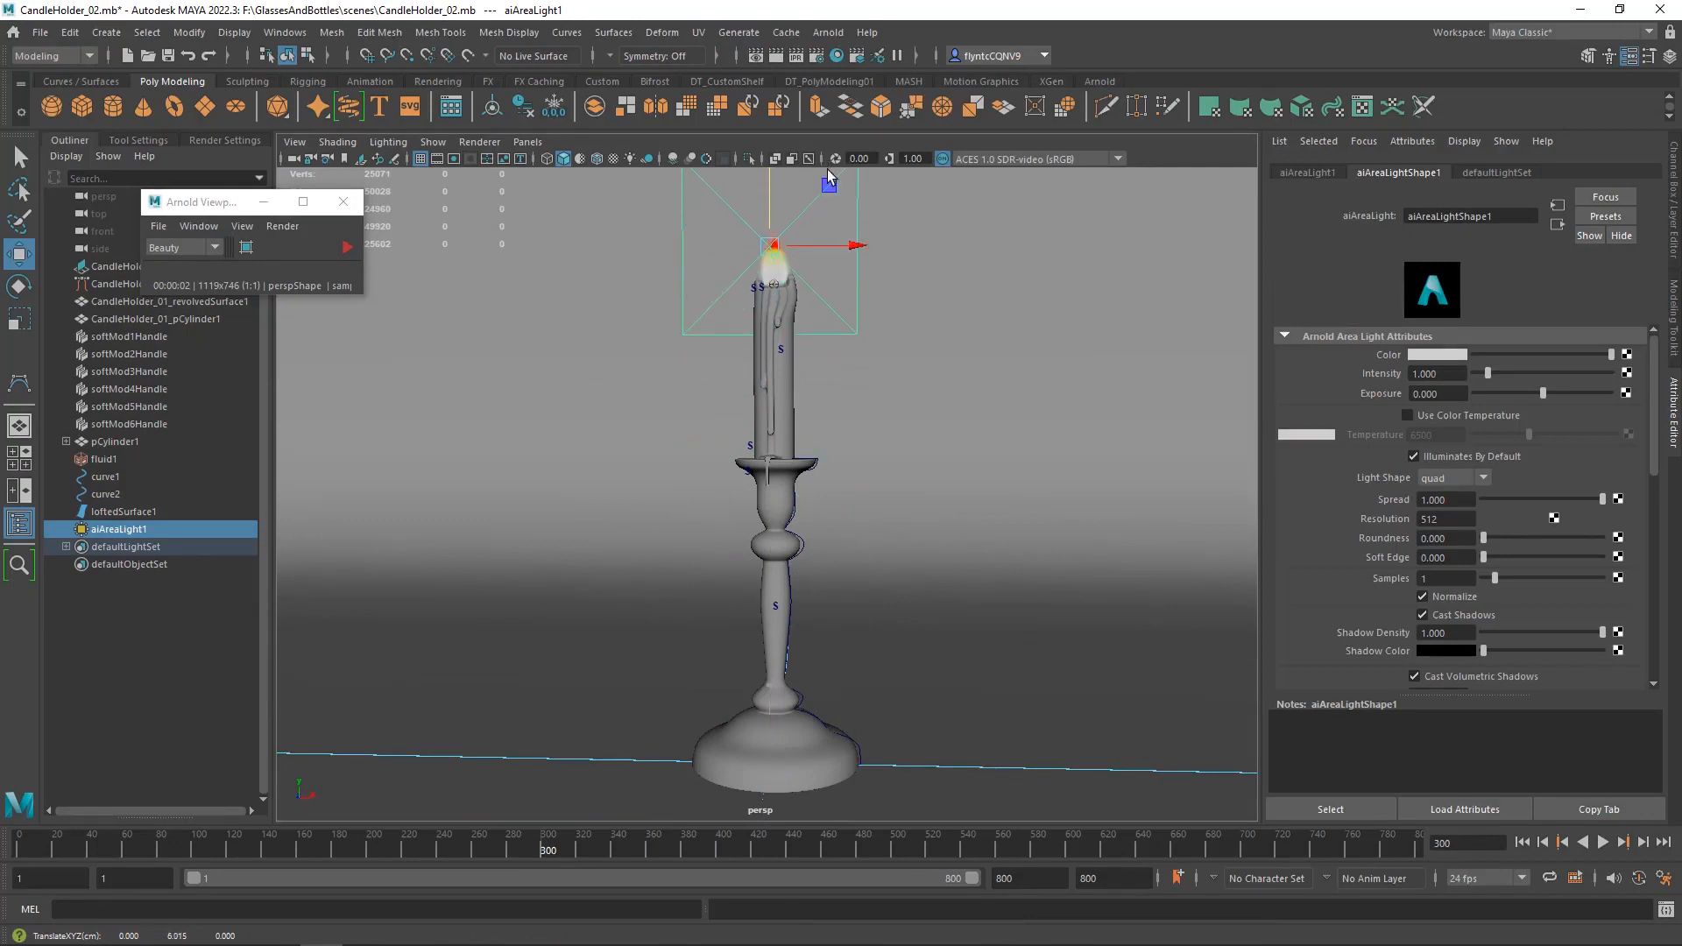
pyautogui.click(19, 296)
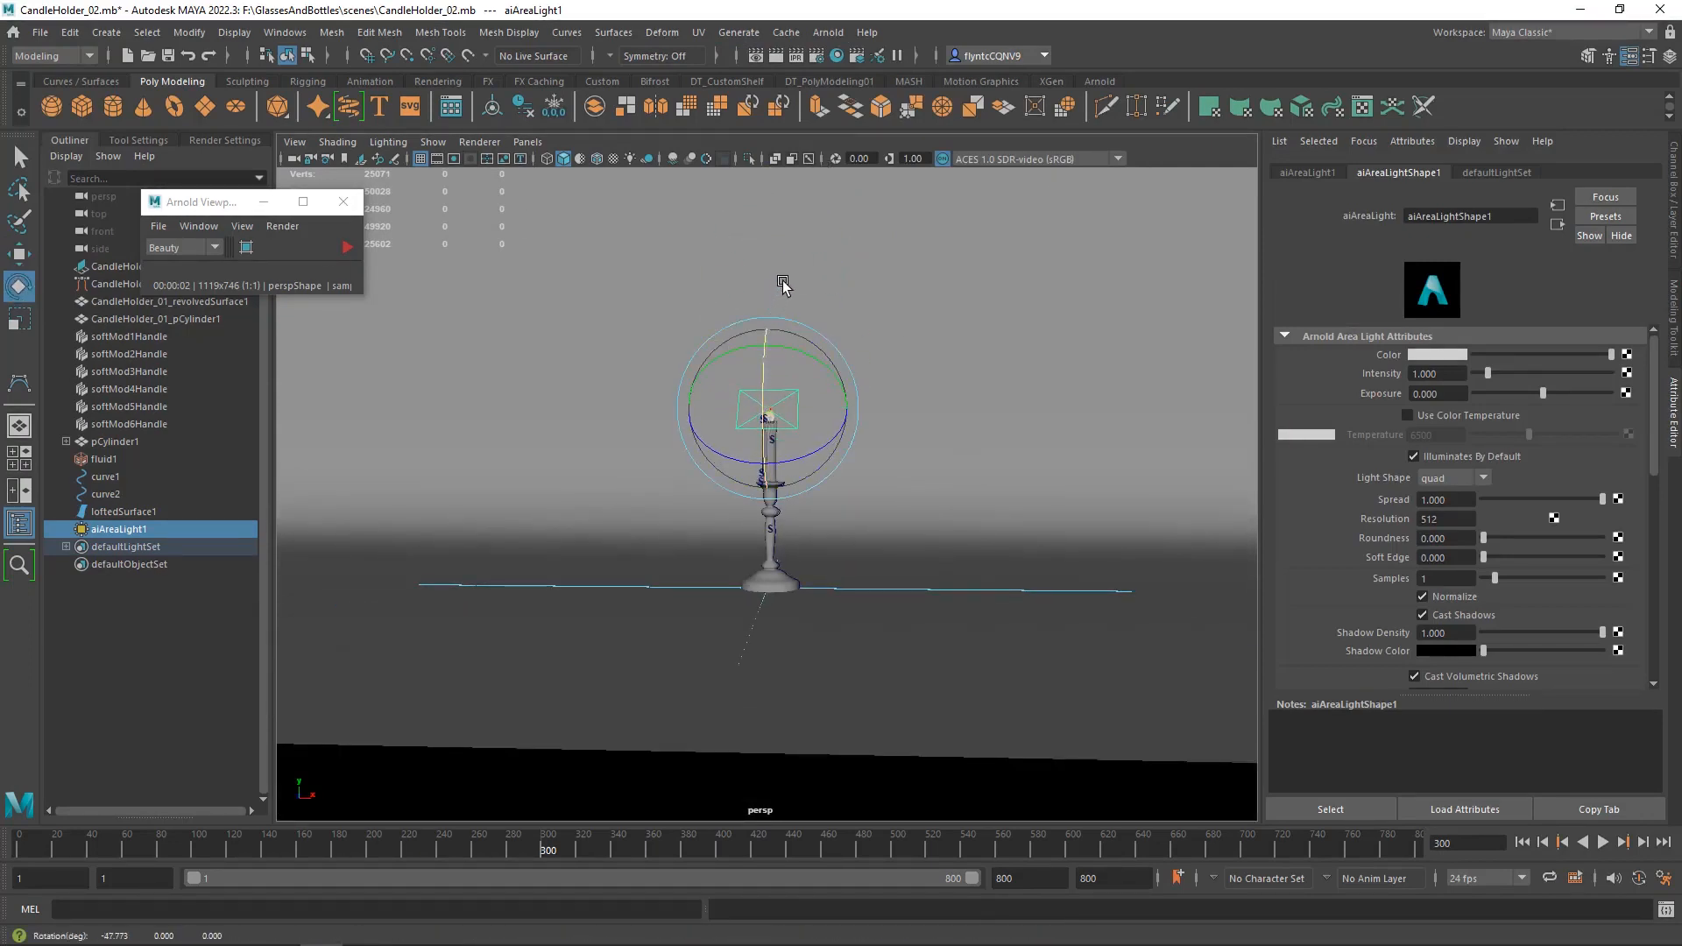
pyautogui.moveTo(783, 282); pyautogui.dragTo(771, 322)
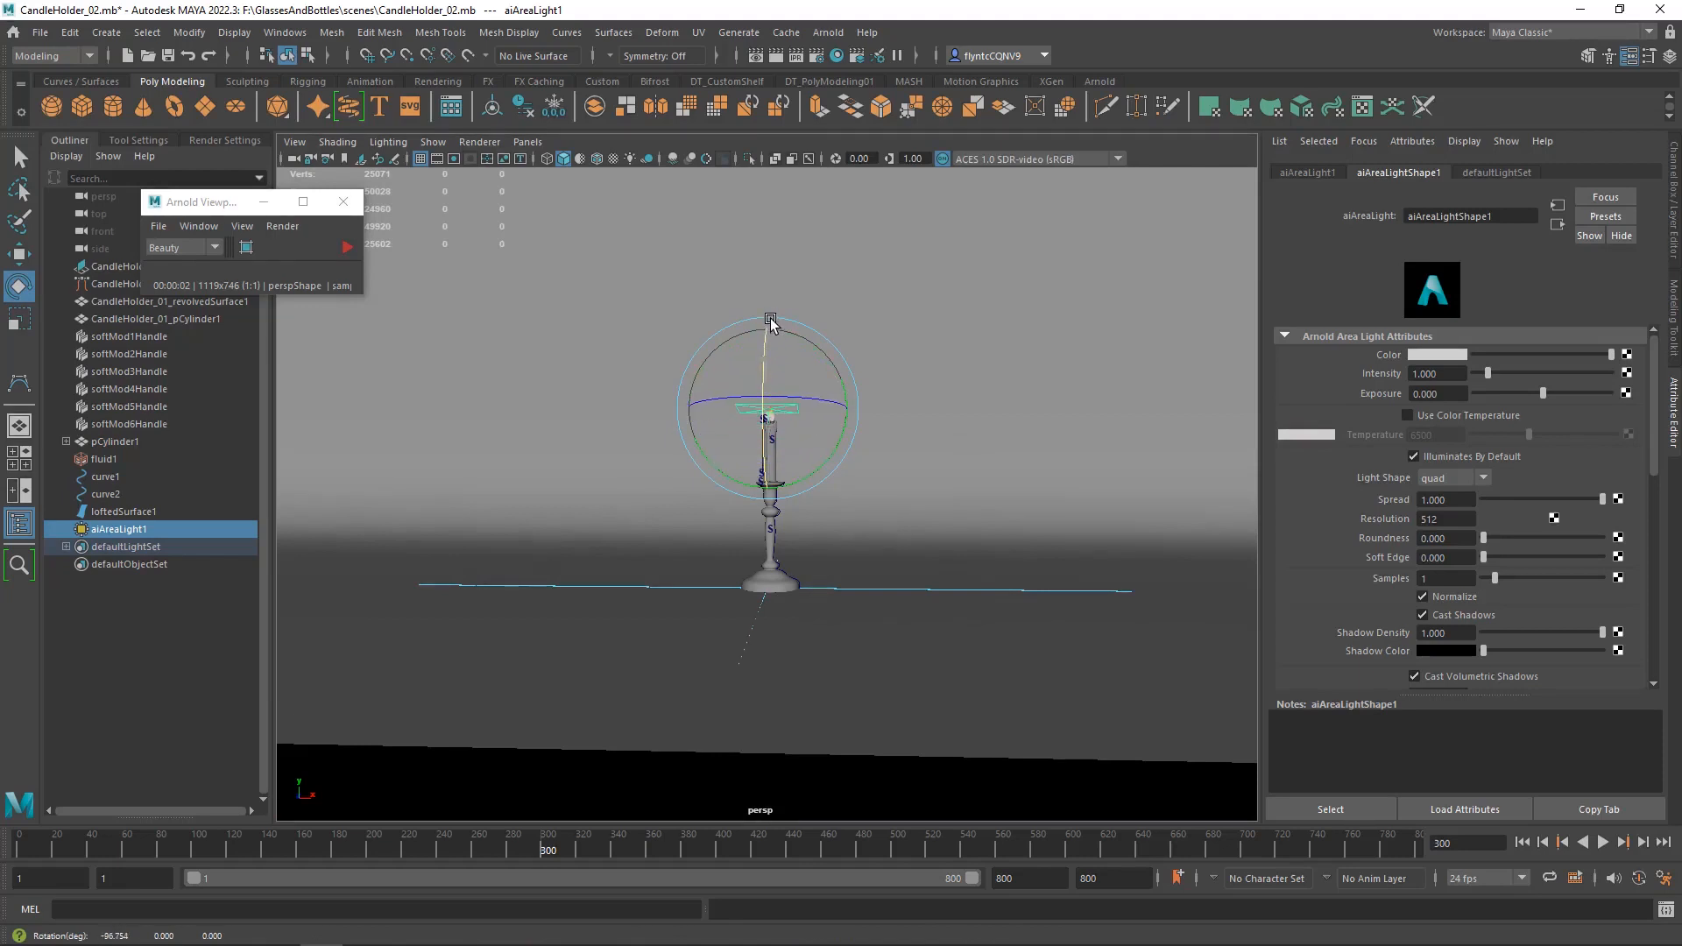
pyautogui.moveTo(771, 322); pyautogui.dragTo(758, 378)
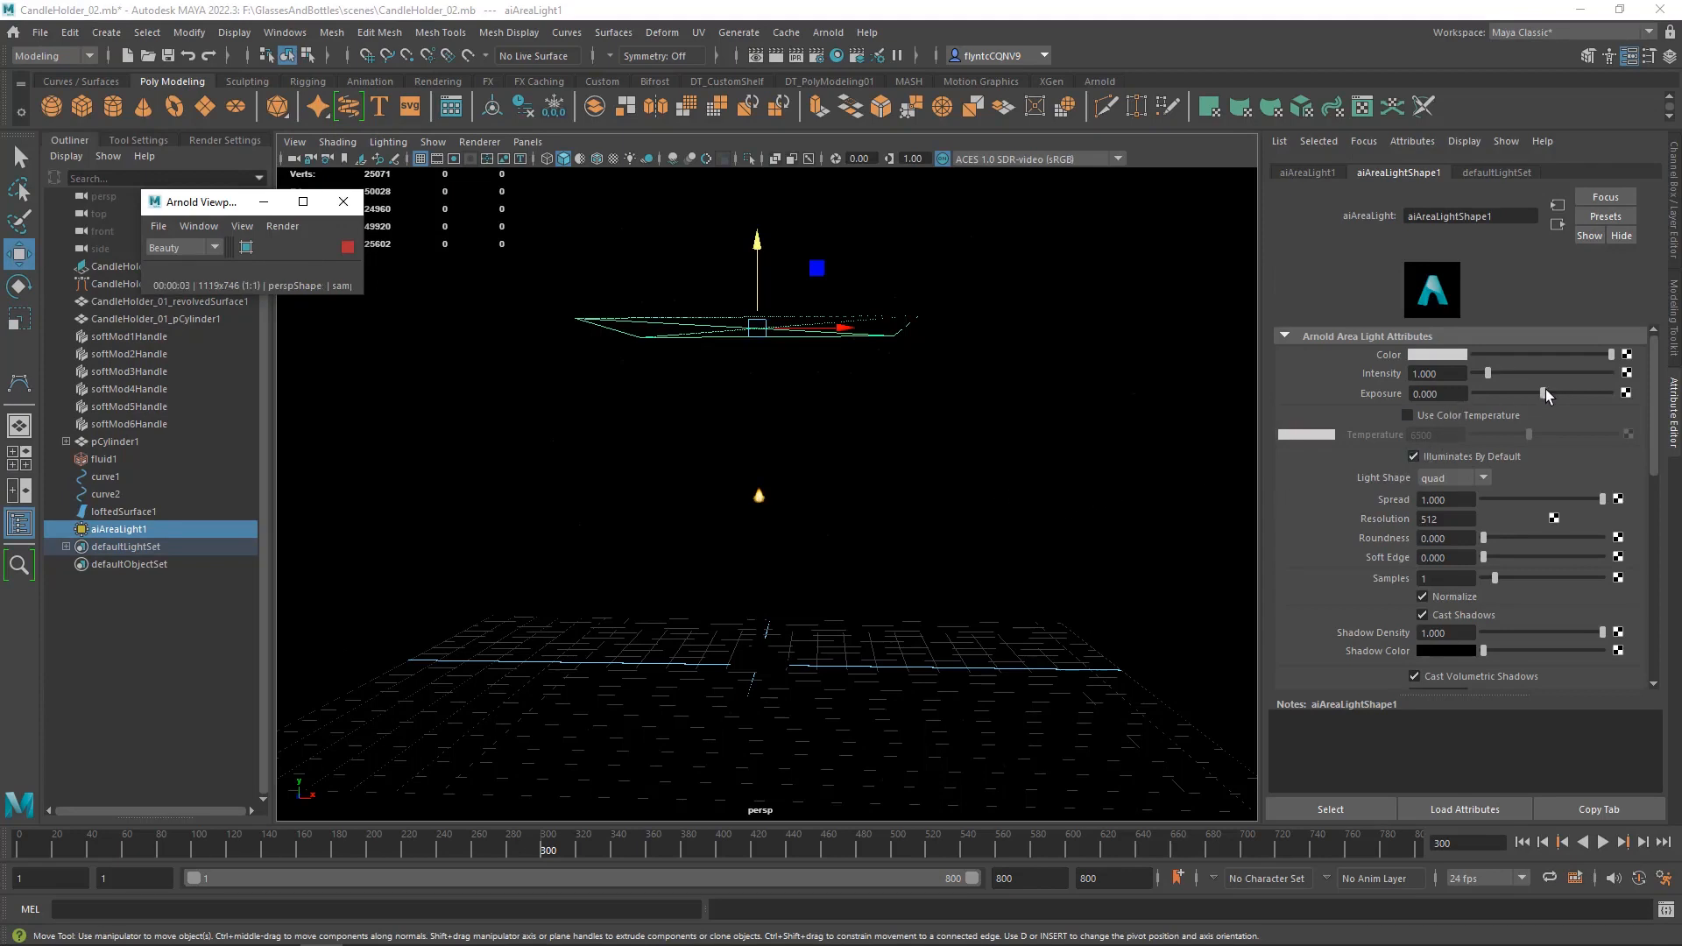
# Raise aiAreaLightShape1 exposure to 9 and set its colour to a saturated warm orange.
pyautogui.moveTo(1489, 395); pyautogui.dragTo(1608, 394)
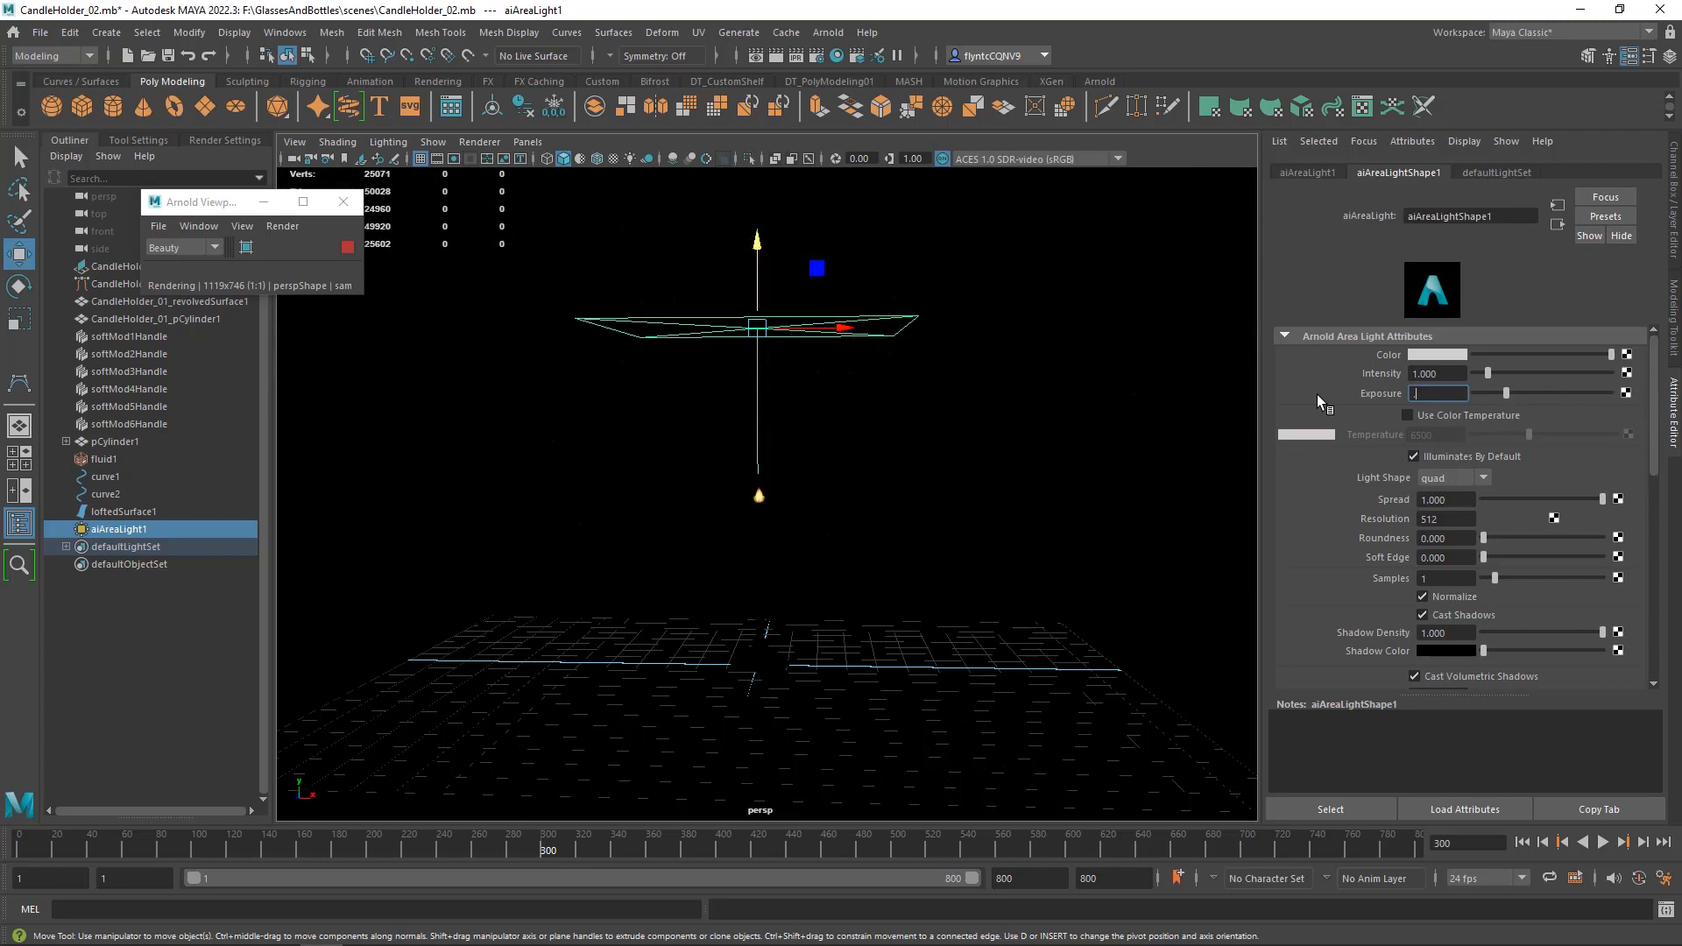
pyautogui.write('9.000')
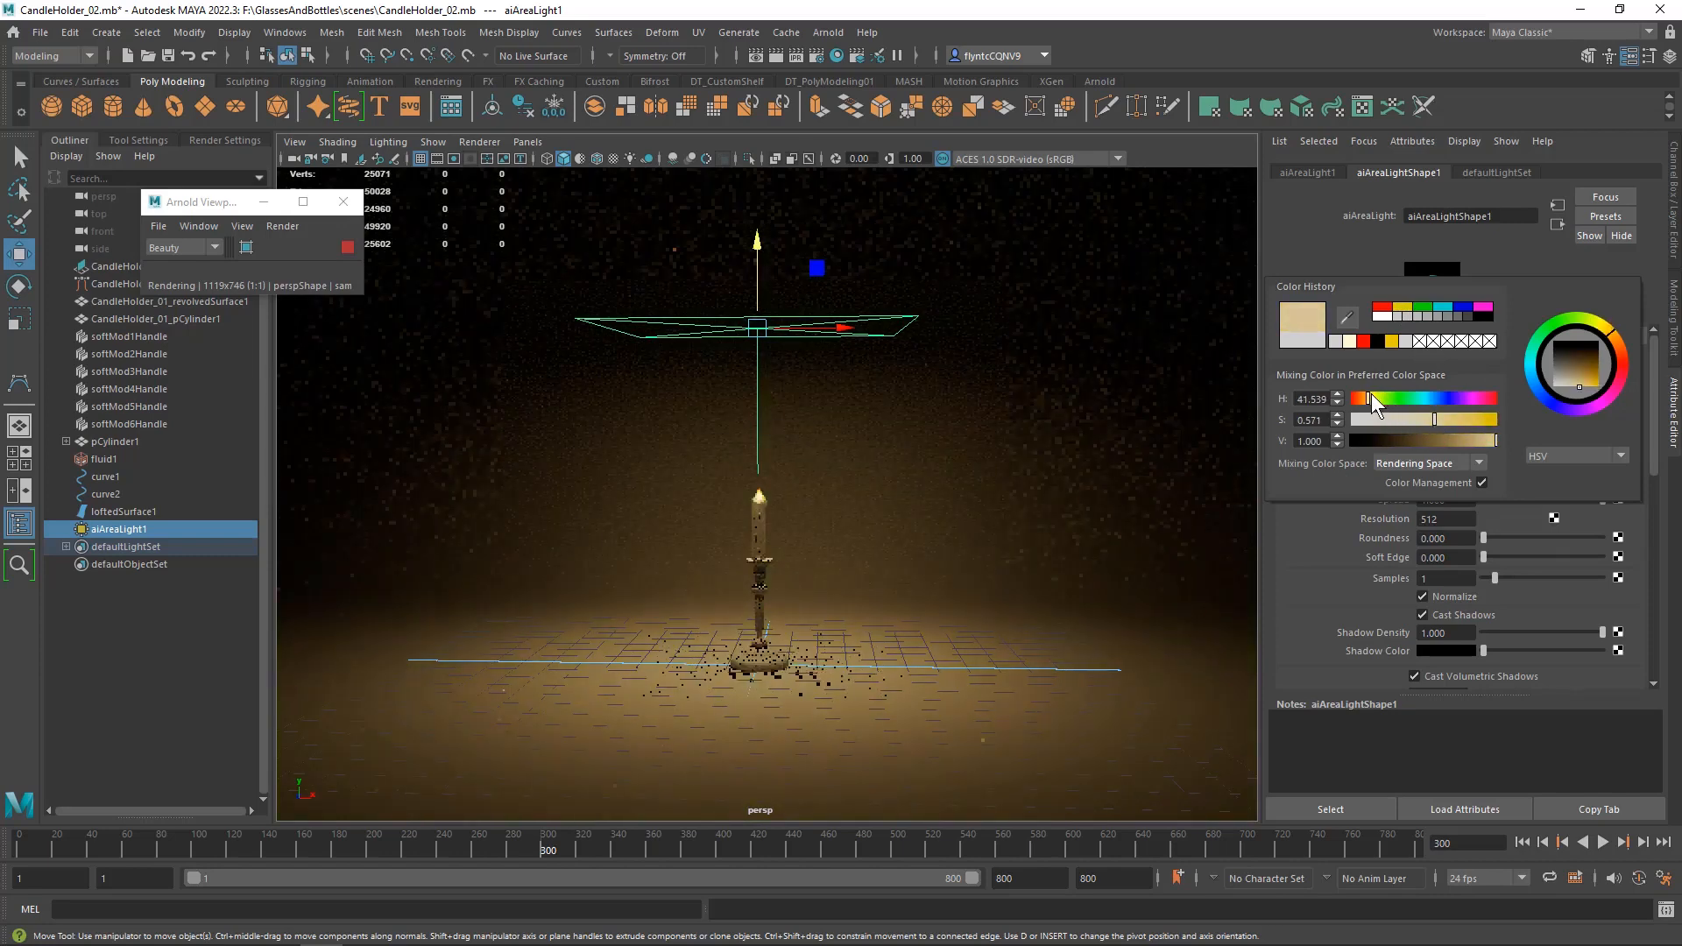
pyautogui.moveTo(1374, 419); pyautogui.dragTo(1439, 419)
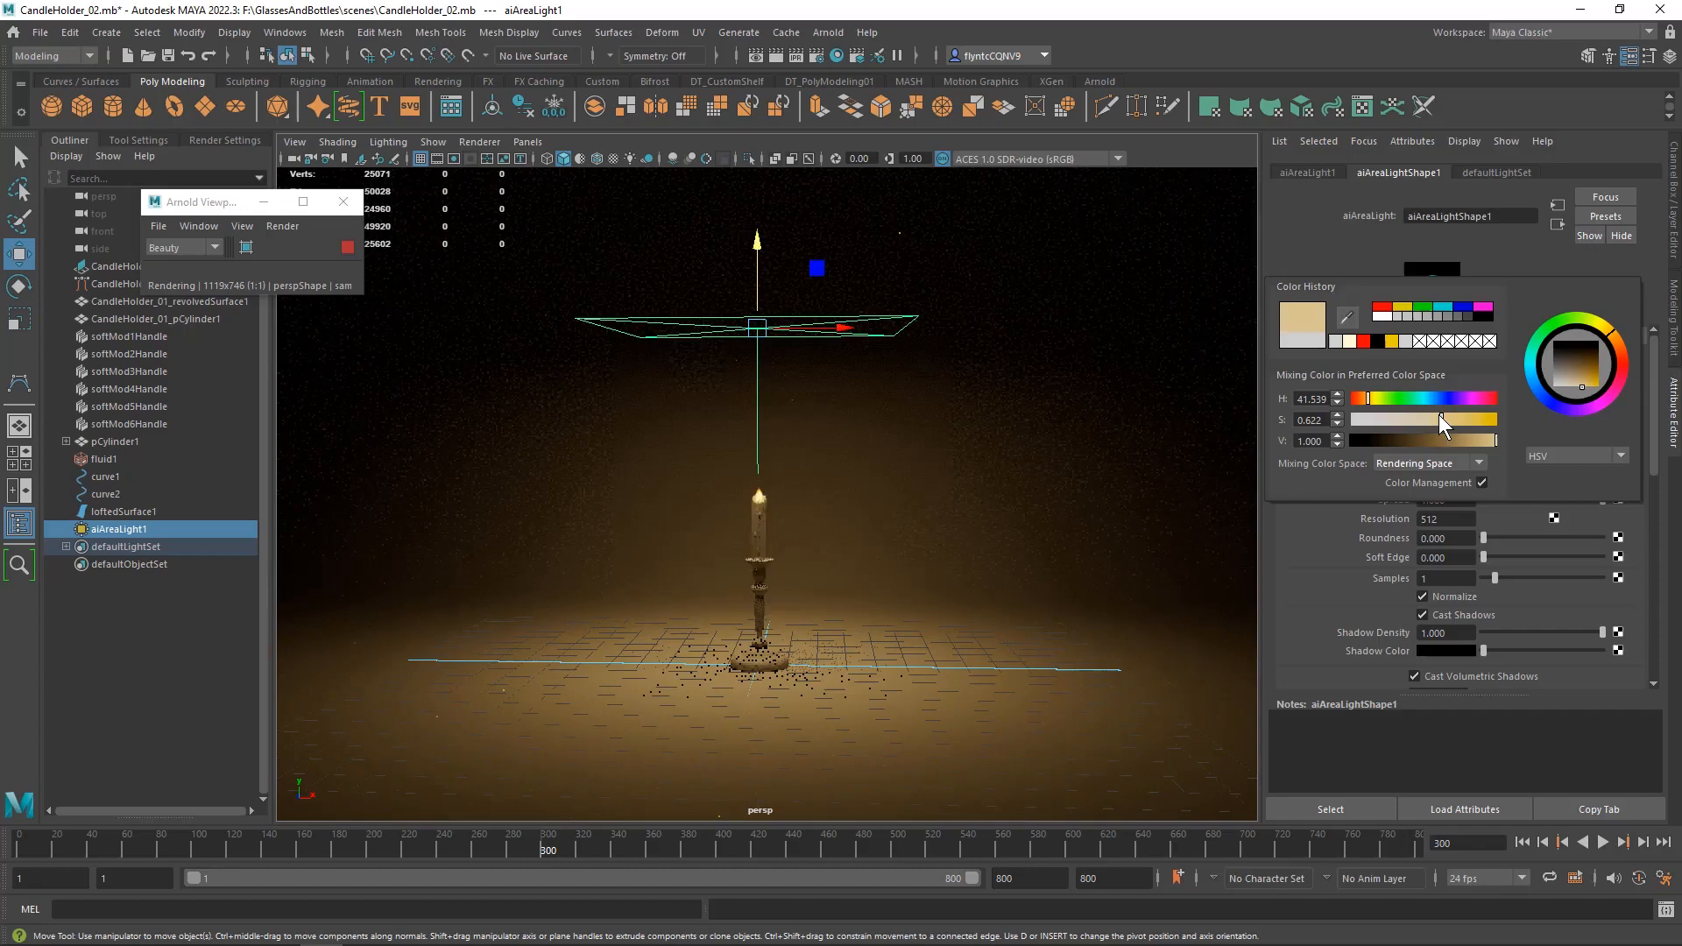
pyautogui.moveTo(1442, 419); pyautogui.dragTo(1416, 419)
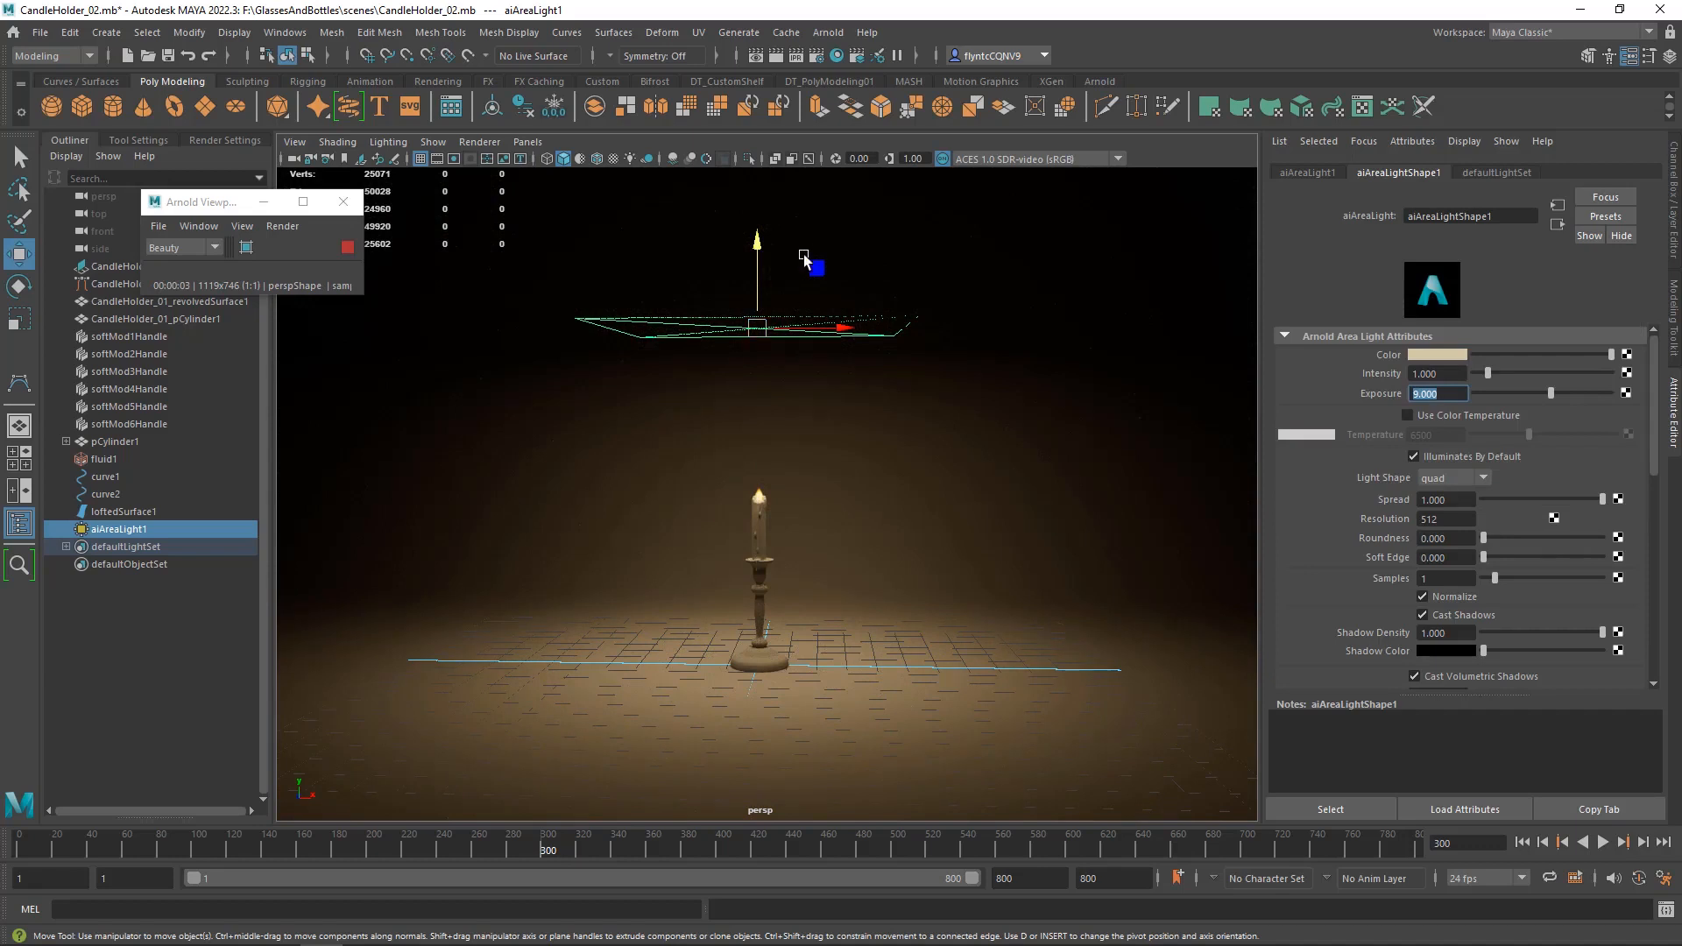
# Add a second Arnold area light left of the candle, rotated, with violet colour and exposure 10.
pyautogui.click(825, 31)
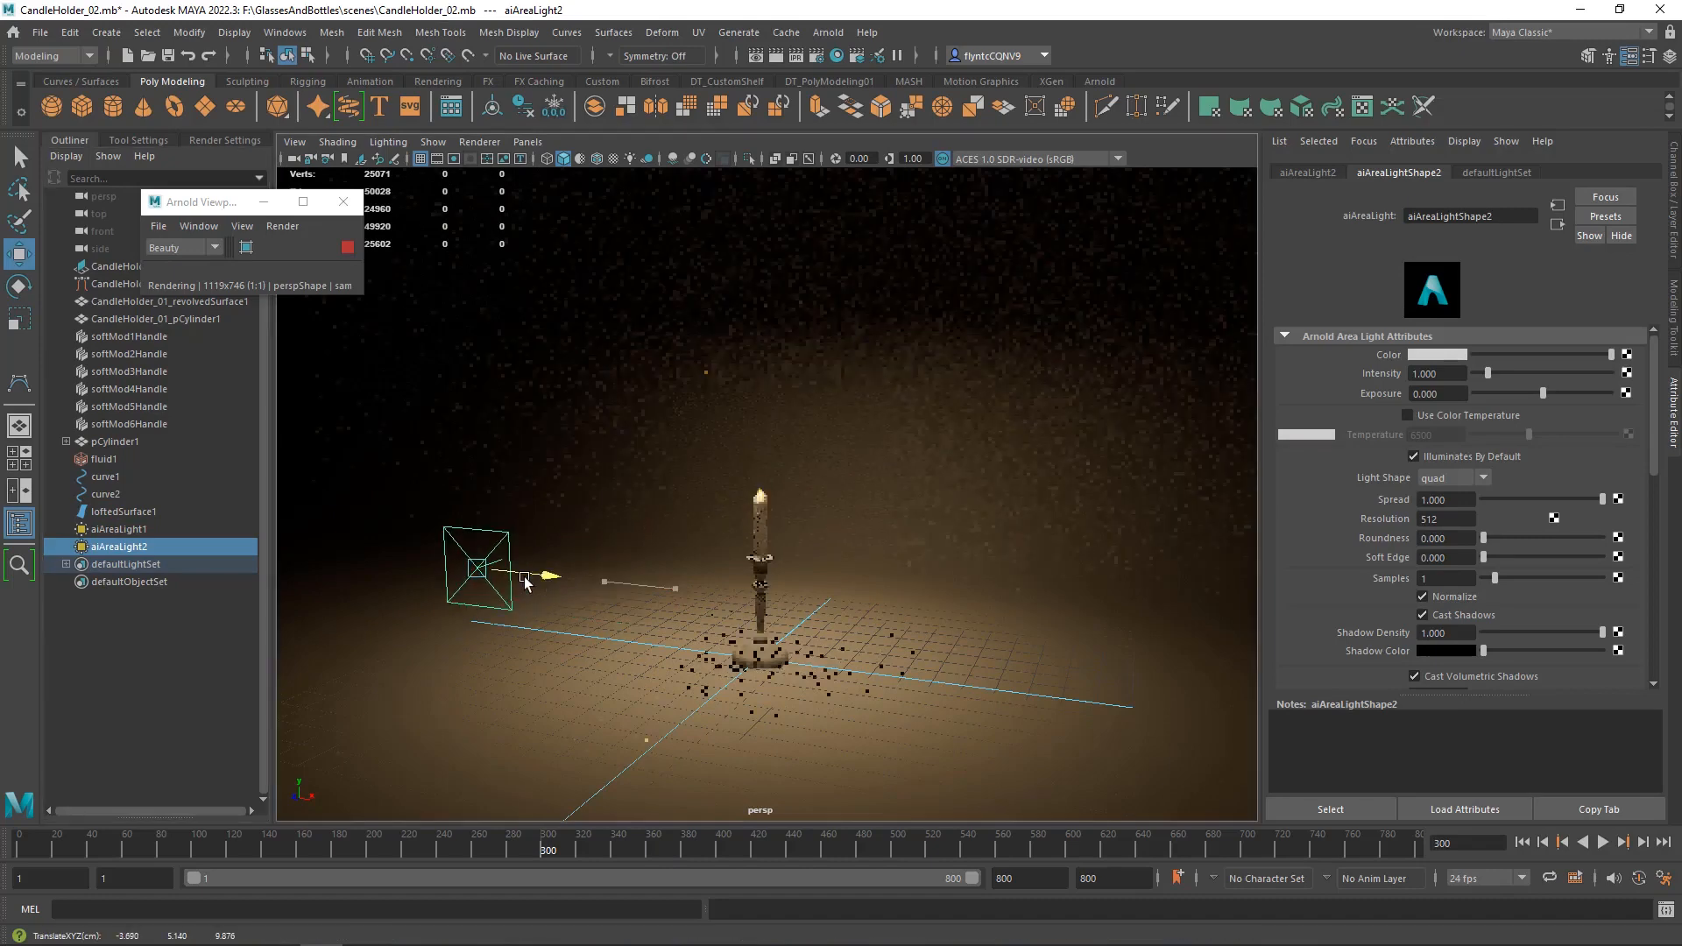
pyautogui.press('r')
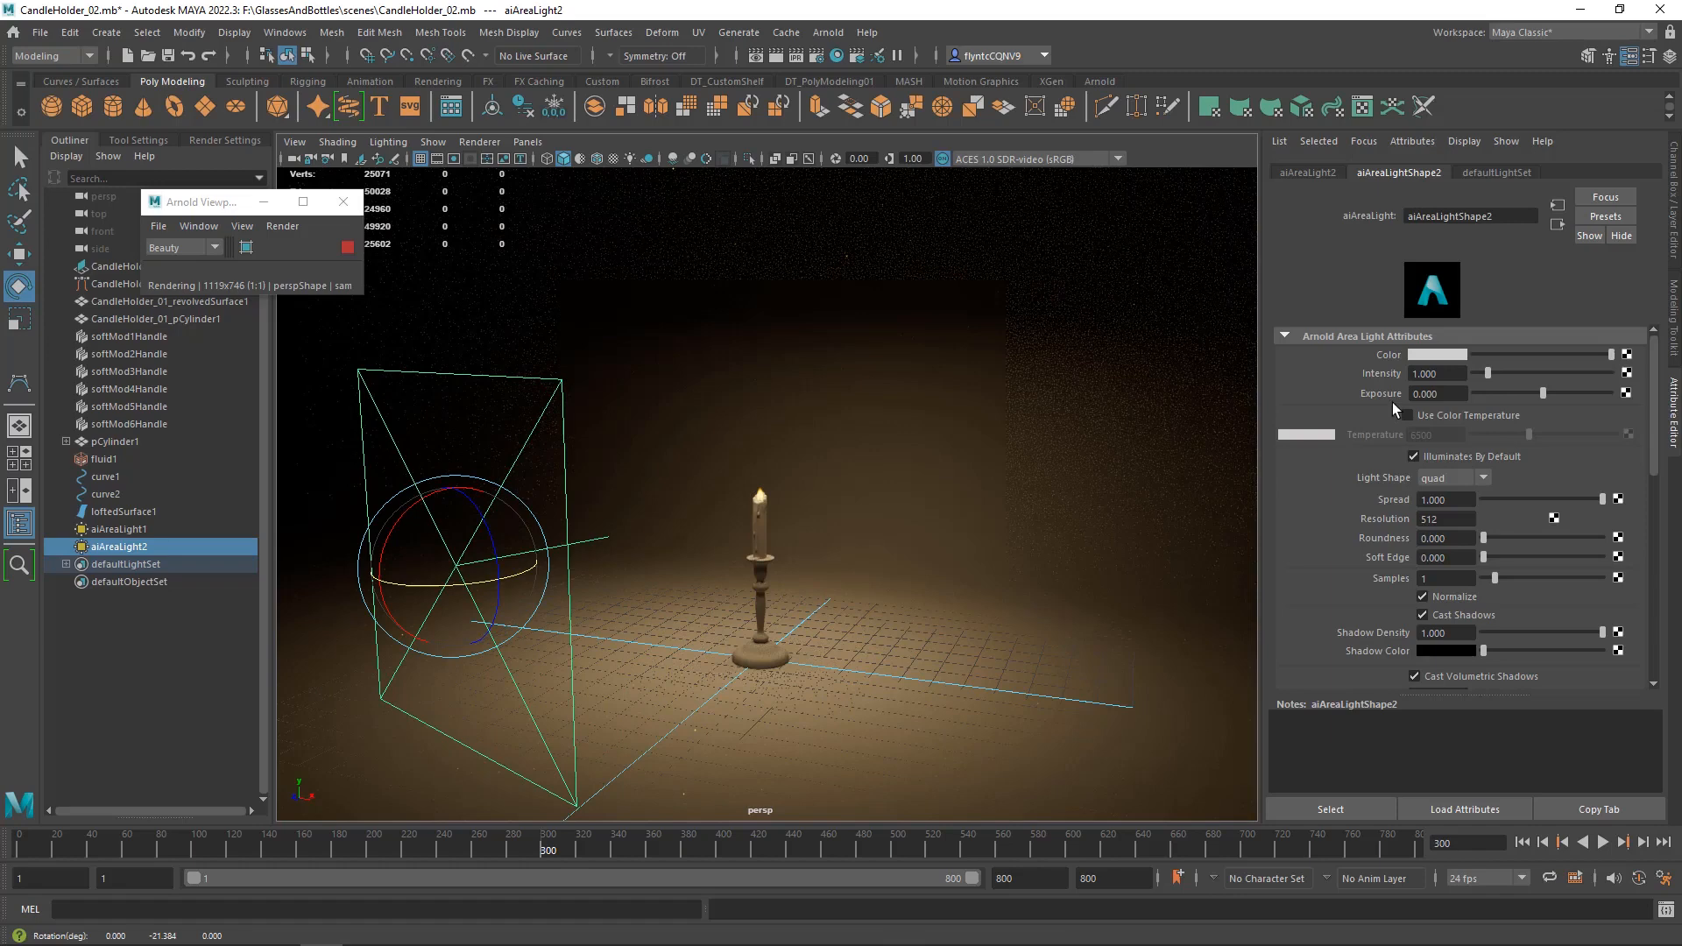
pyautogui.click(1488, 354)
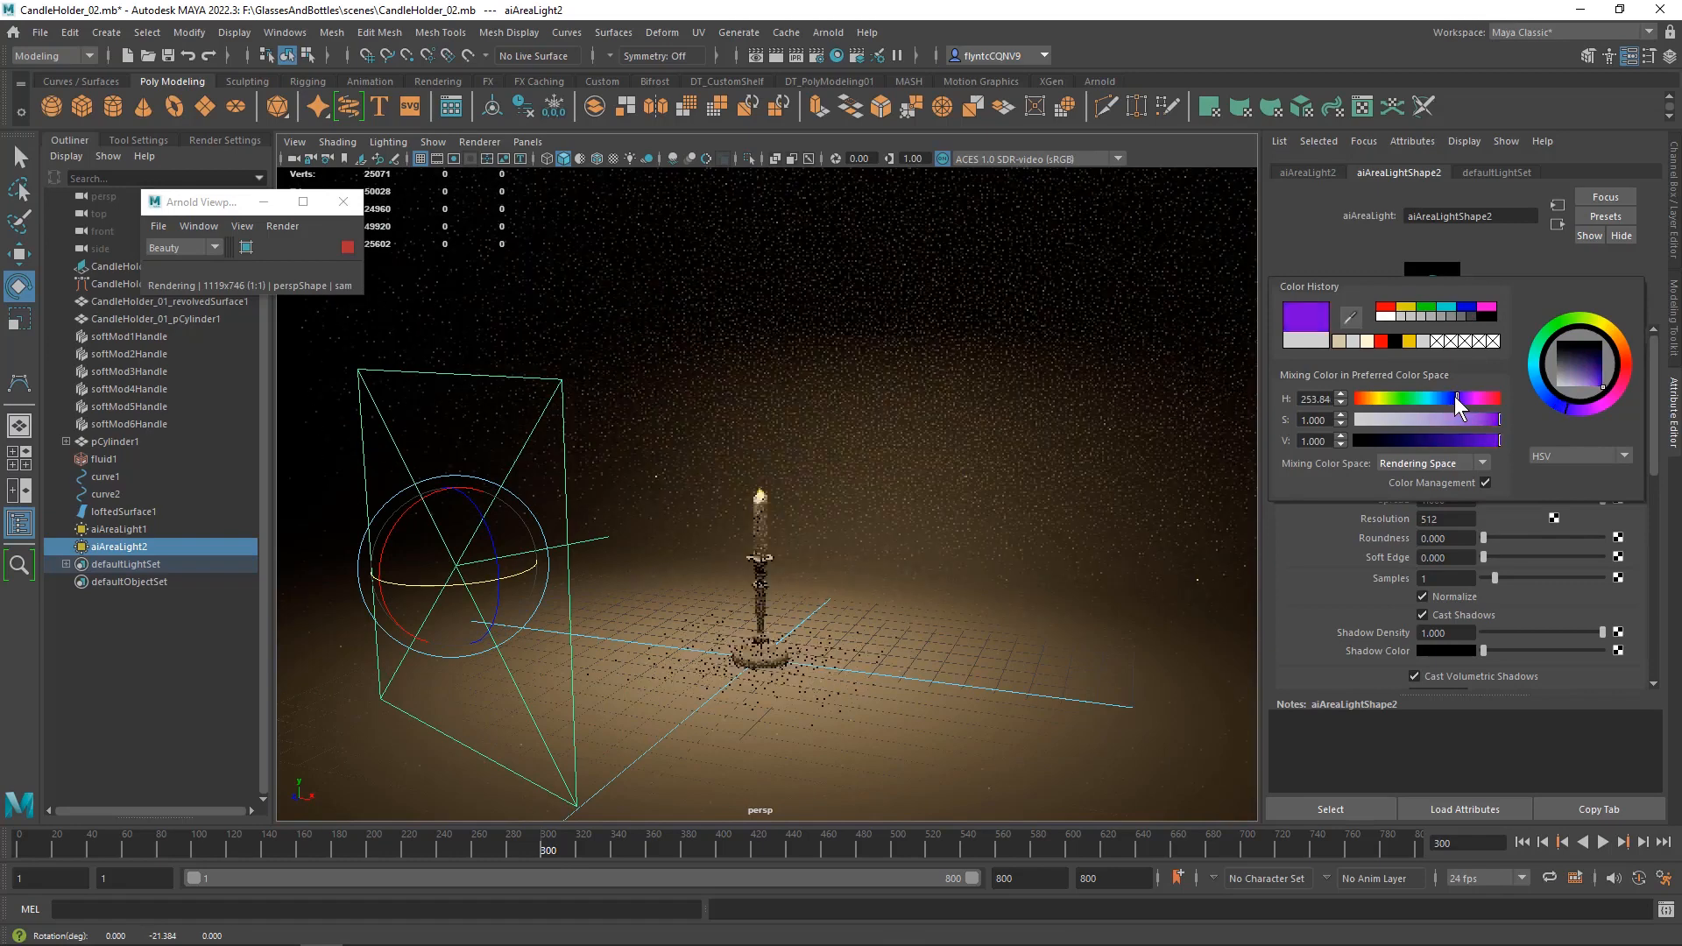
pyautogui.moveTo(1486, 442); pyautogui.dragTo(1436, 442)
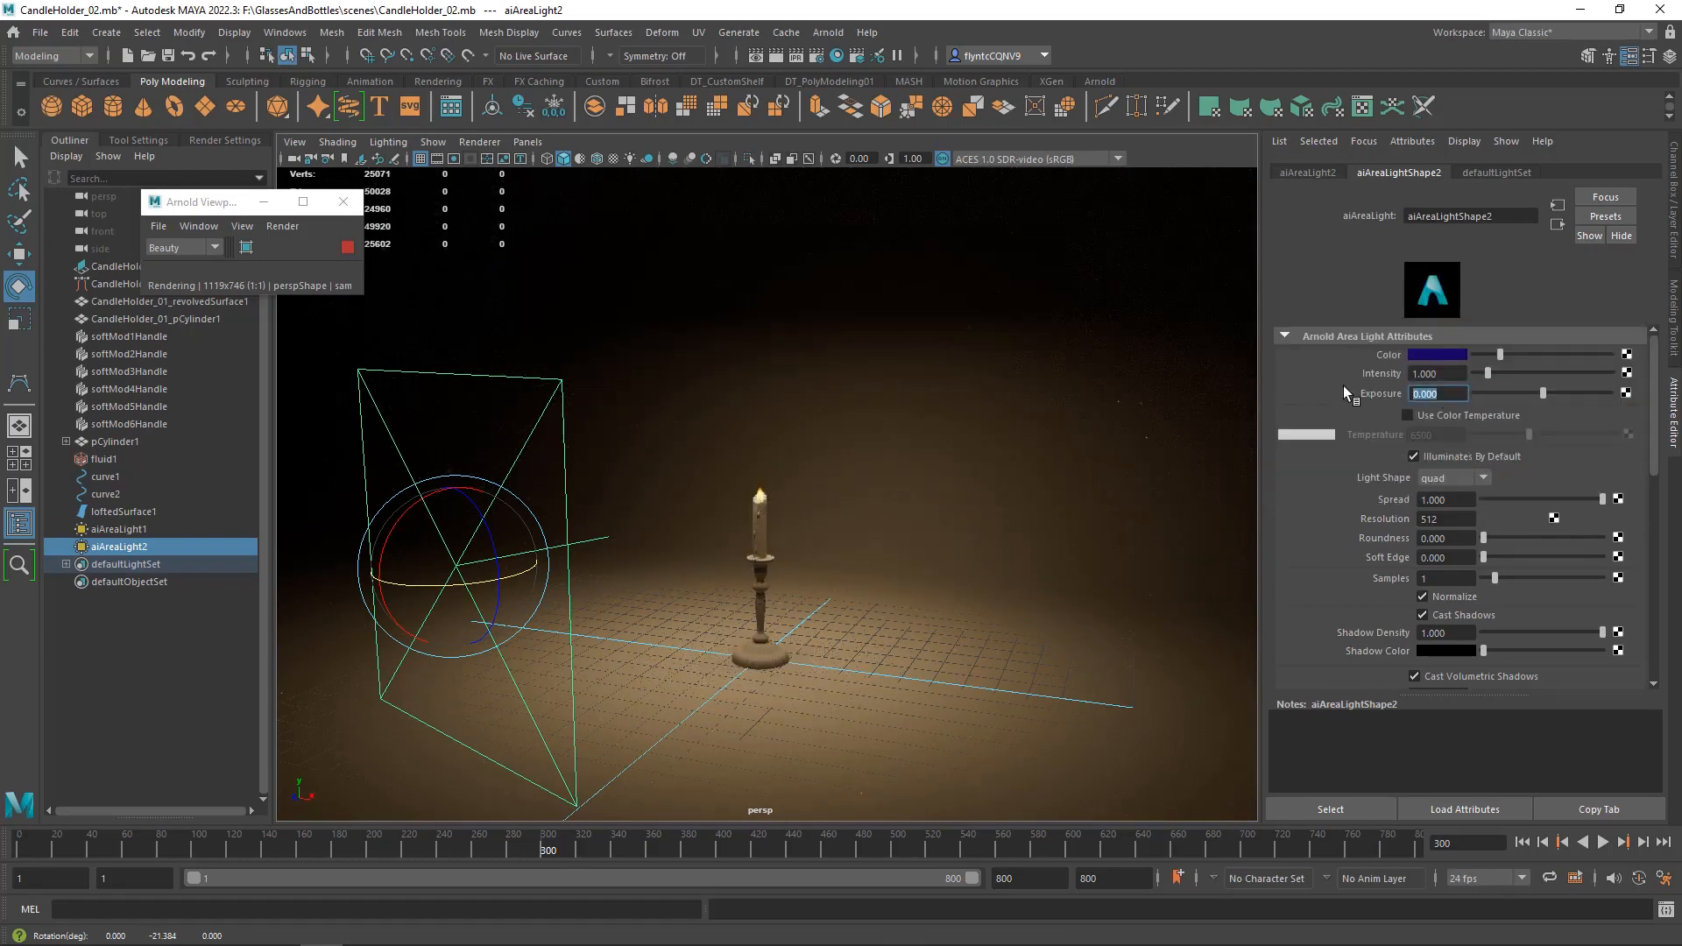
pyautogui.write('10.000')
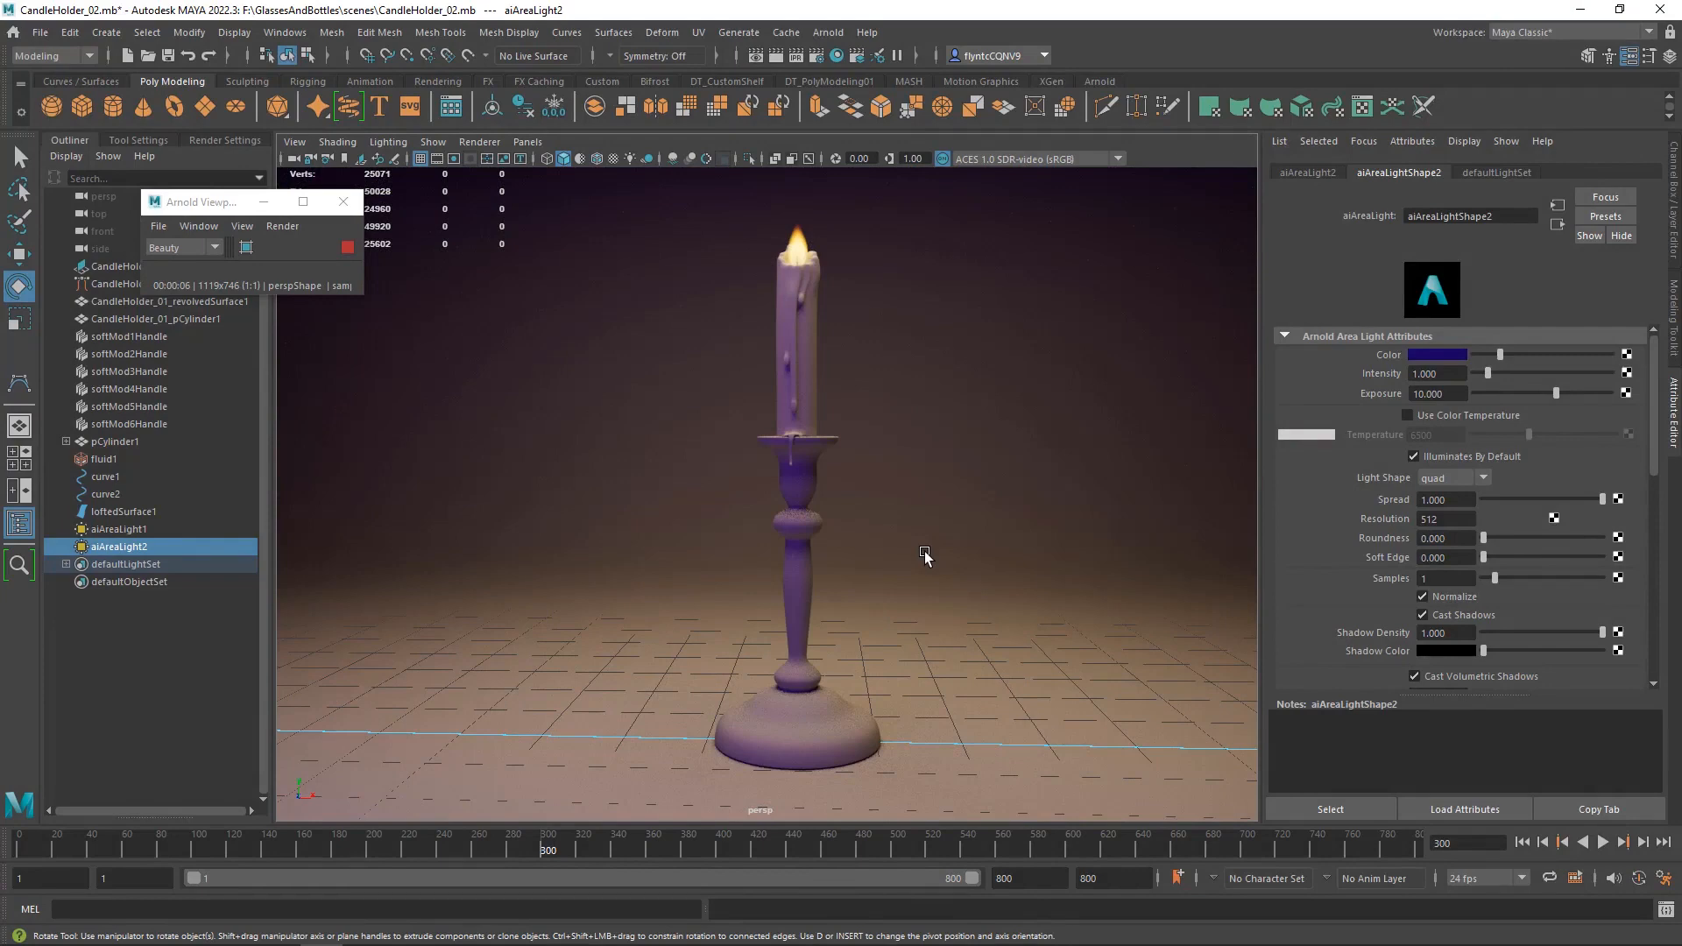
# Select the overhead area light to make it a disk with intensity 0.974 and exposure 8.316.
pyautogui.click(119, 529)
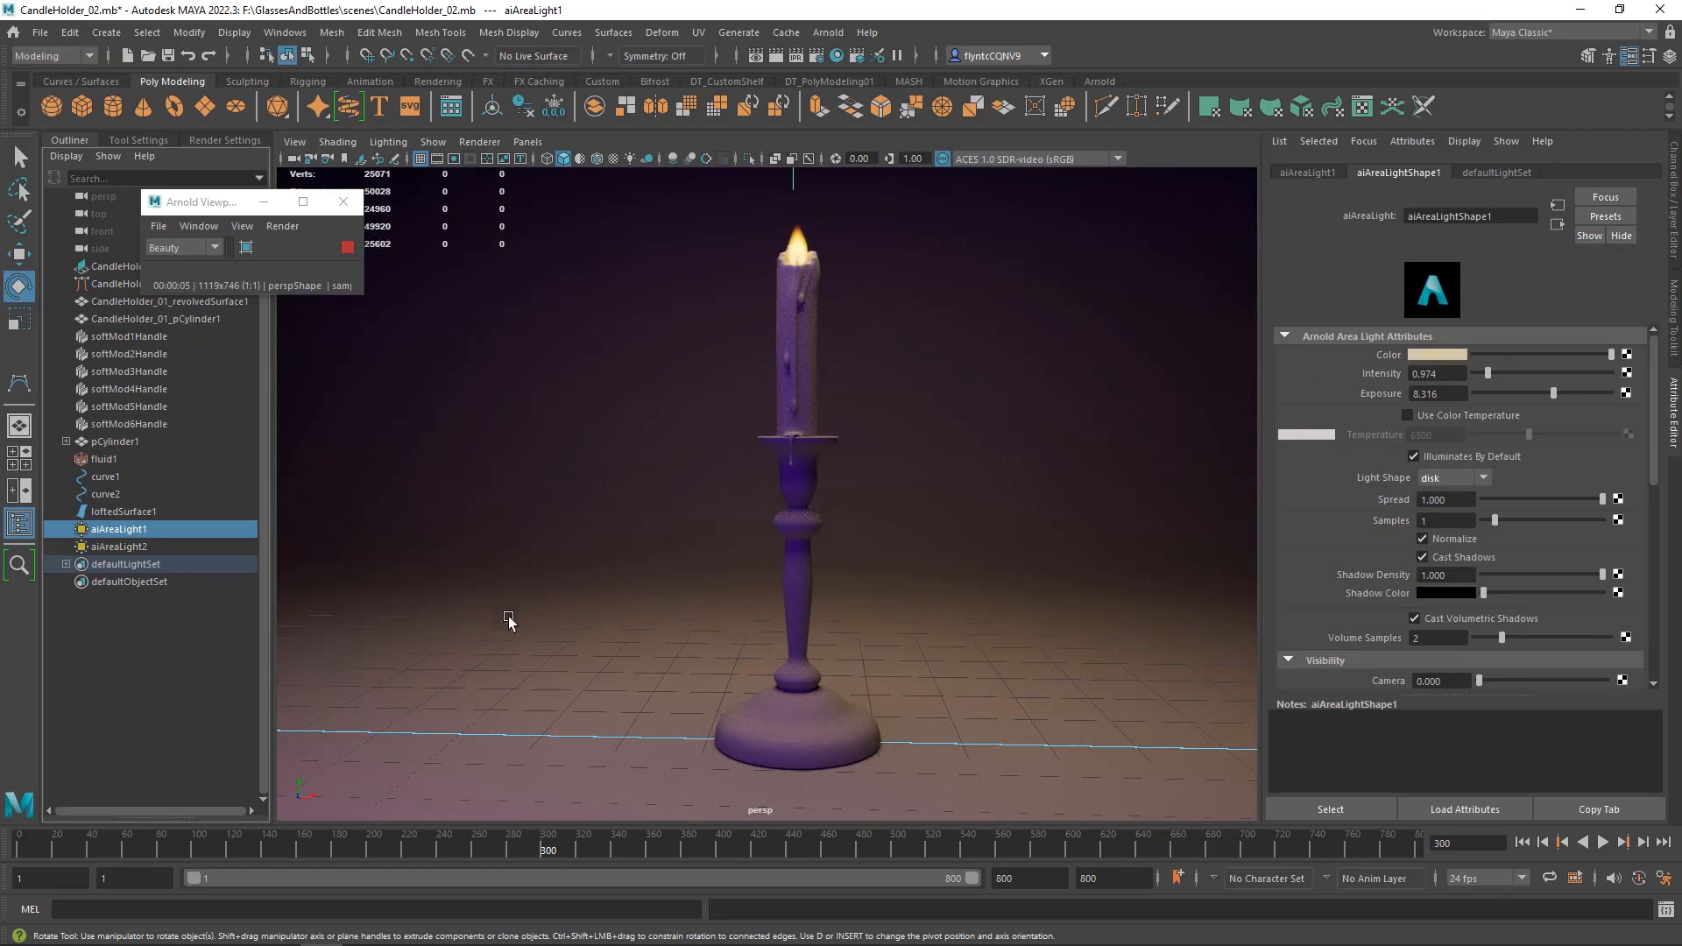
pyautogui.moveTo(1019, 353)
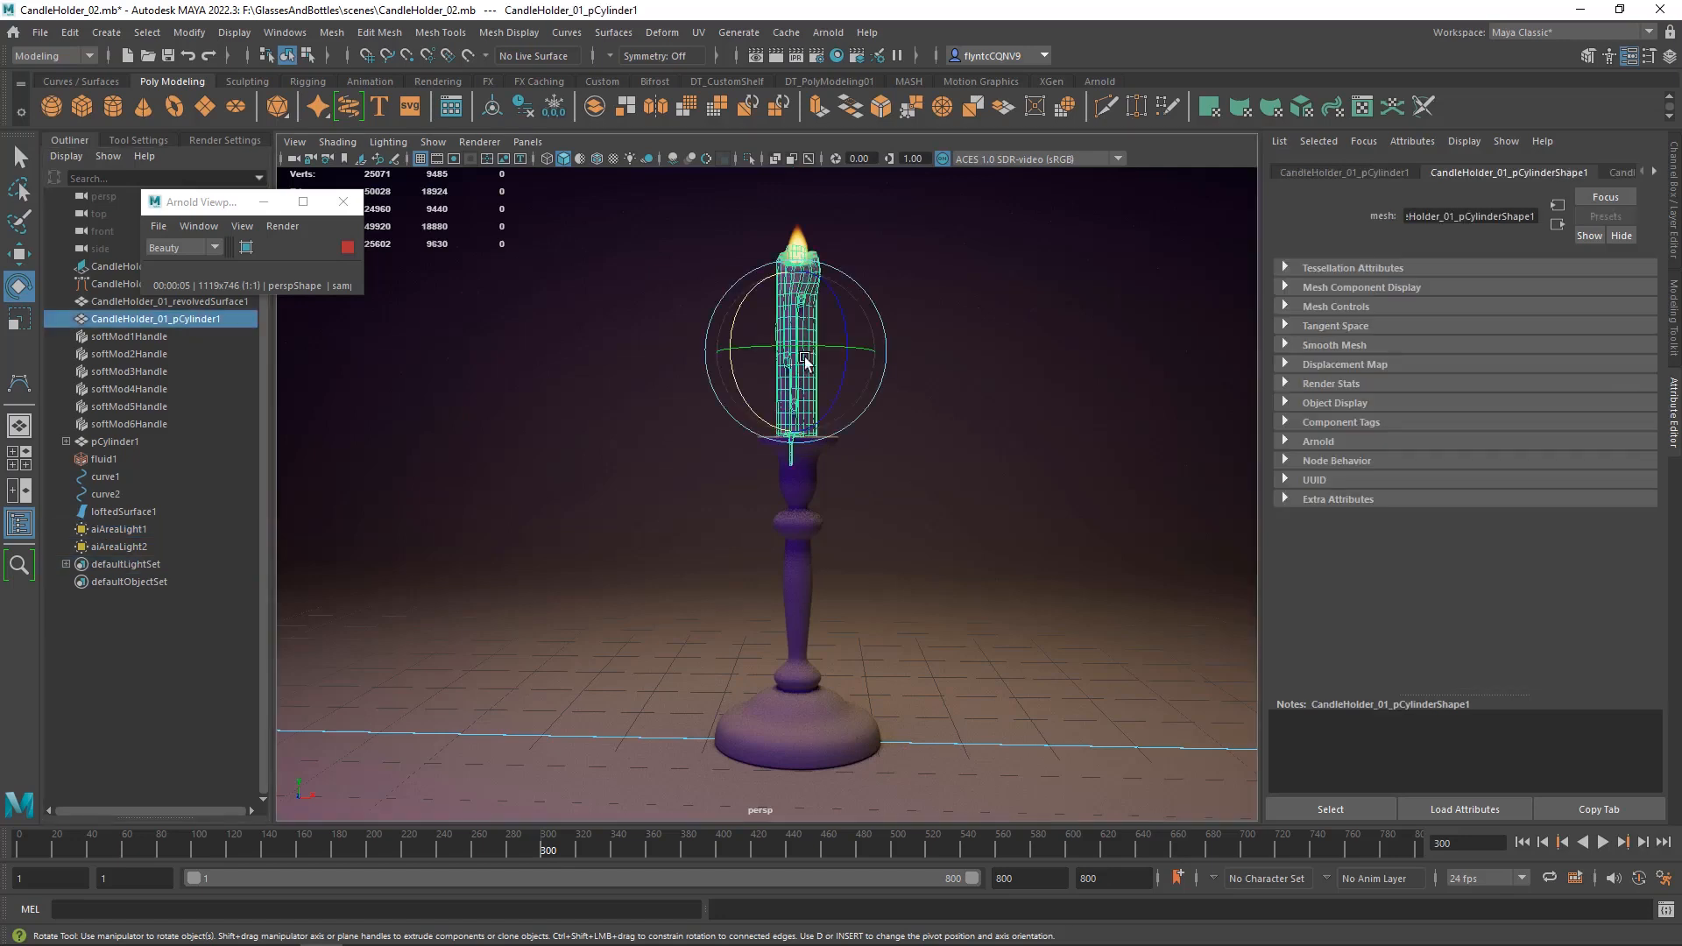
# Assign the candle a new aiStandardSurface using the Wax preset with a cream base colour.
pyautogui.rightClick(798, 363)
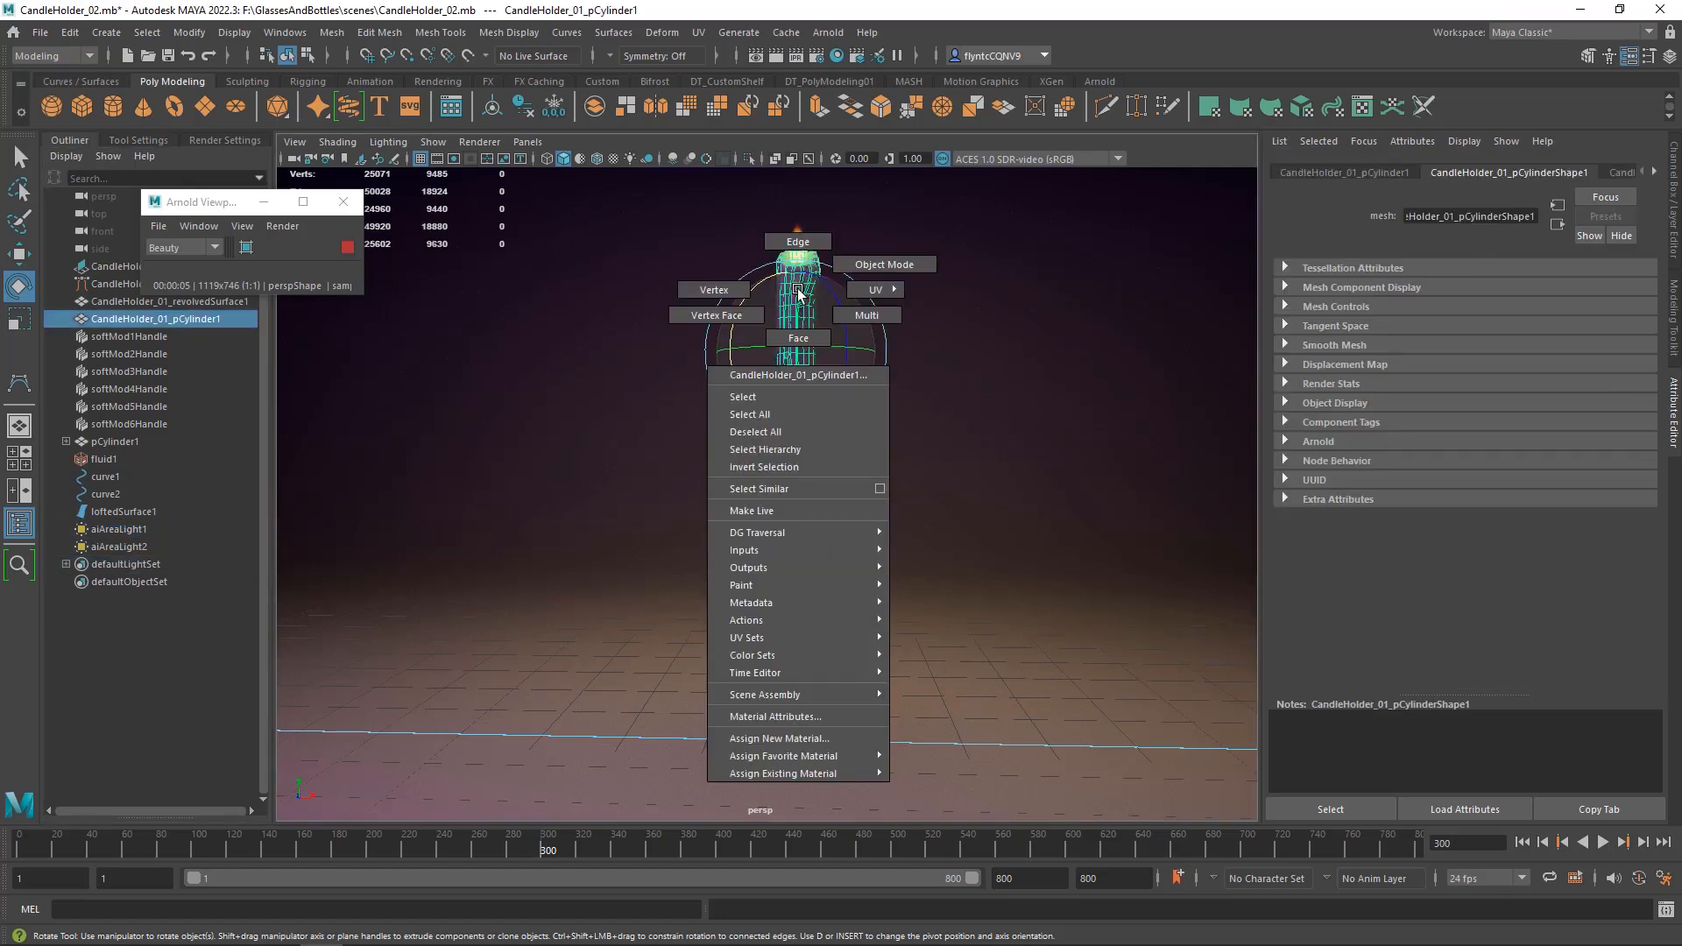
pyautogui.click(780, 737)
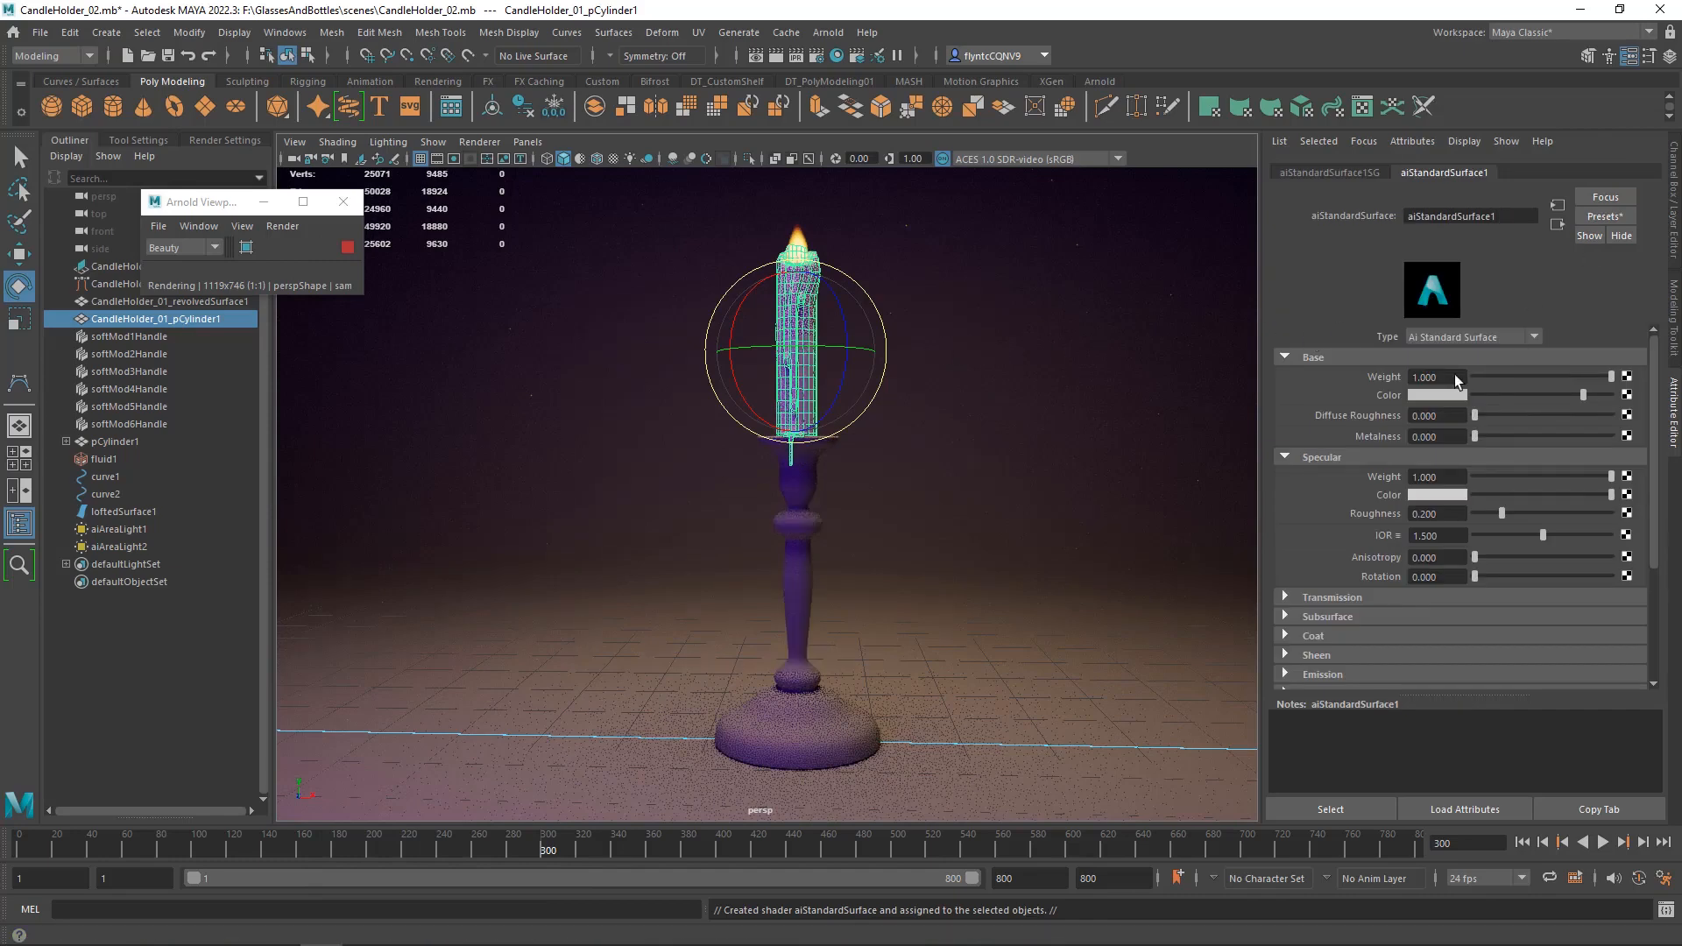
pyautogui.click(1603, 215)
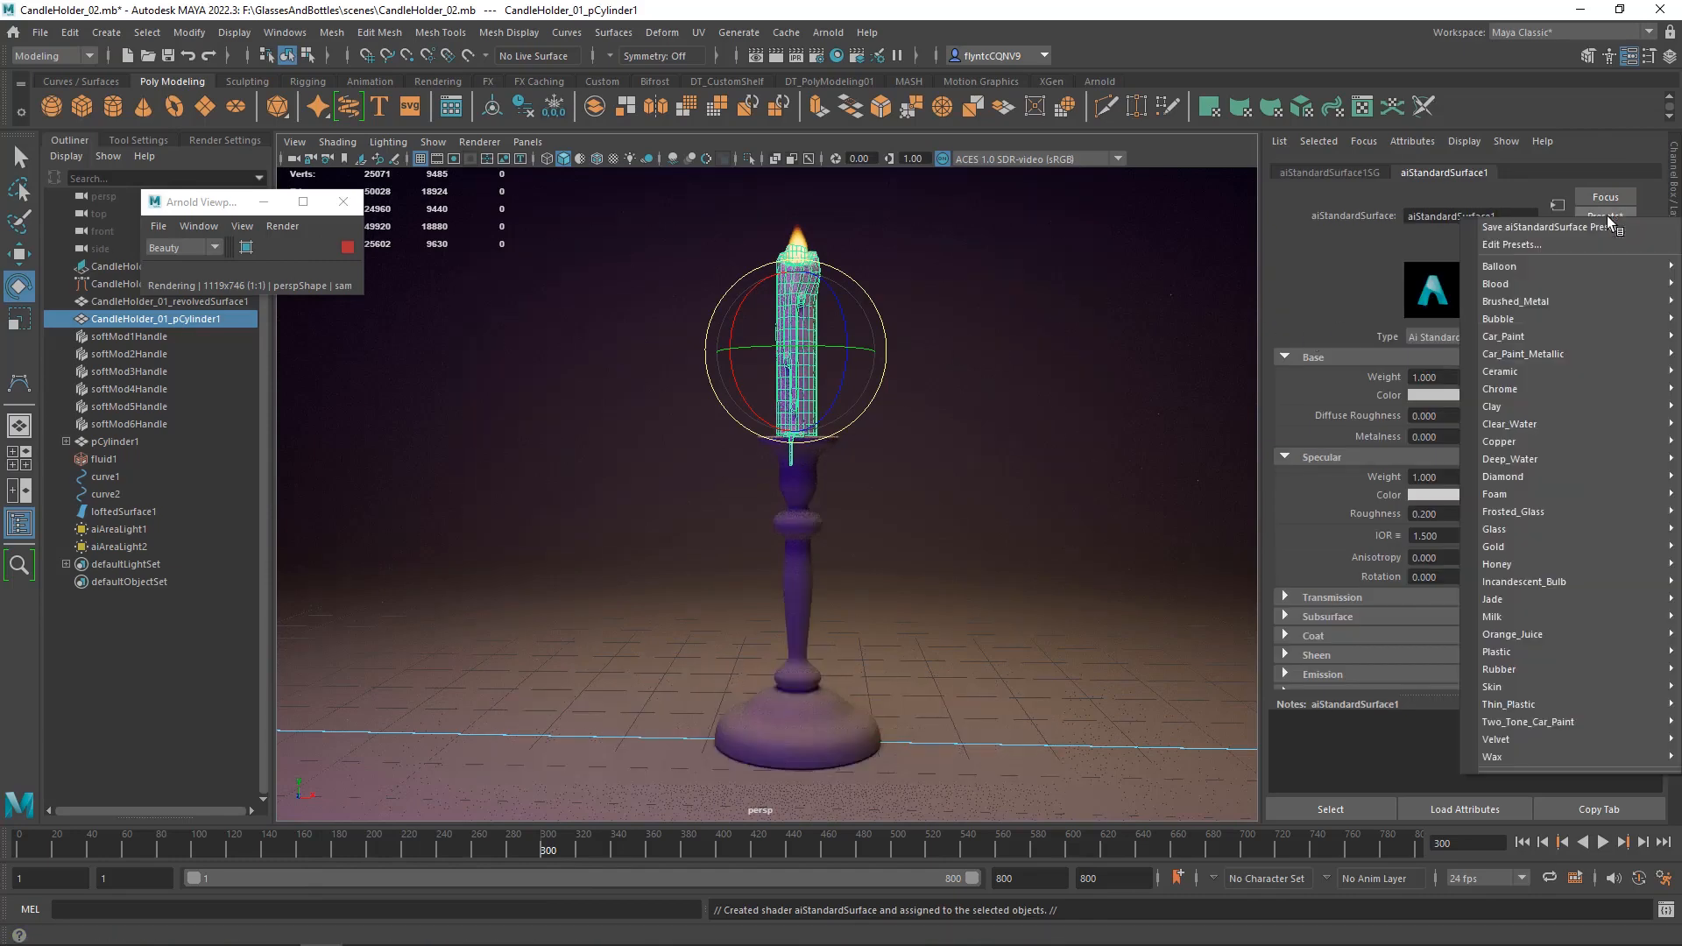
pyautogui.moveTo(1491, 757)
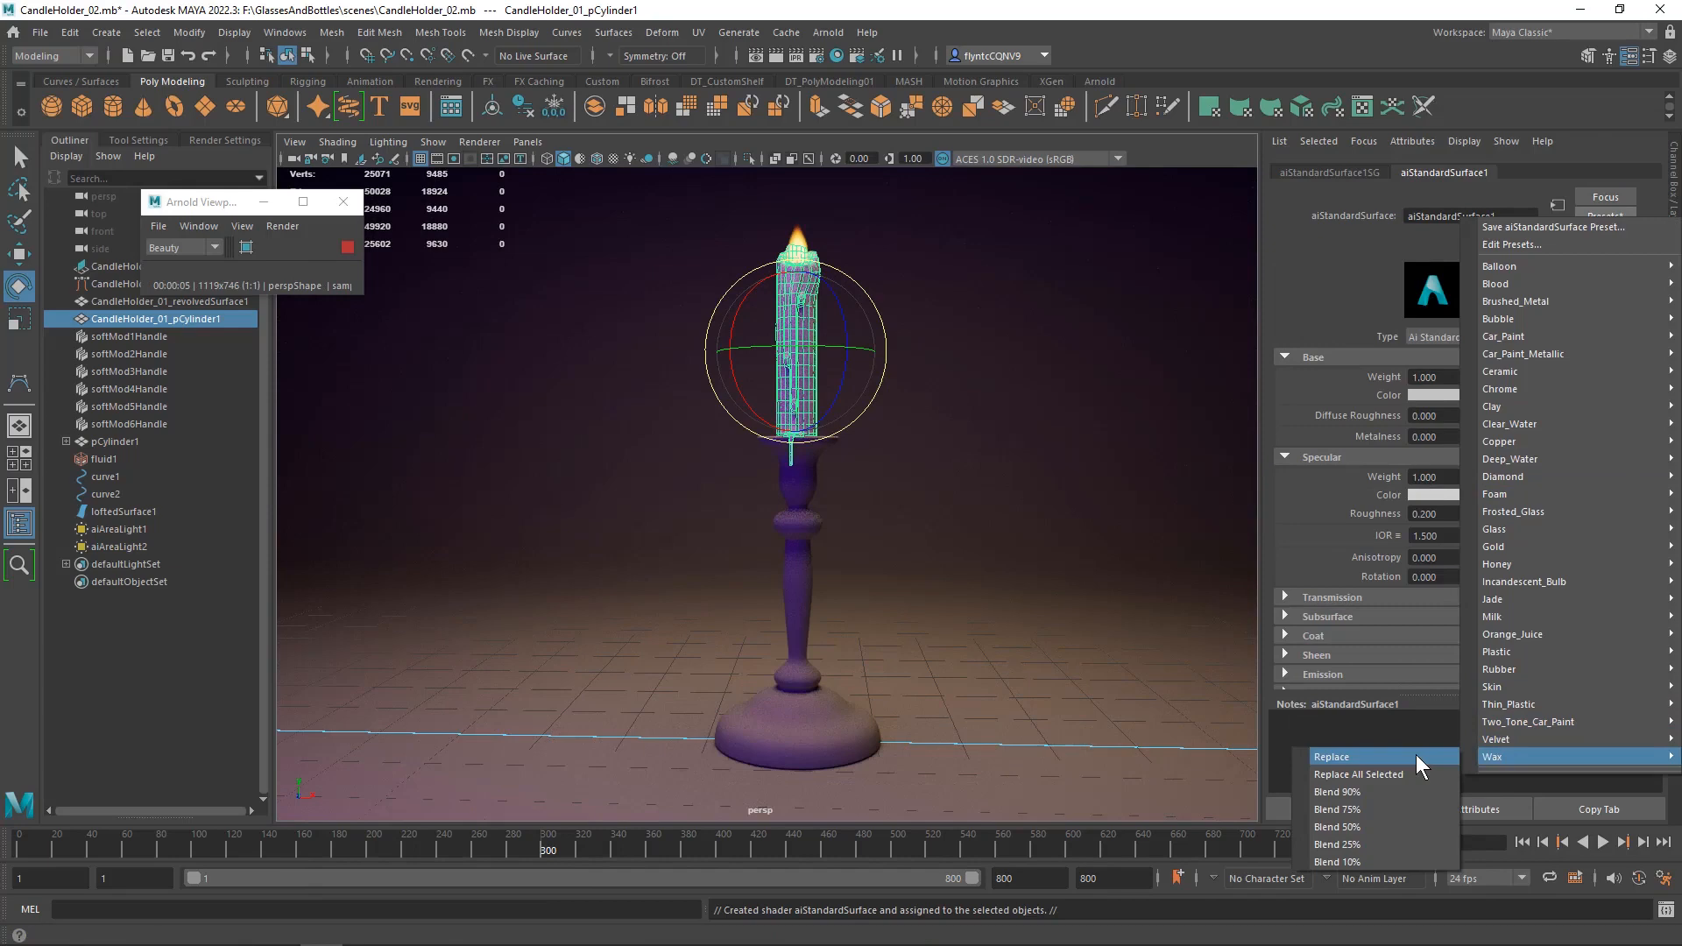
pyautogui.click(1330, 757)
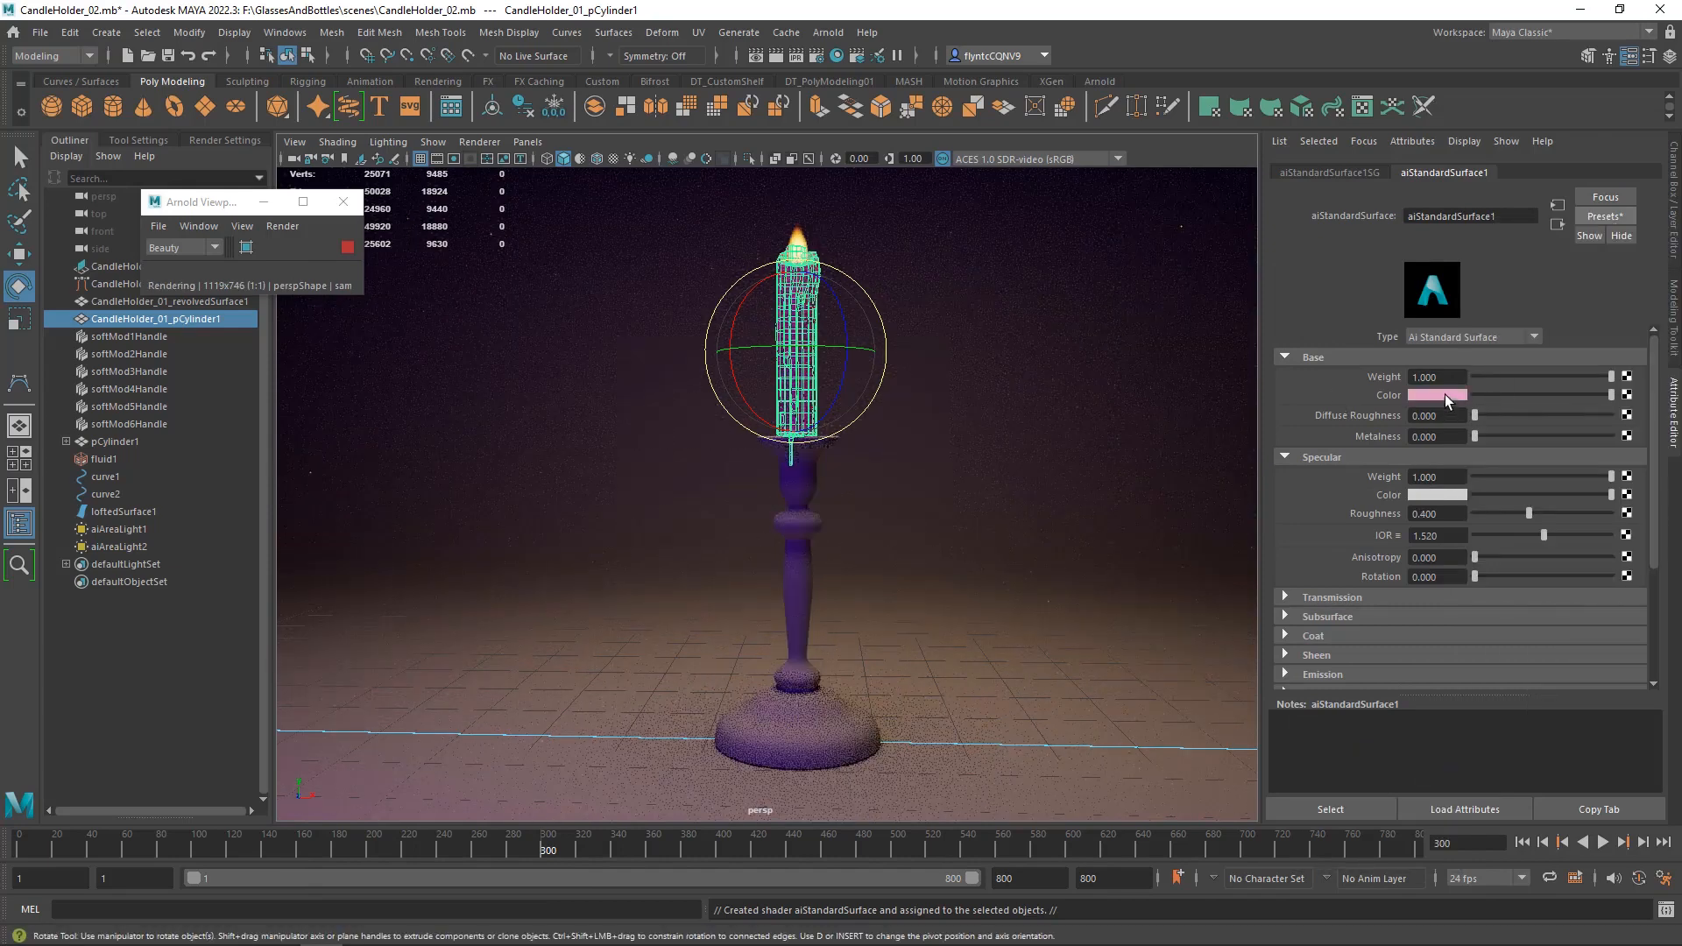
pyautogui.click(1437, 395)
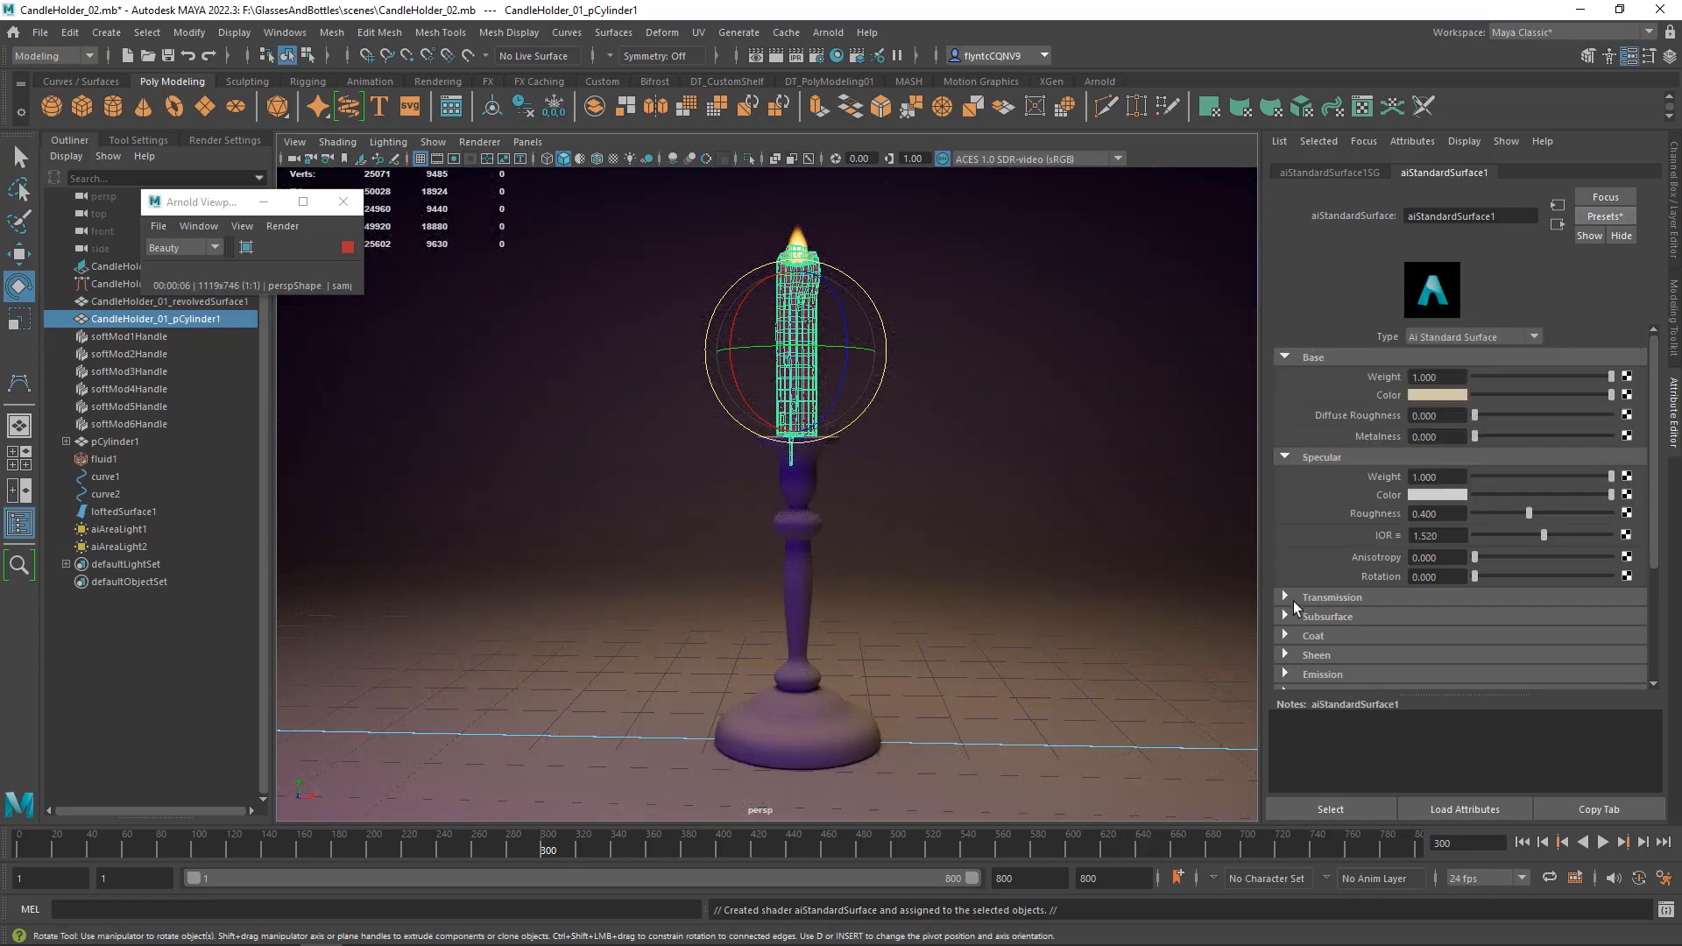
# Adjust the wax transmission scatter colour, then select the backdrop and candlestick to check the render.
pyautogui.click(1284, 596)
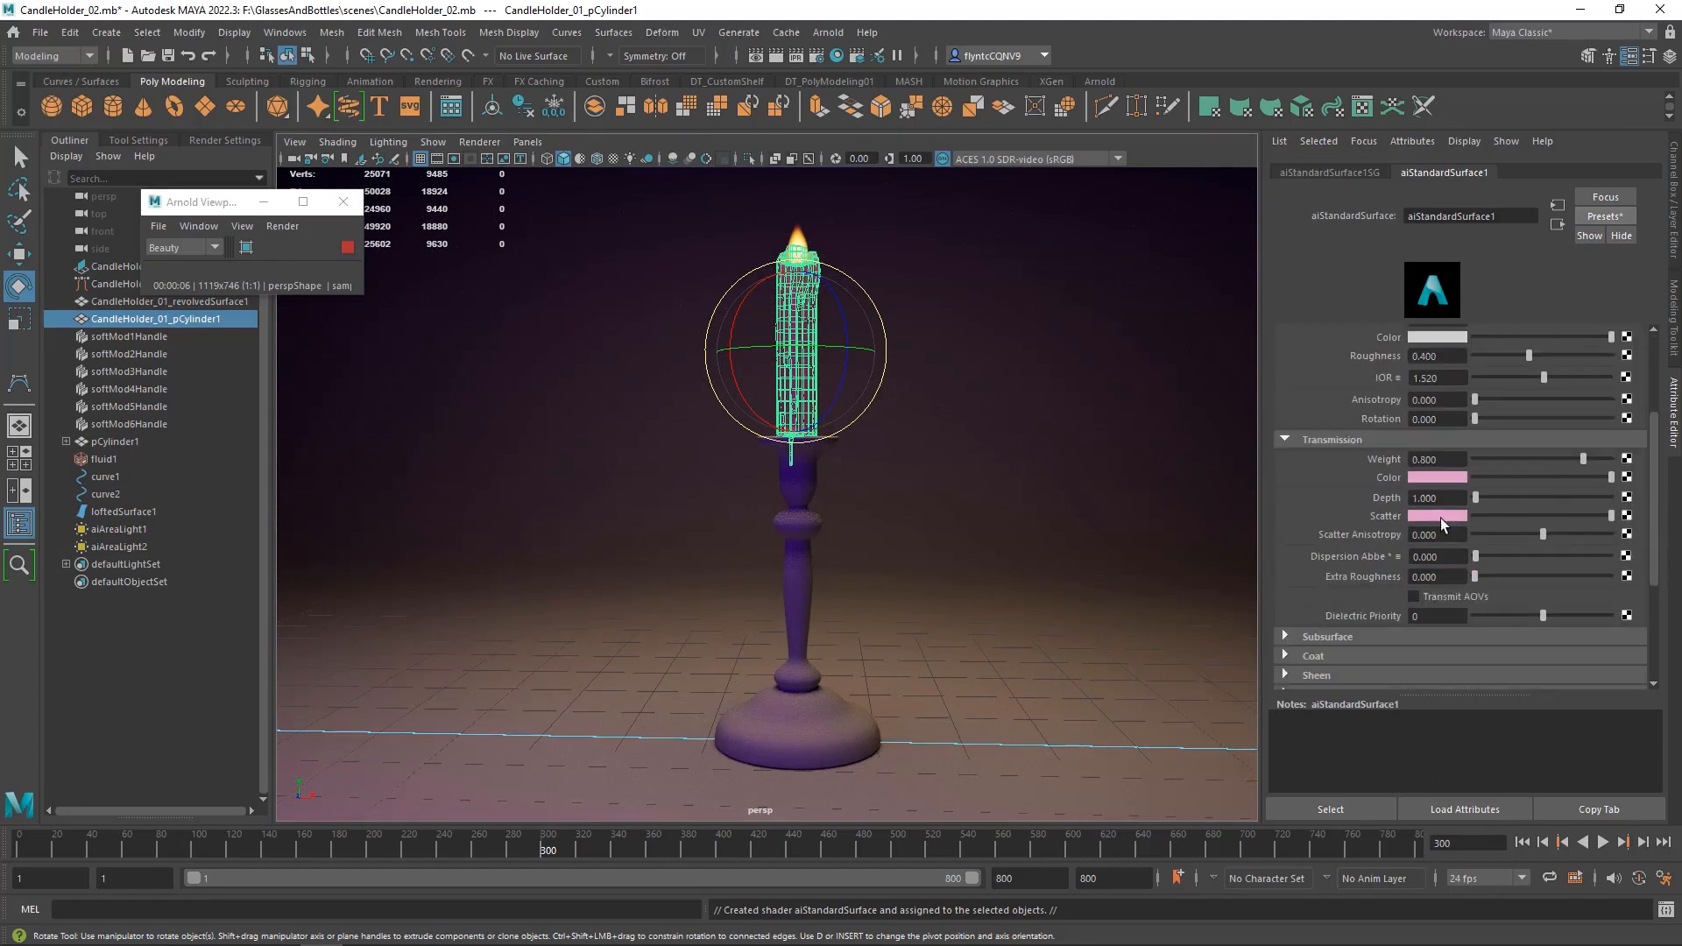
pyautogui.click(1436, 515)
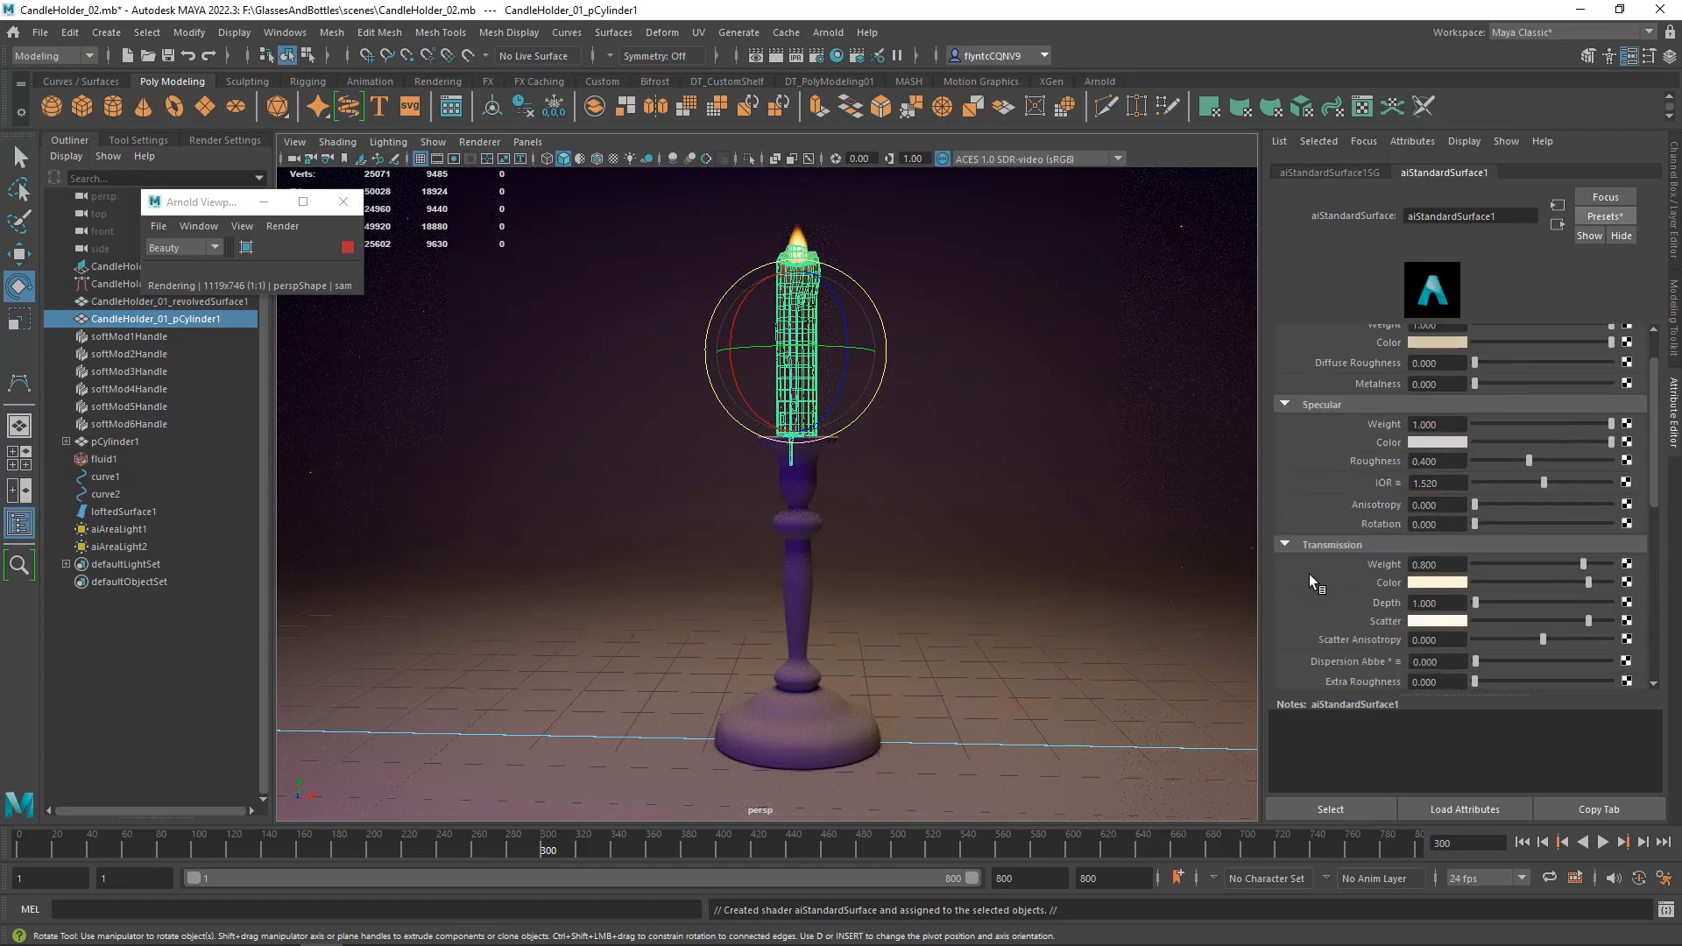
pyautogui.scroll(-3)
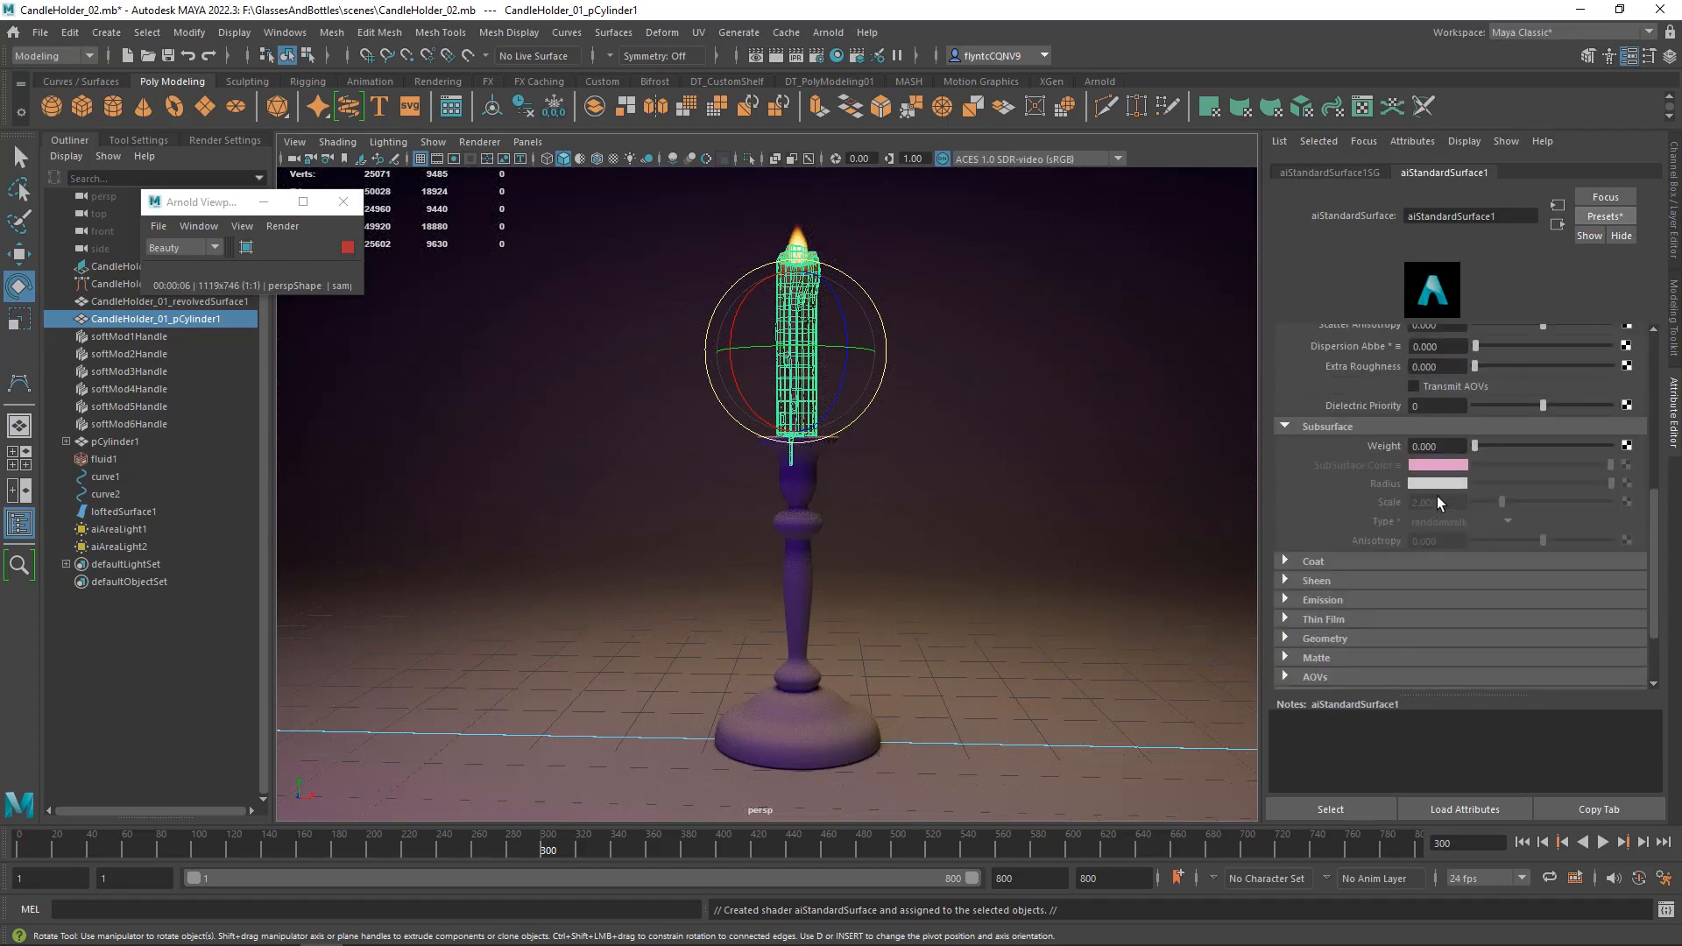
pyautogui.click(1437, 464)
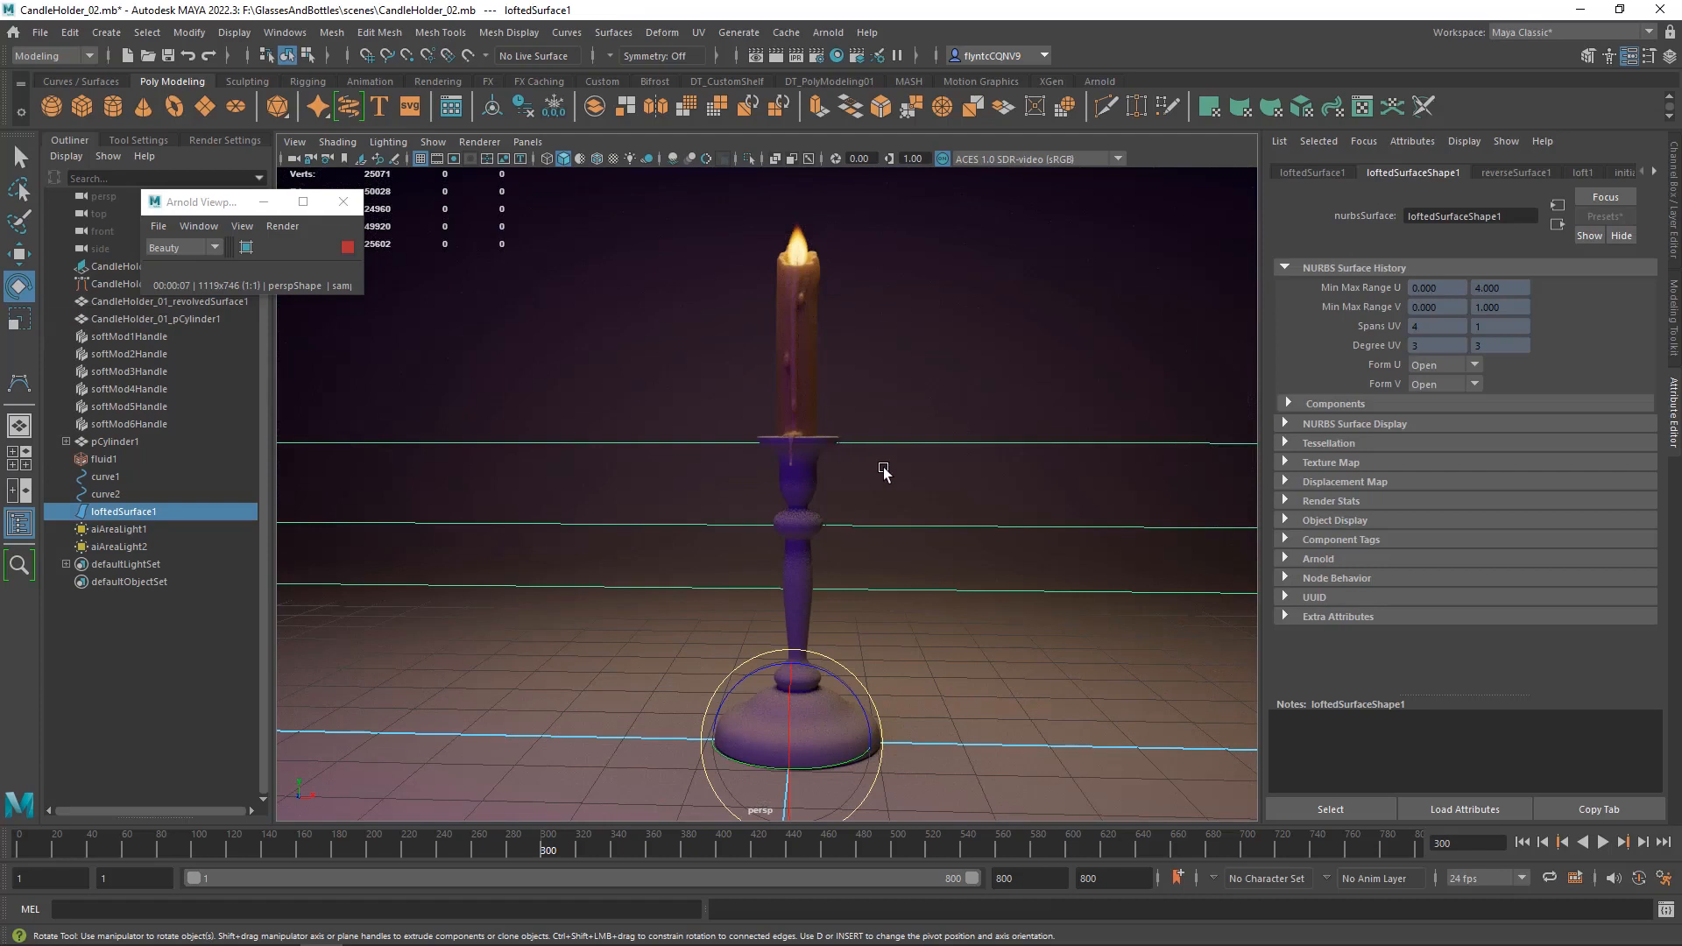
pyautogui.click(167, 301)
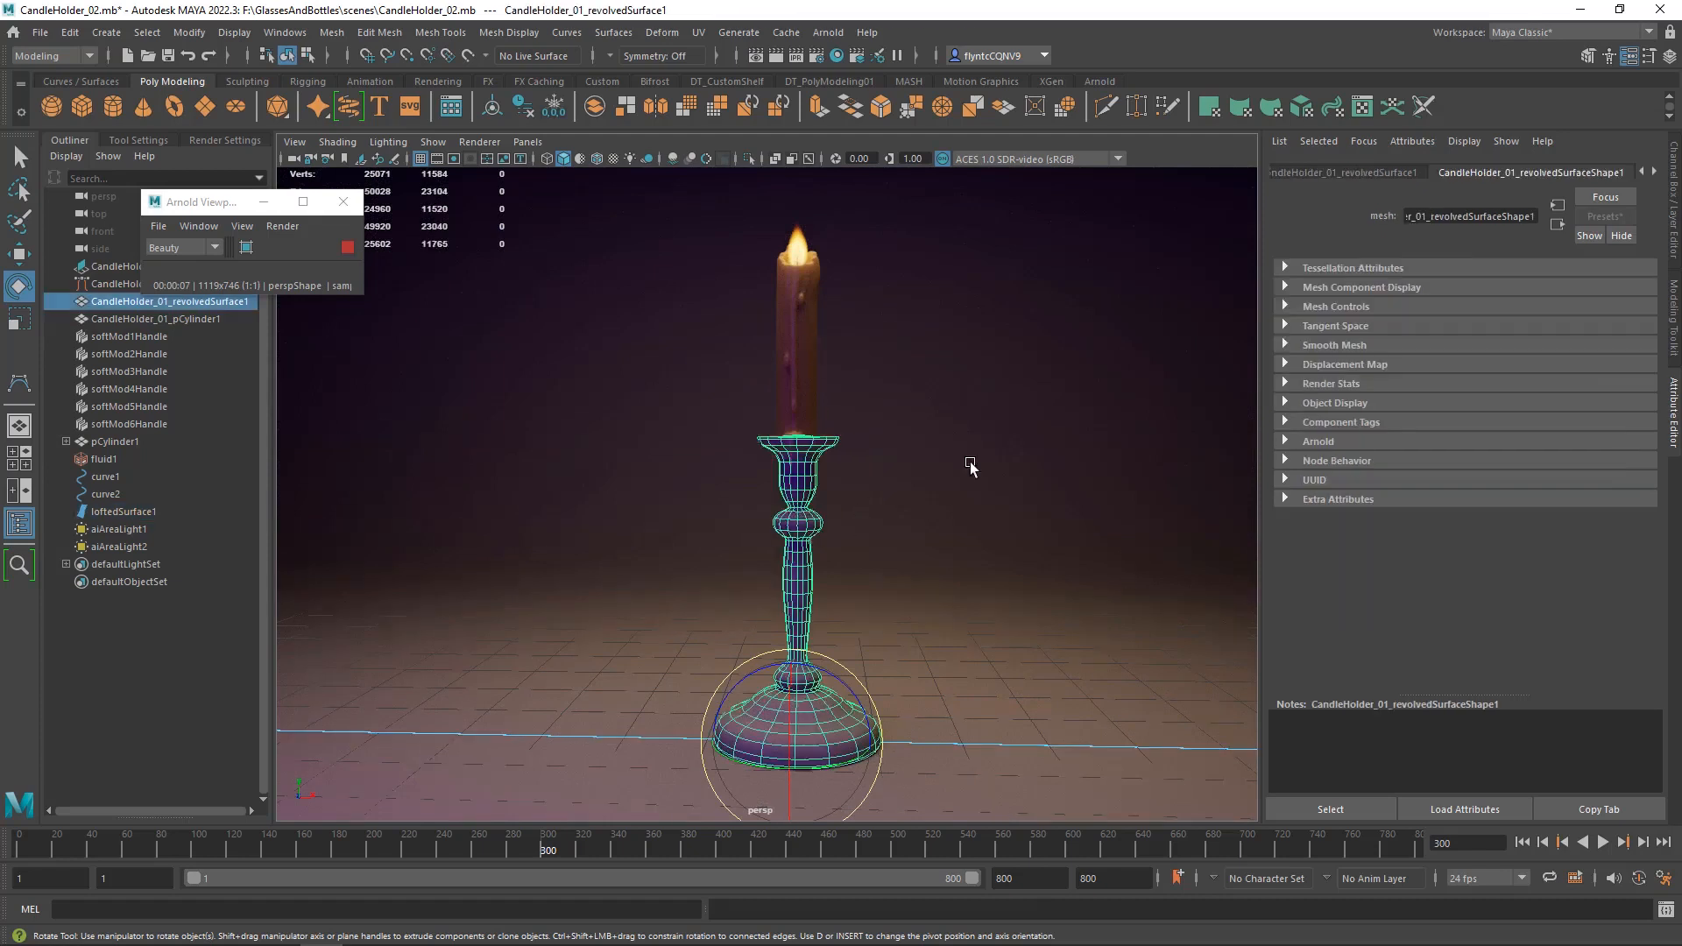
# Assign the candlestick its own aiStandardSurface metal material and reselect it to view the render.
pyautogui.rightClick(856, 314)
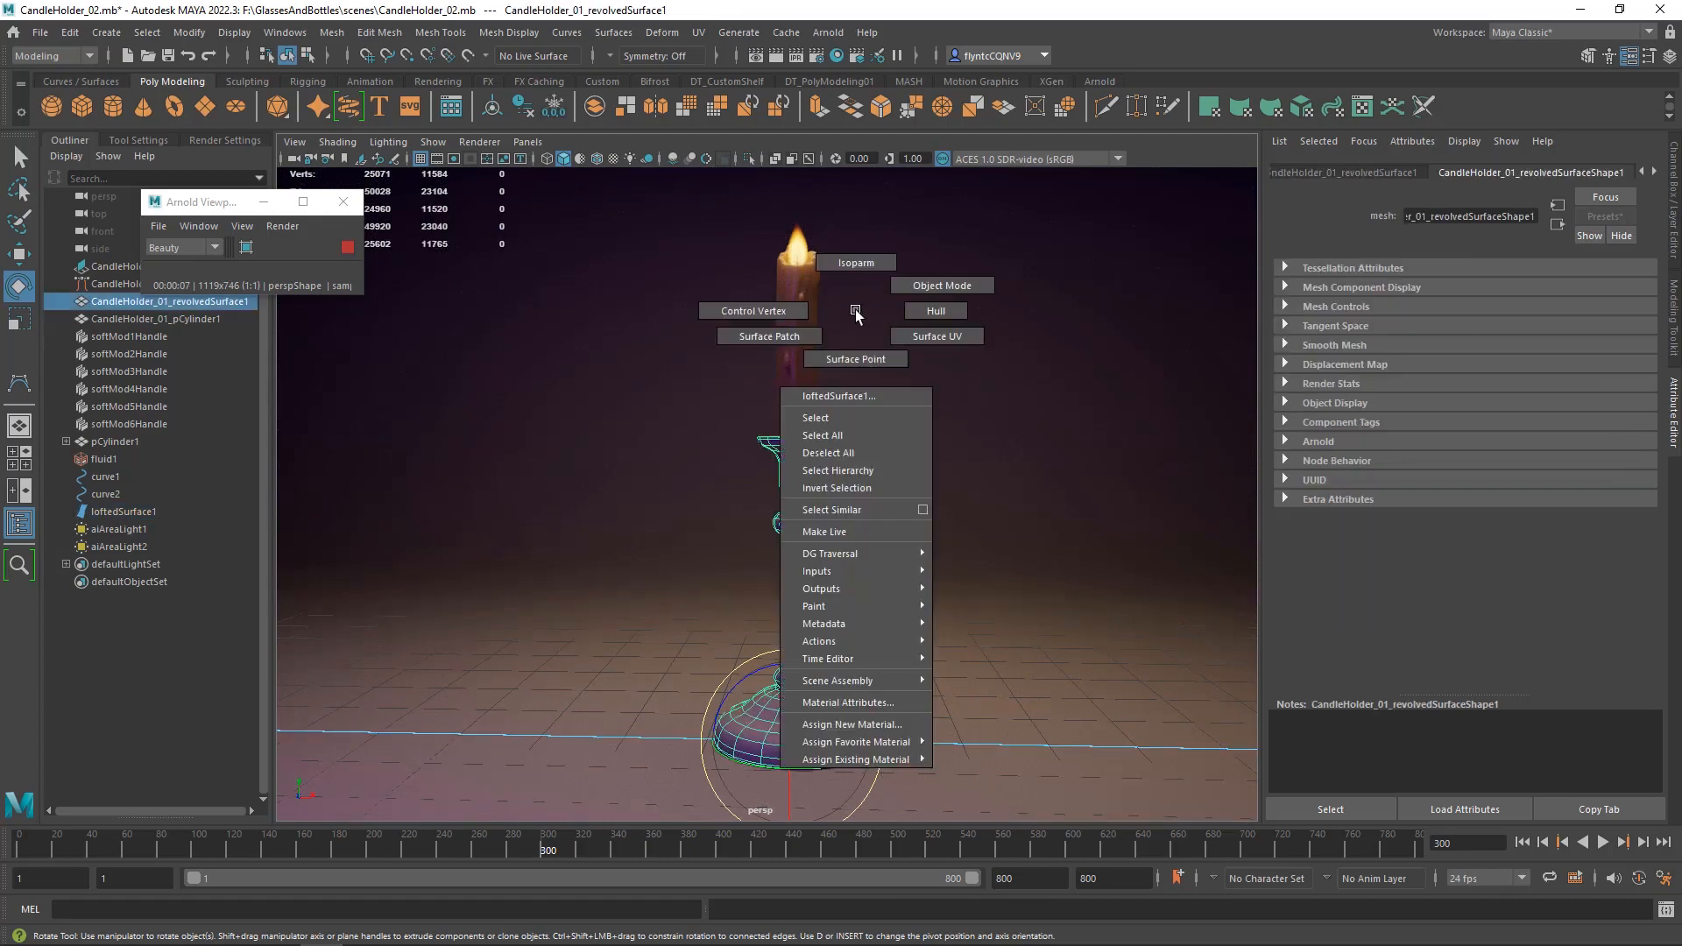
pyautogui.click(855, 723)
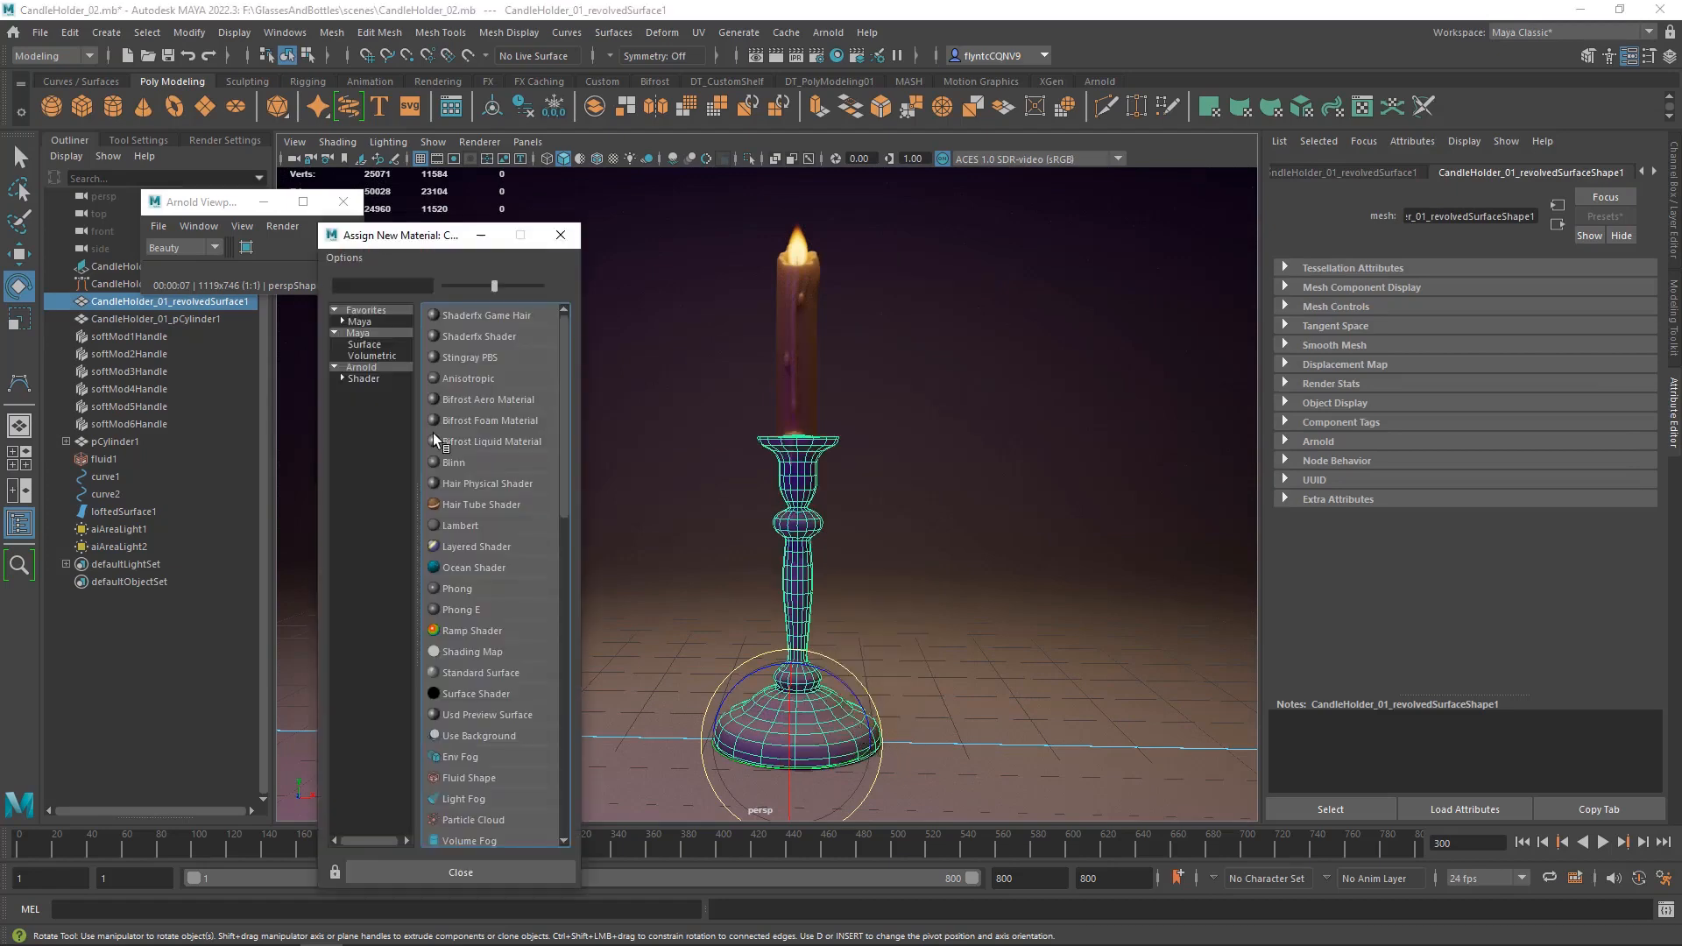
pyautogui.click(482, 672)
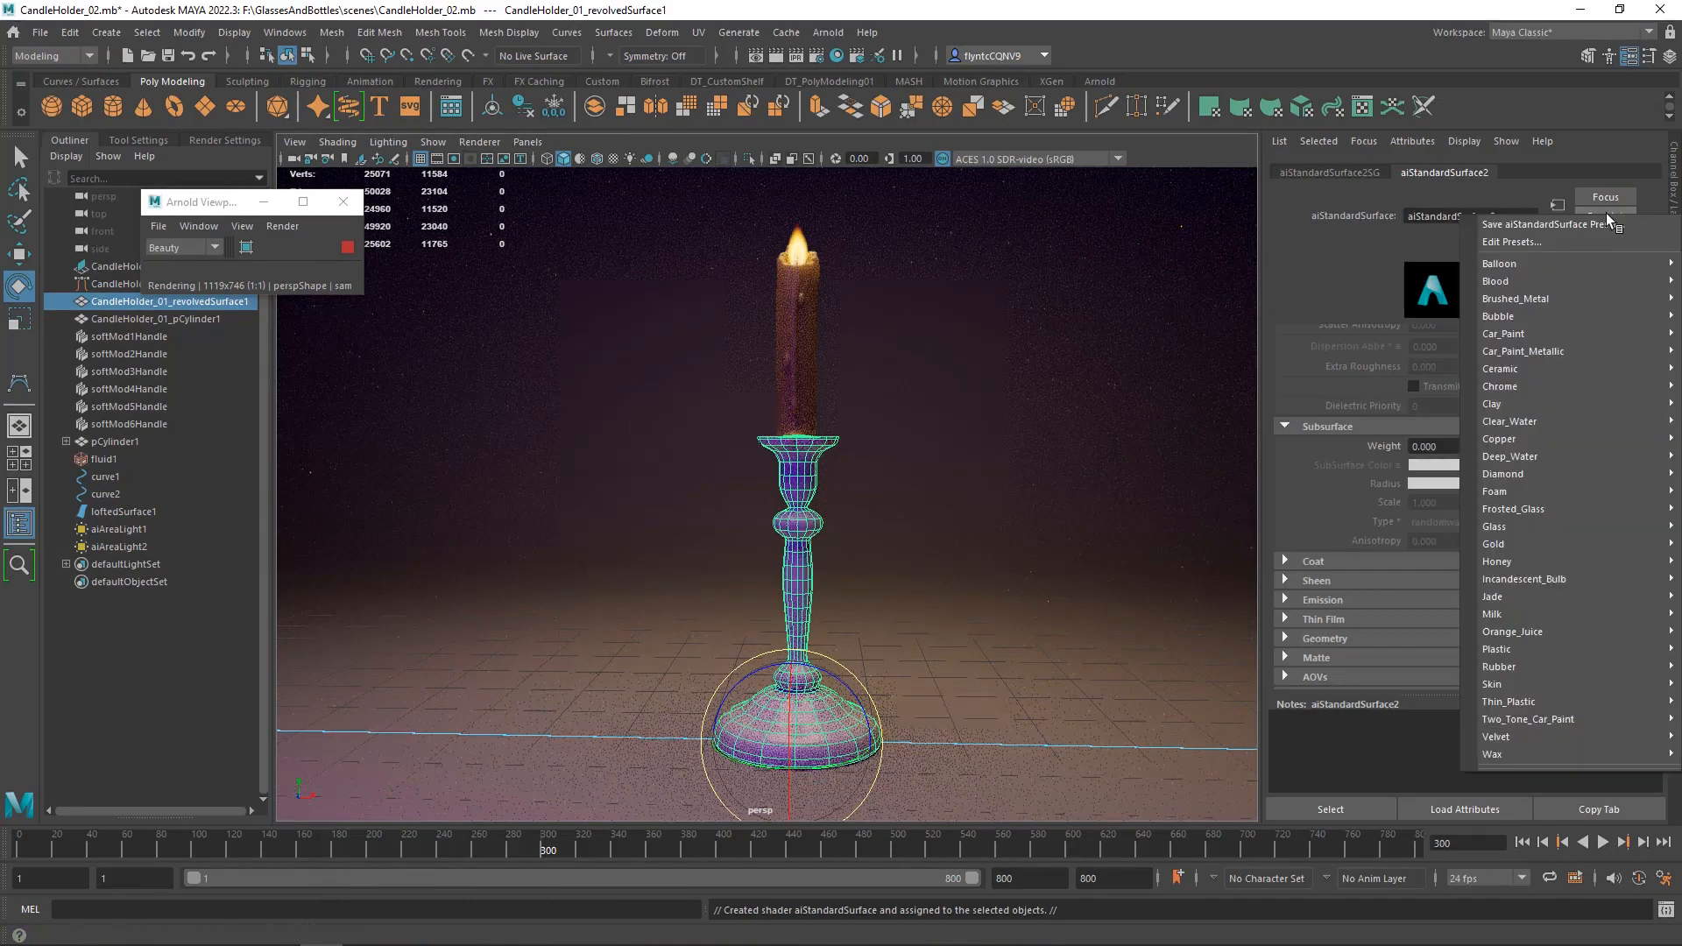
pyautogui.moveTo(1501, 263)
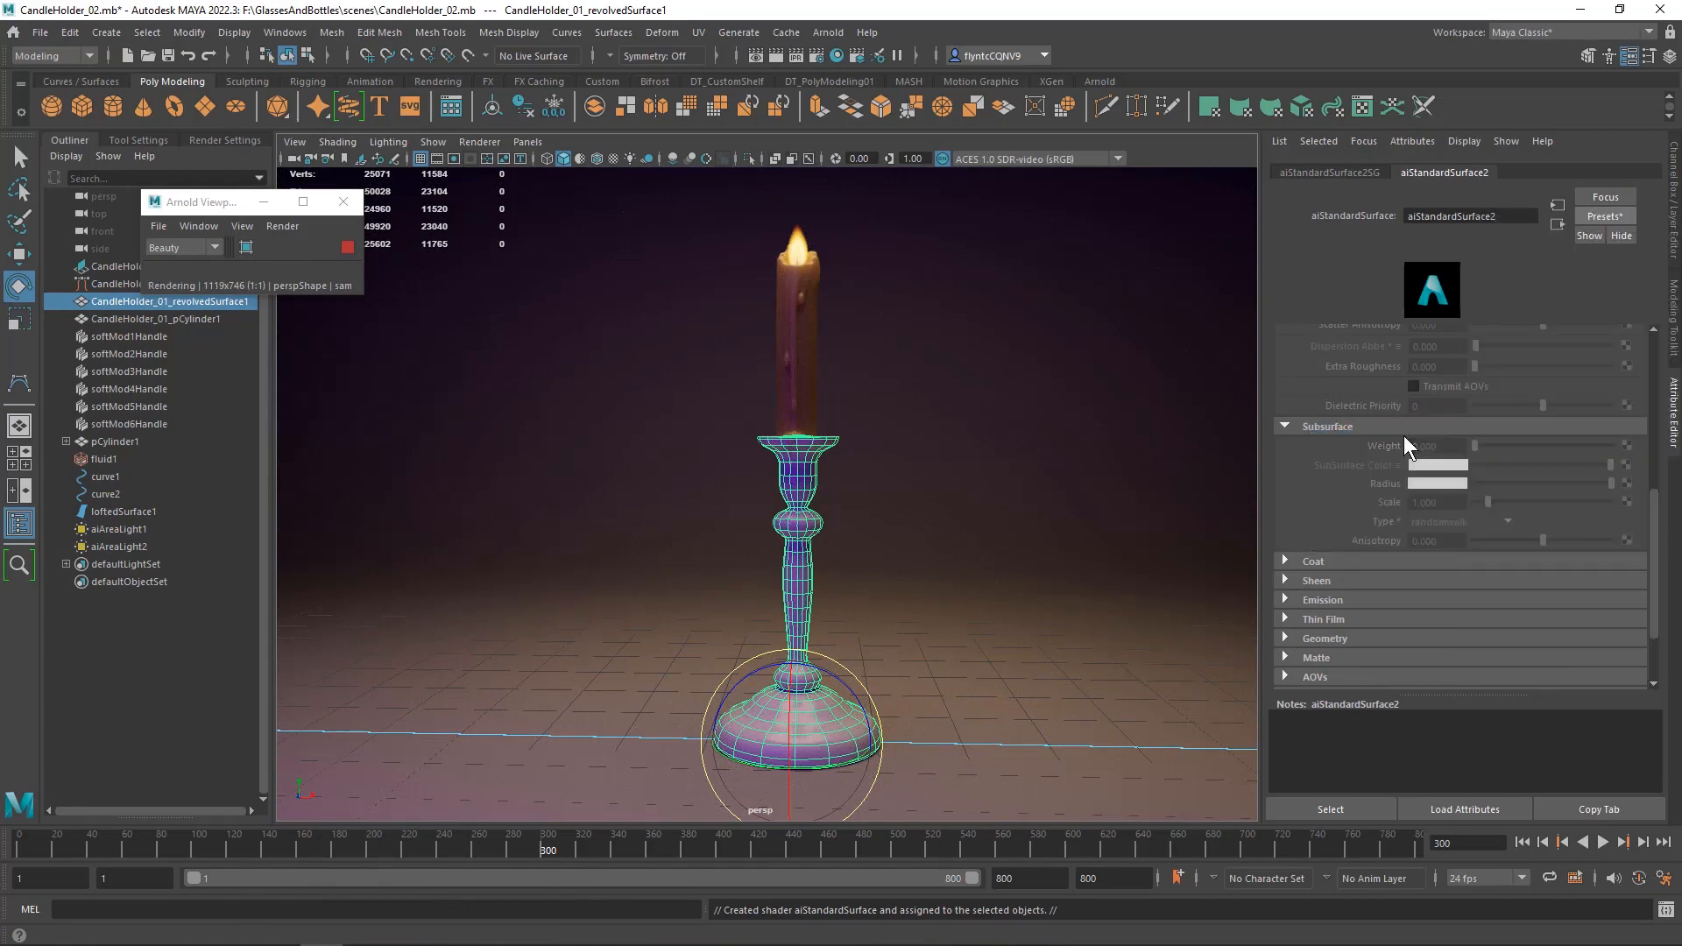
pyautogui.click(123, 509)
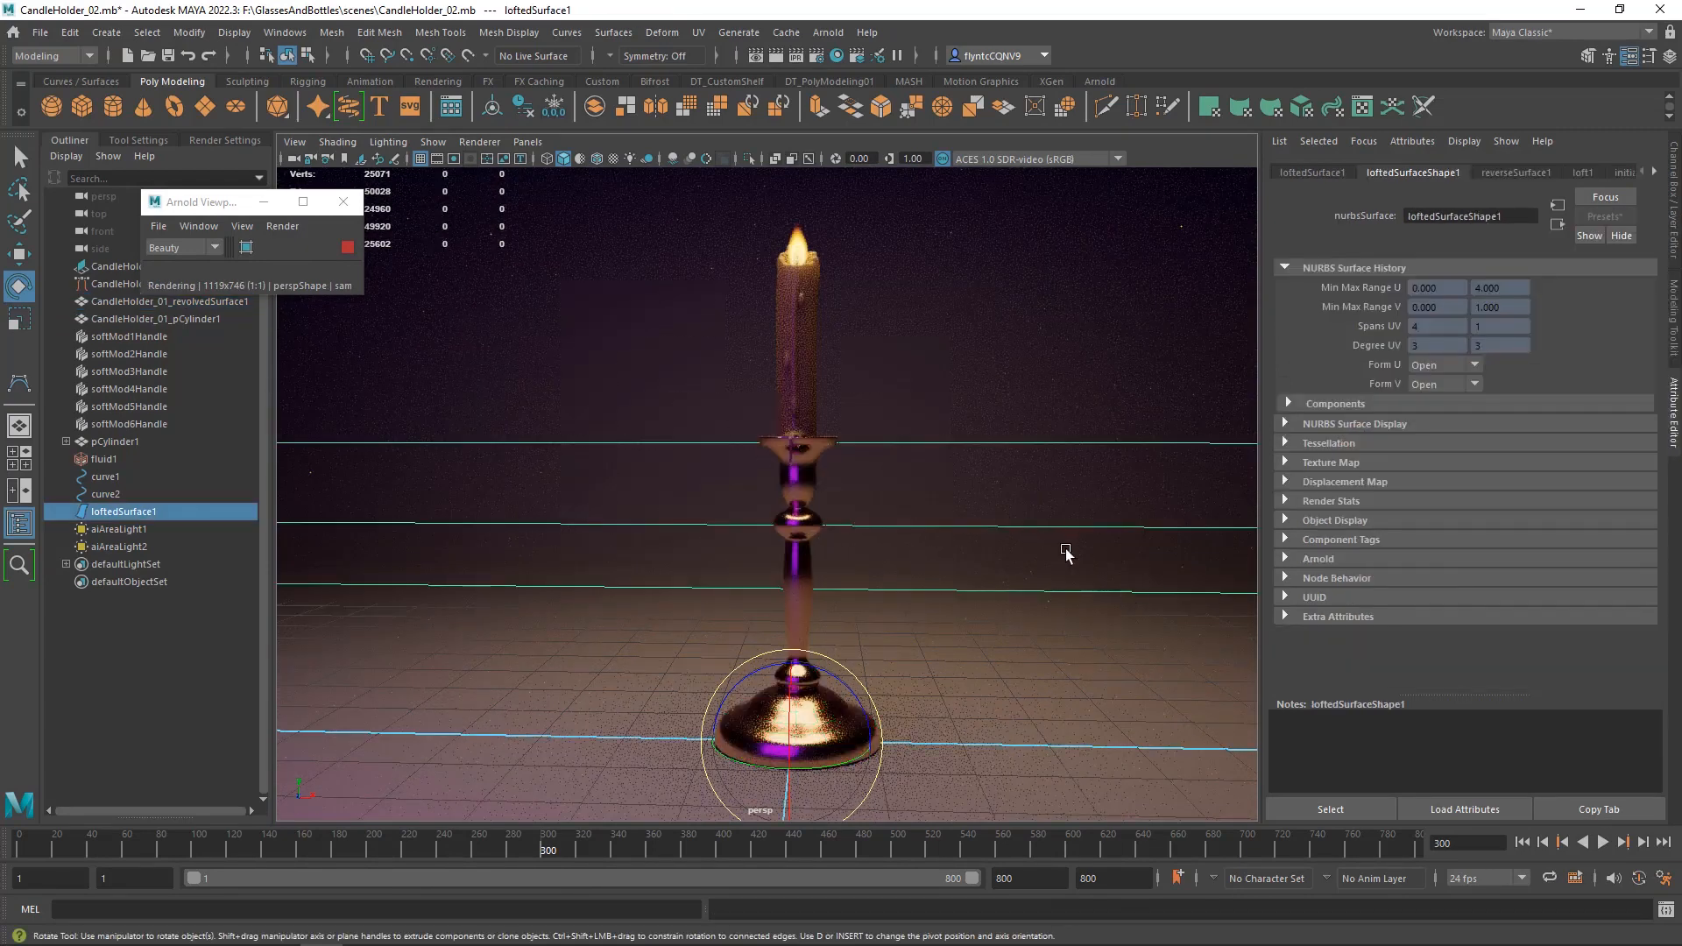
pyautogui.click(167, 302)
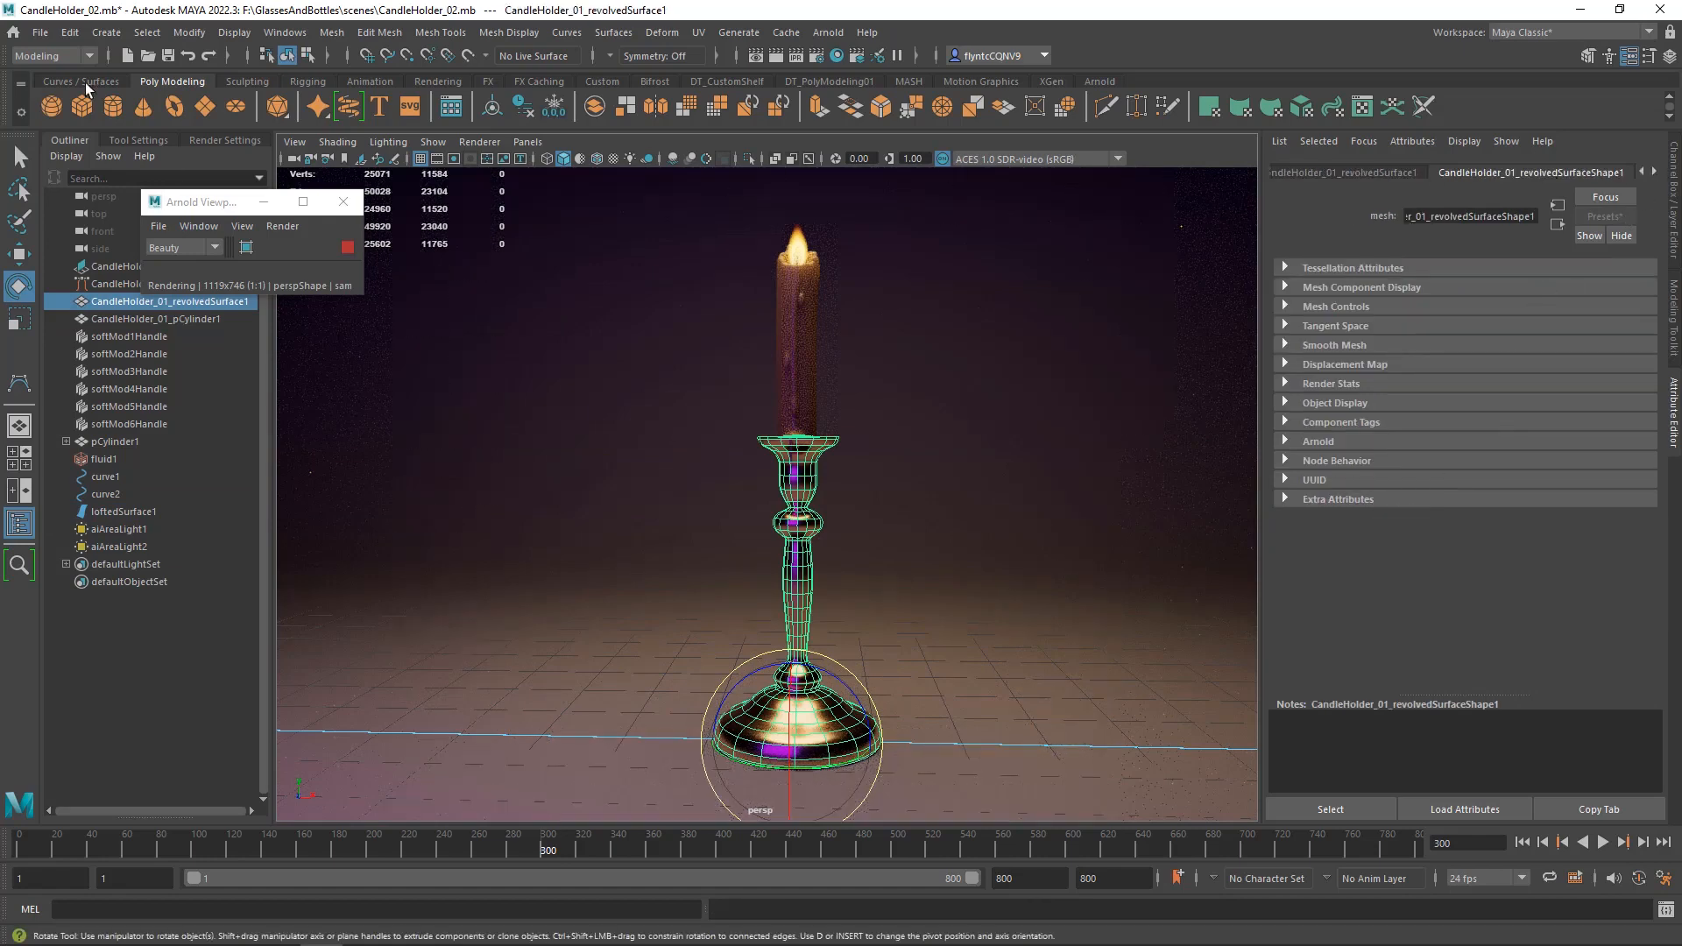
# Set aiStandardSurface2 base colour to grey pewter and raise specular anisotropy to about 0.43.
pyautogui.click(68, 31)
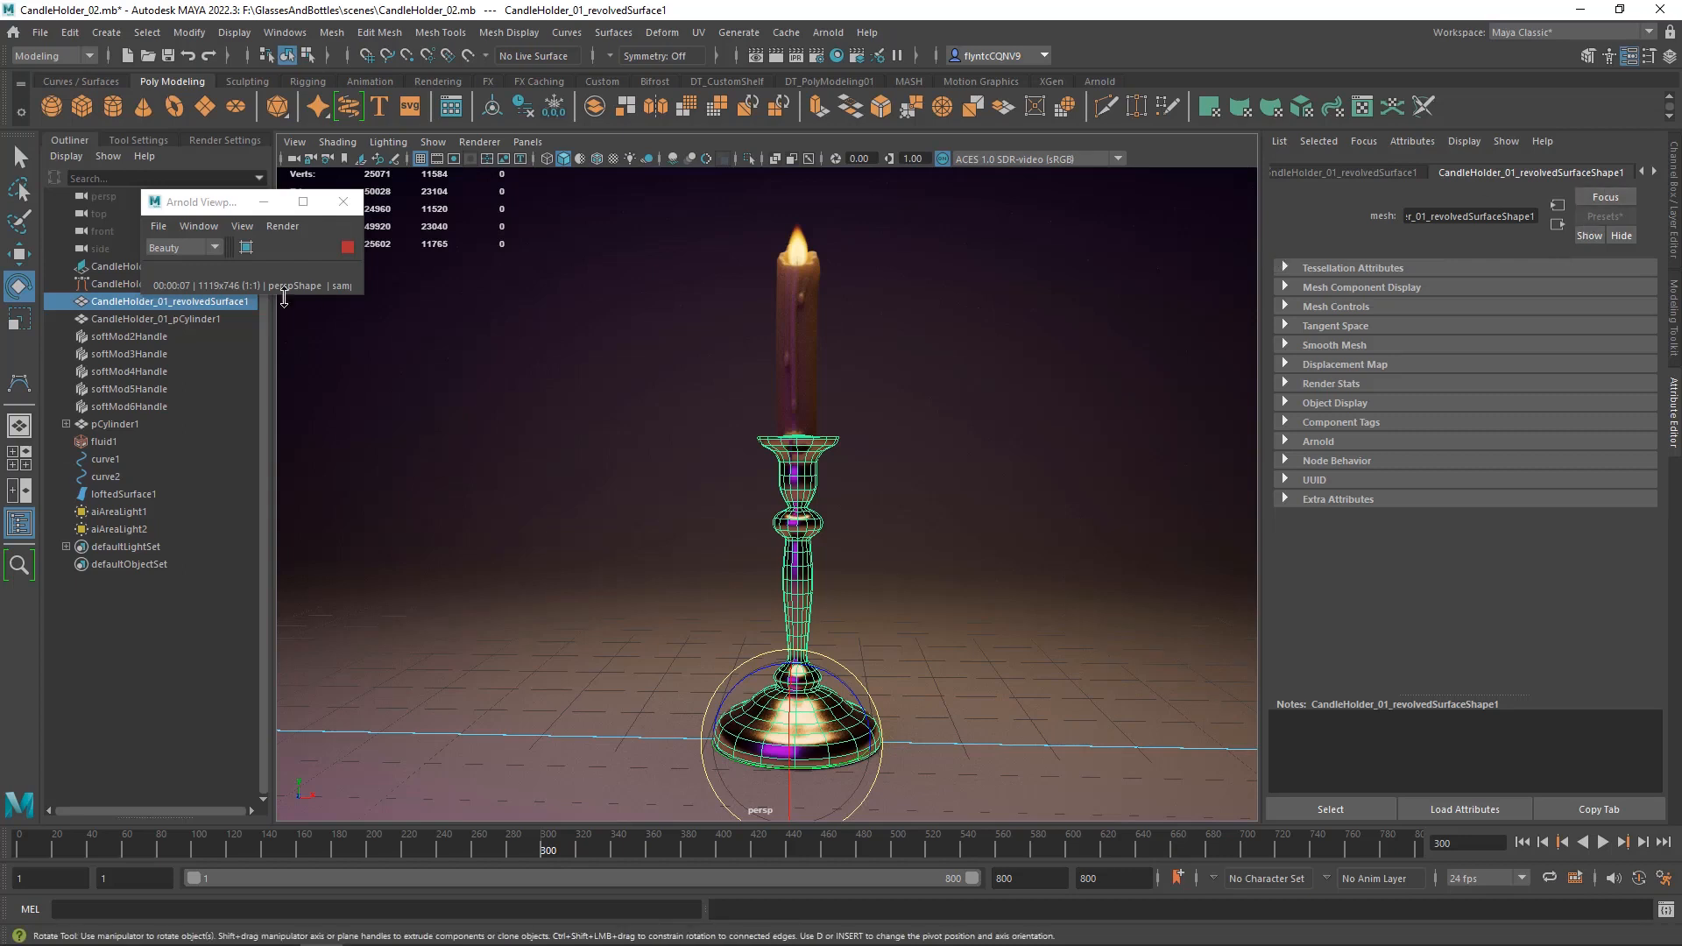
pyautogui.moveTo(1657, 177)
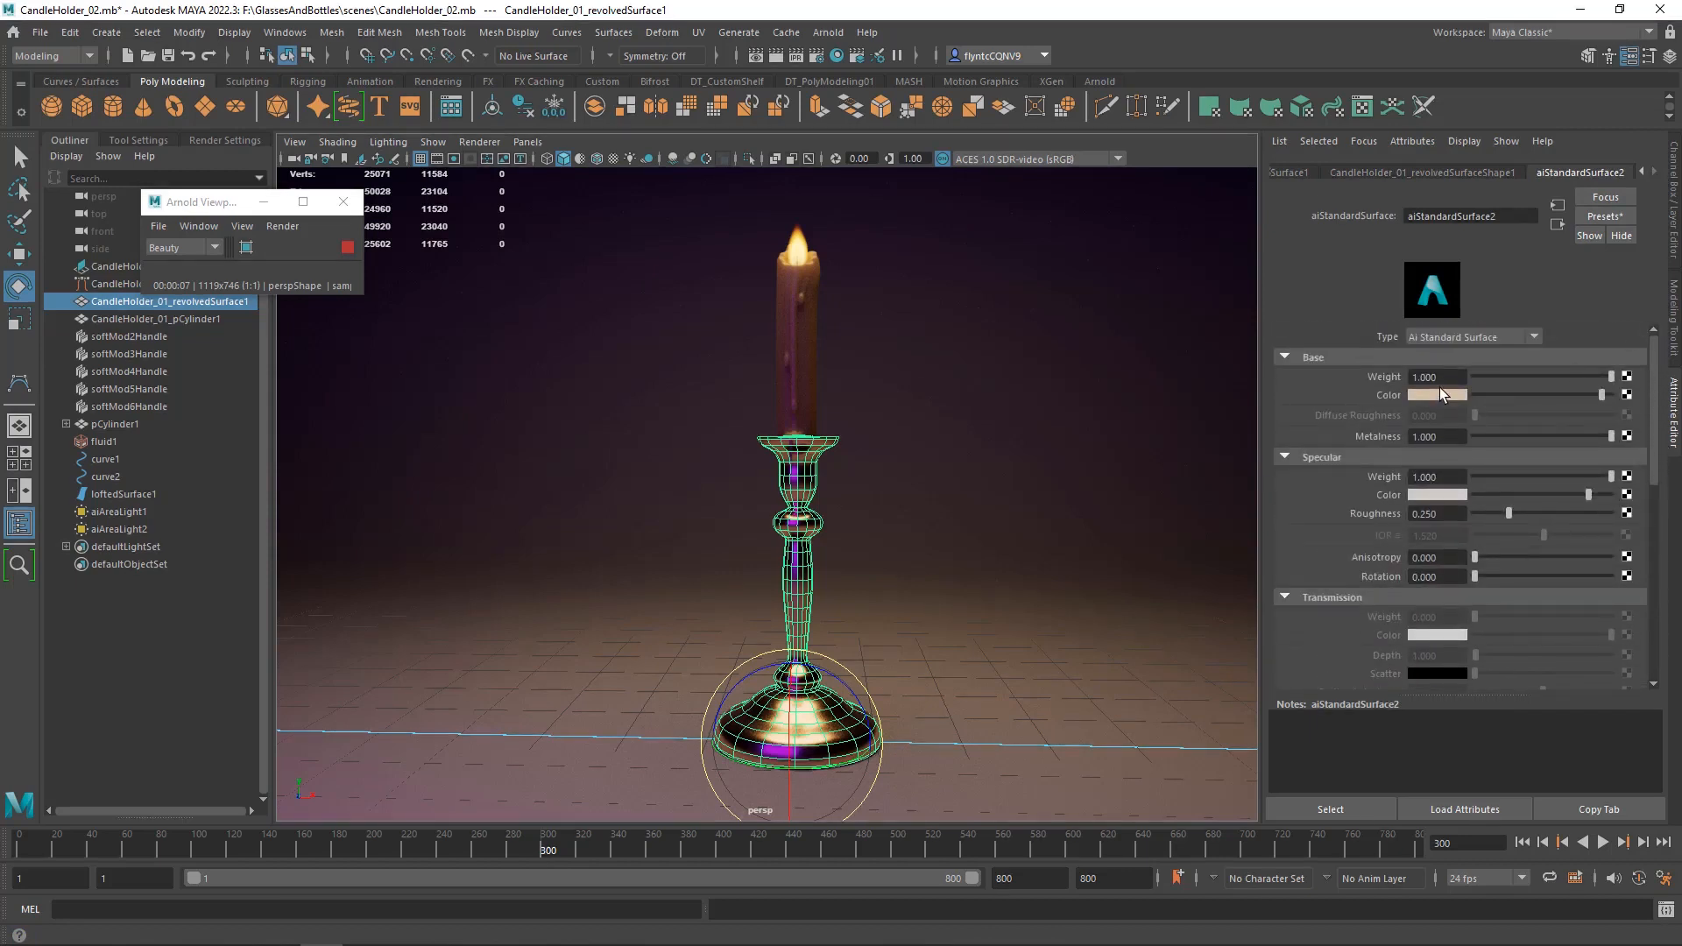
pyautogui.click(1436, 394)
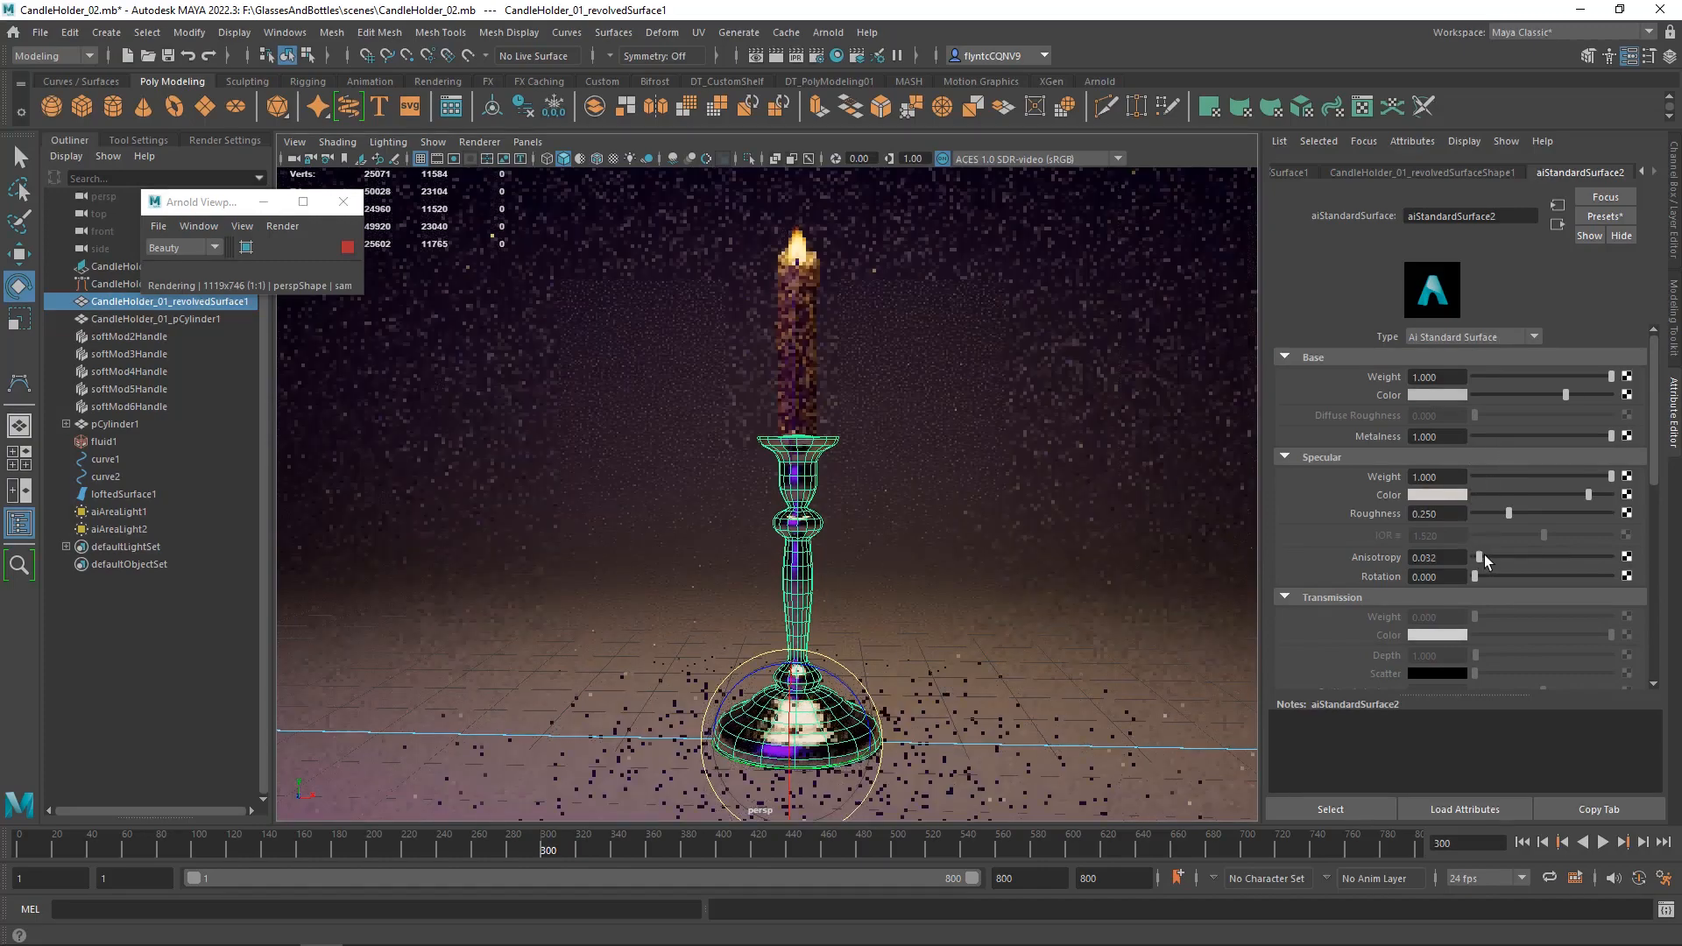
pyautogui.moveTo(1485, 557); pyautogui.dragTo(1515, 557)
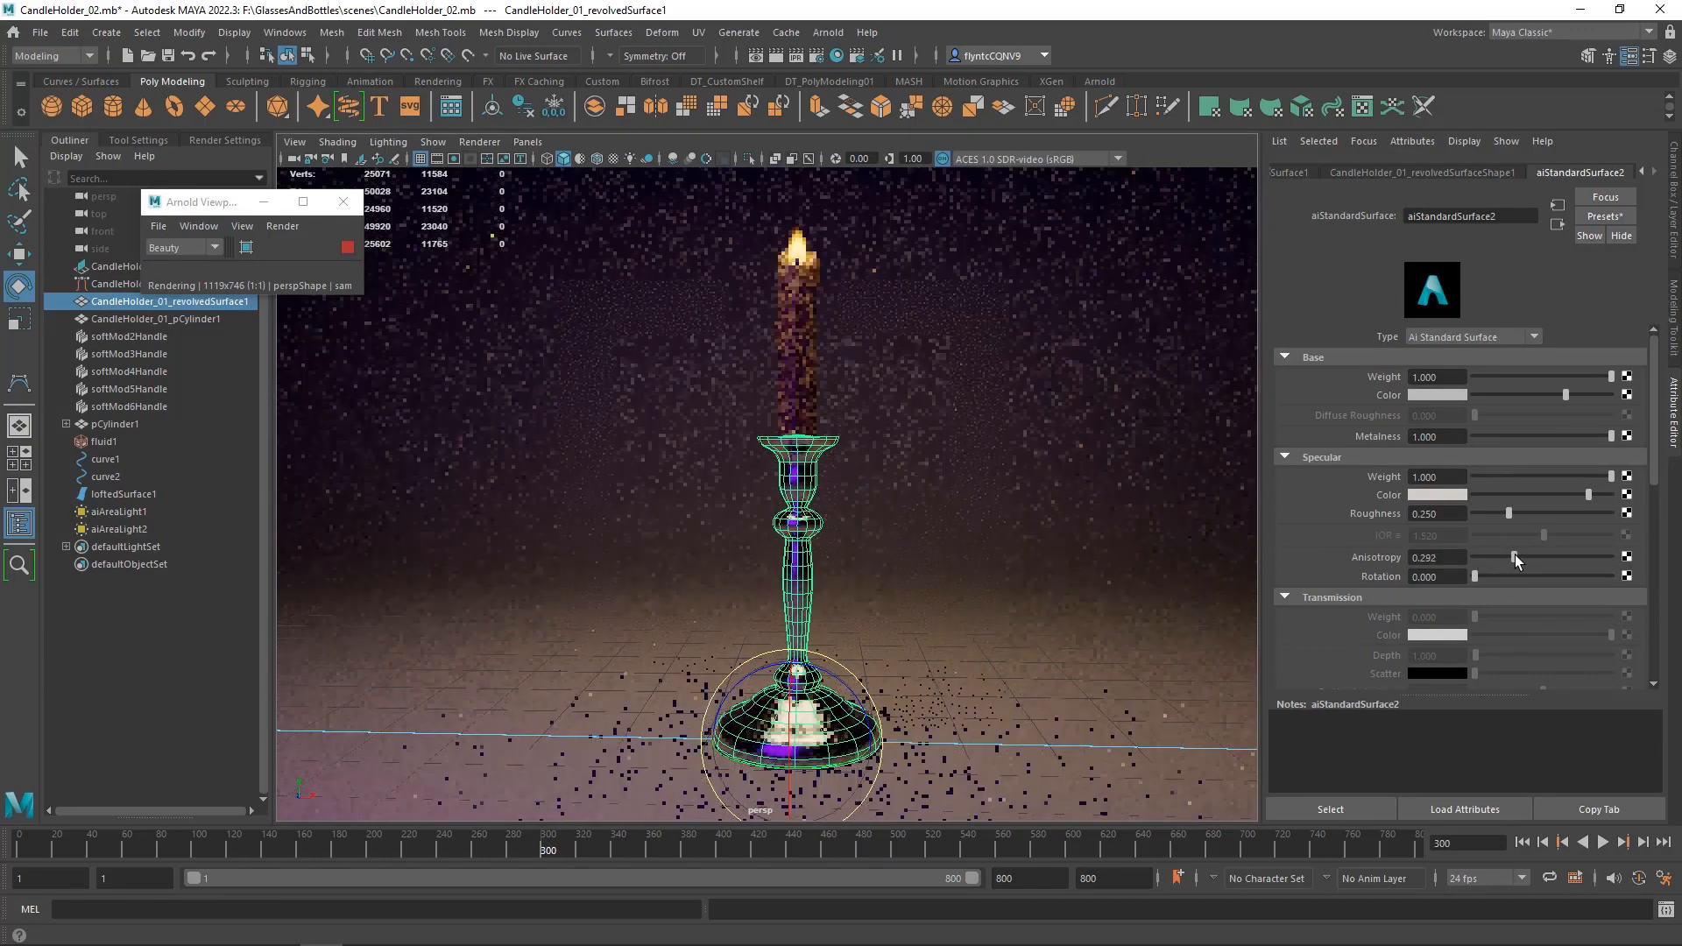
pyautogui.moveTo(1507, 557); pyautogui.dragTo(1531, 557)
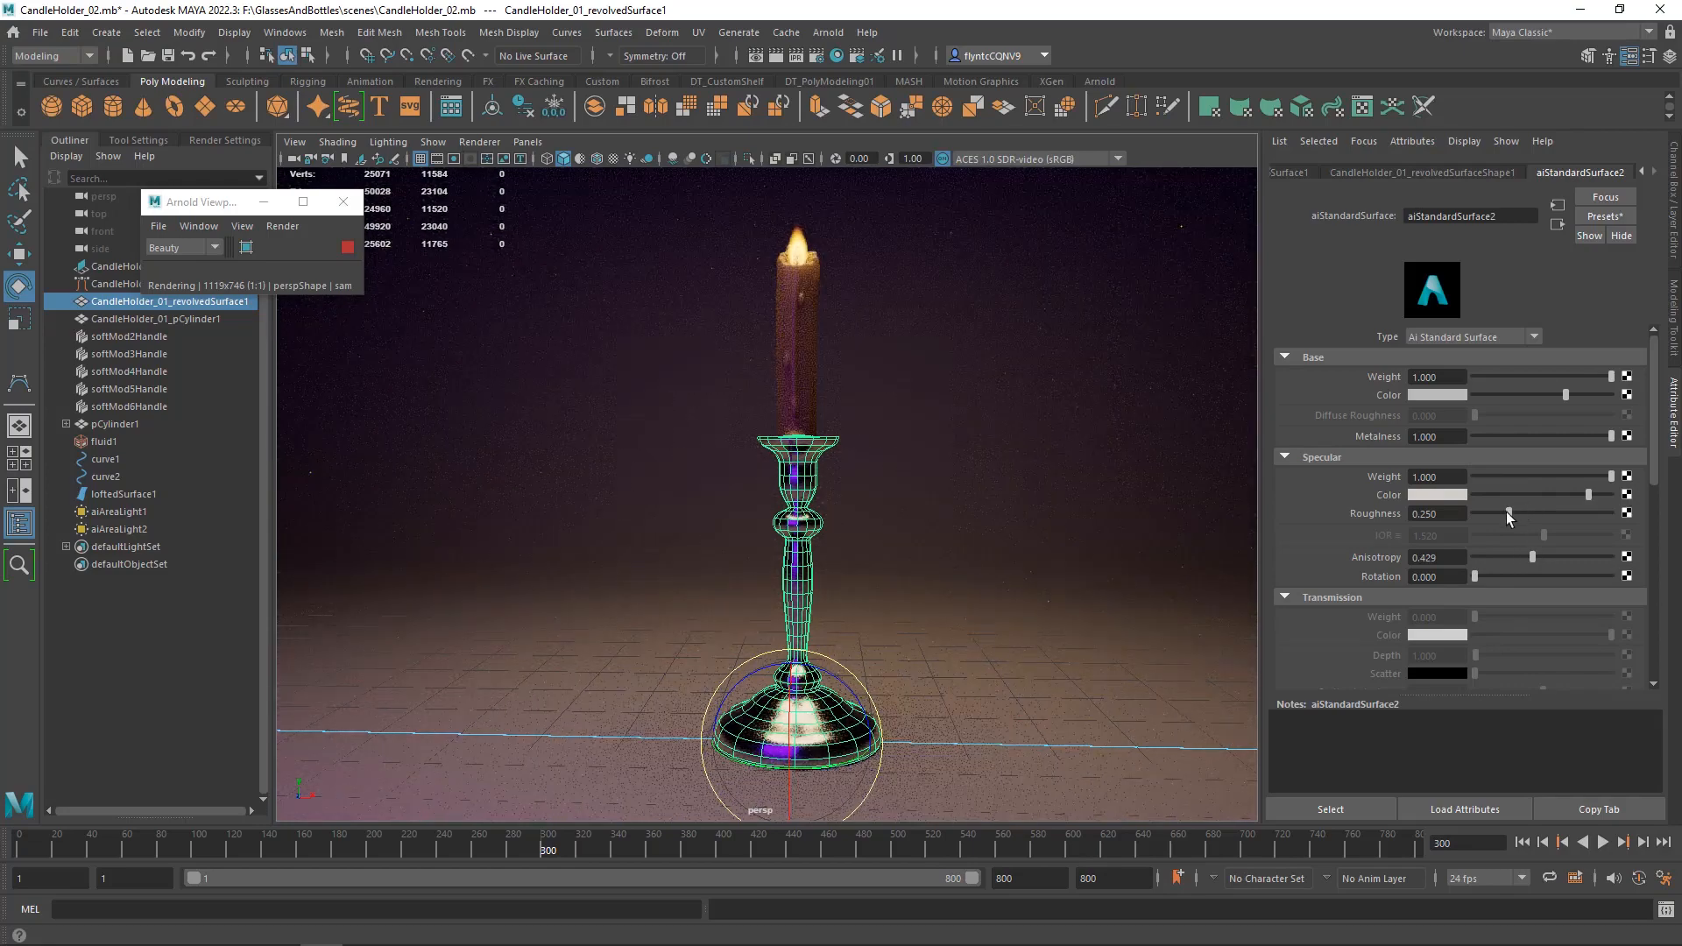
pyautogui.moveTo(1506, 513); pyautogui.dragTo(1522, 513)
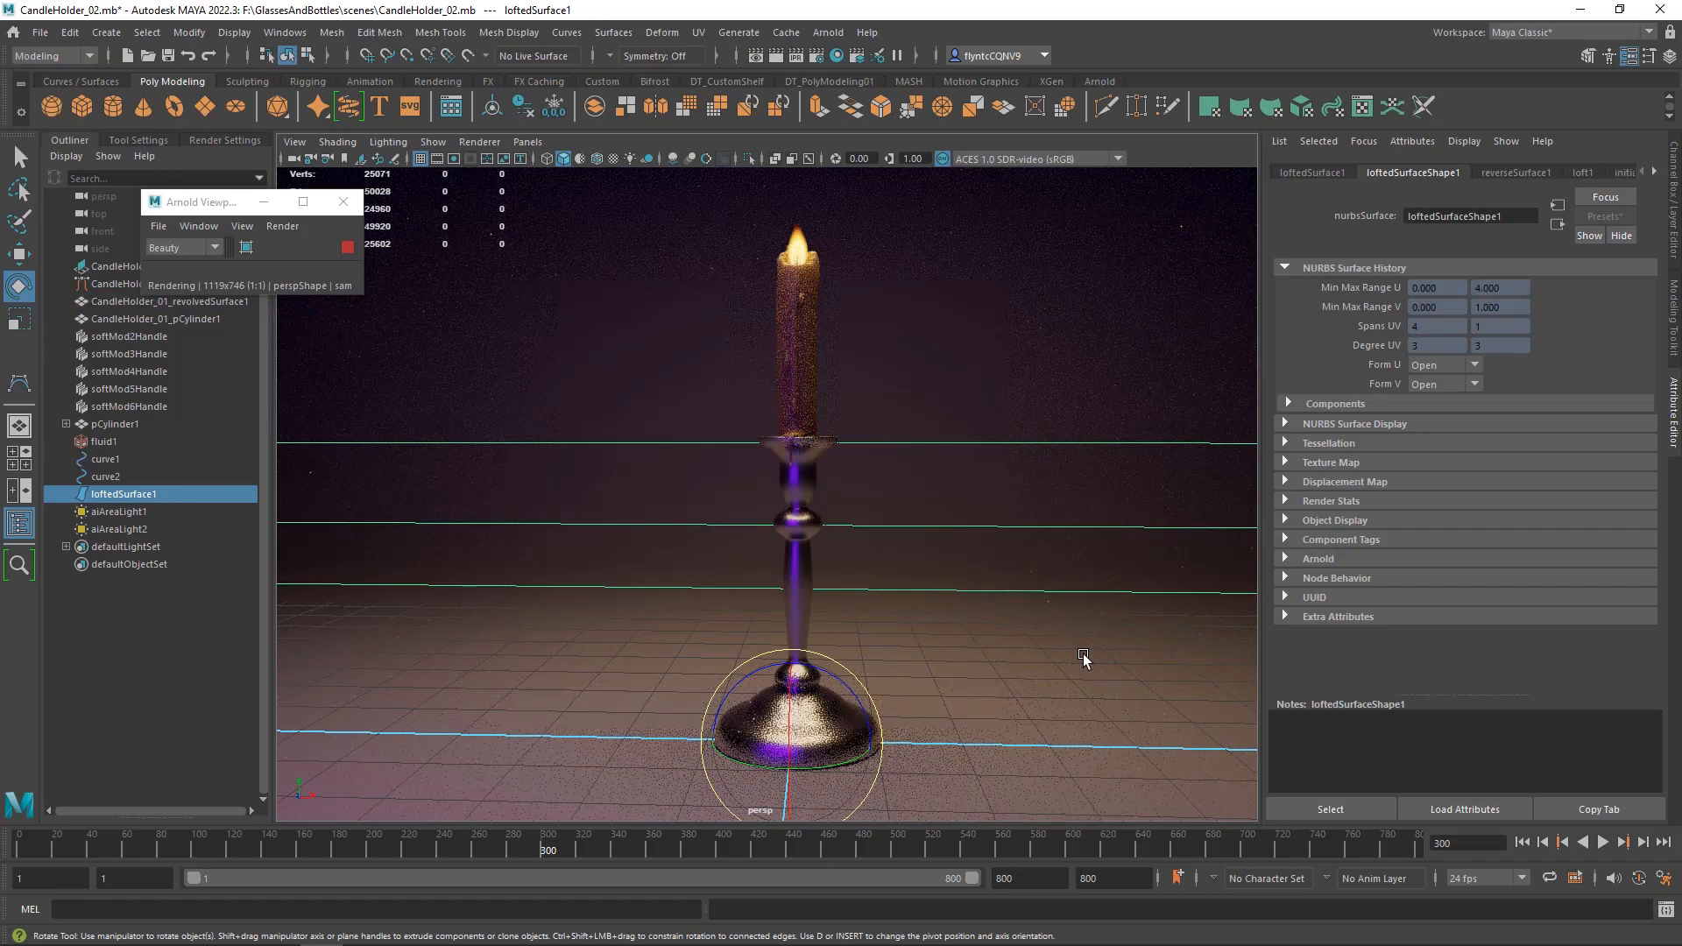
# Darken aiAreaLight2's colour to very dark blue and set its exposure to about 9.07.
pyautogui.click(121, 529)
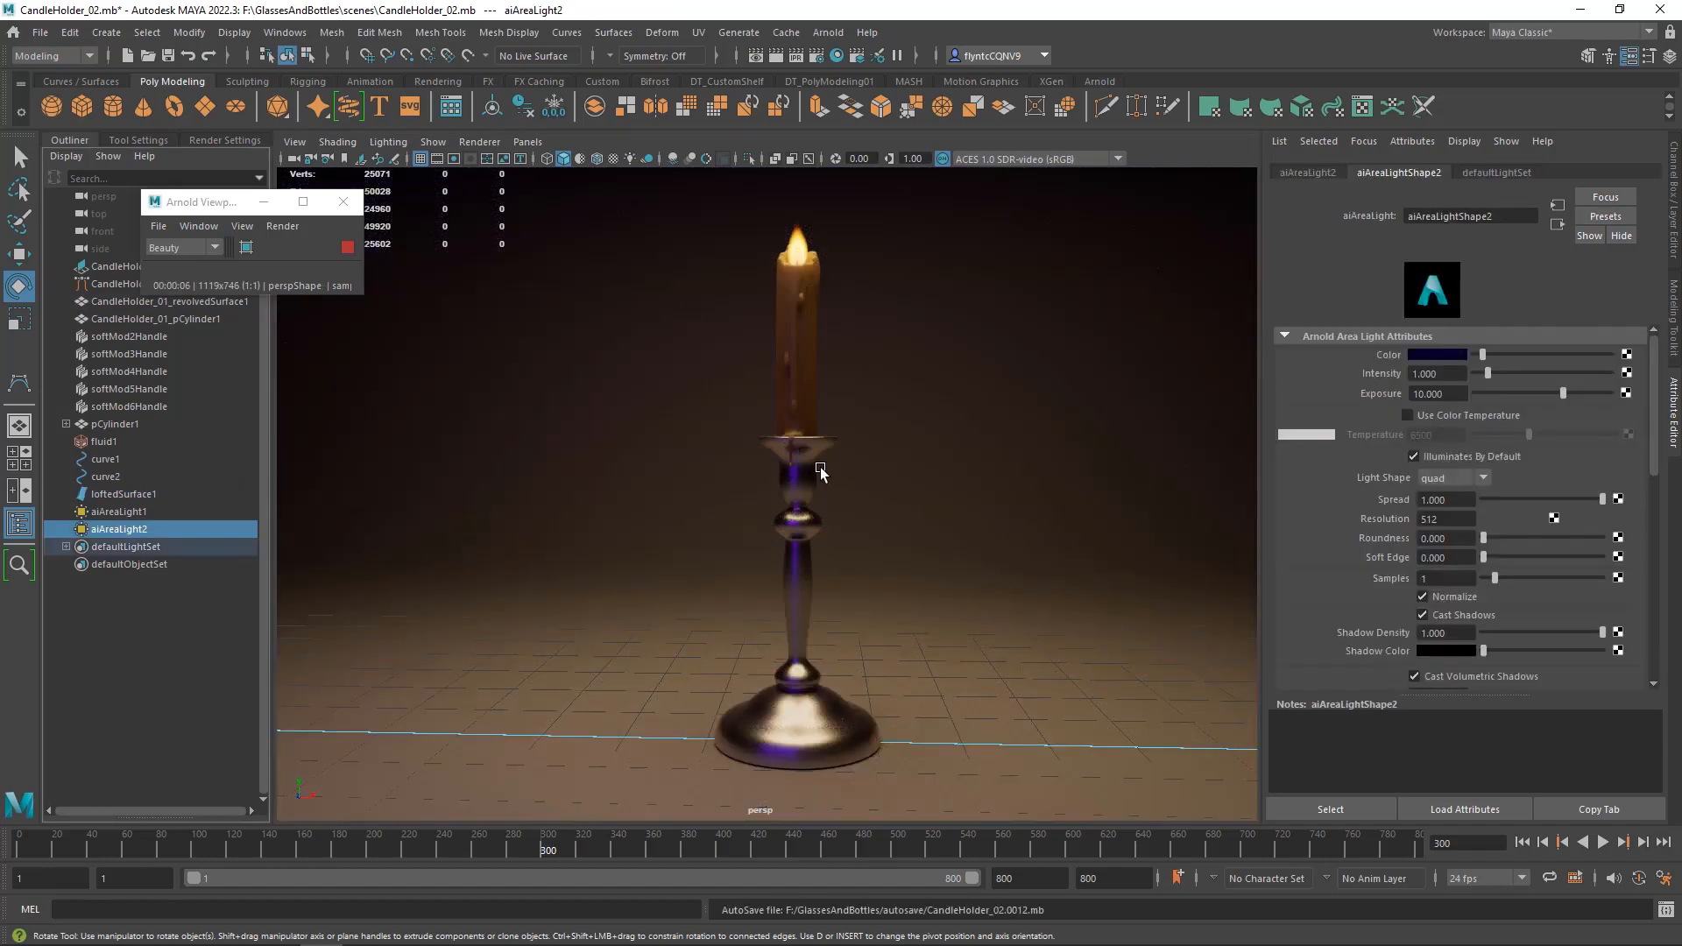
pyautogui.moveTo(935, 525)
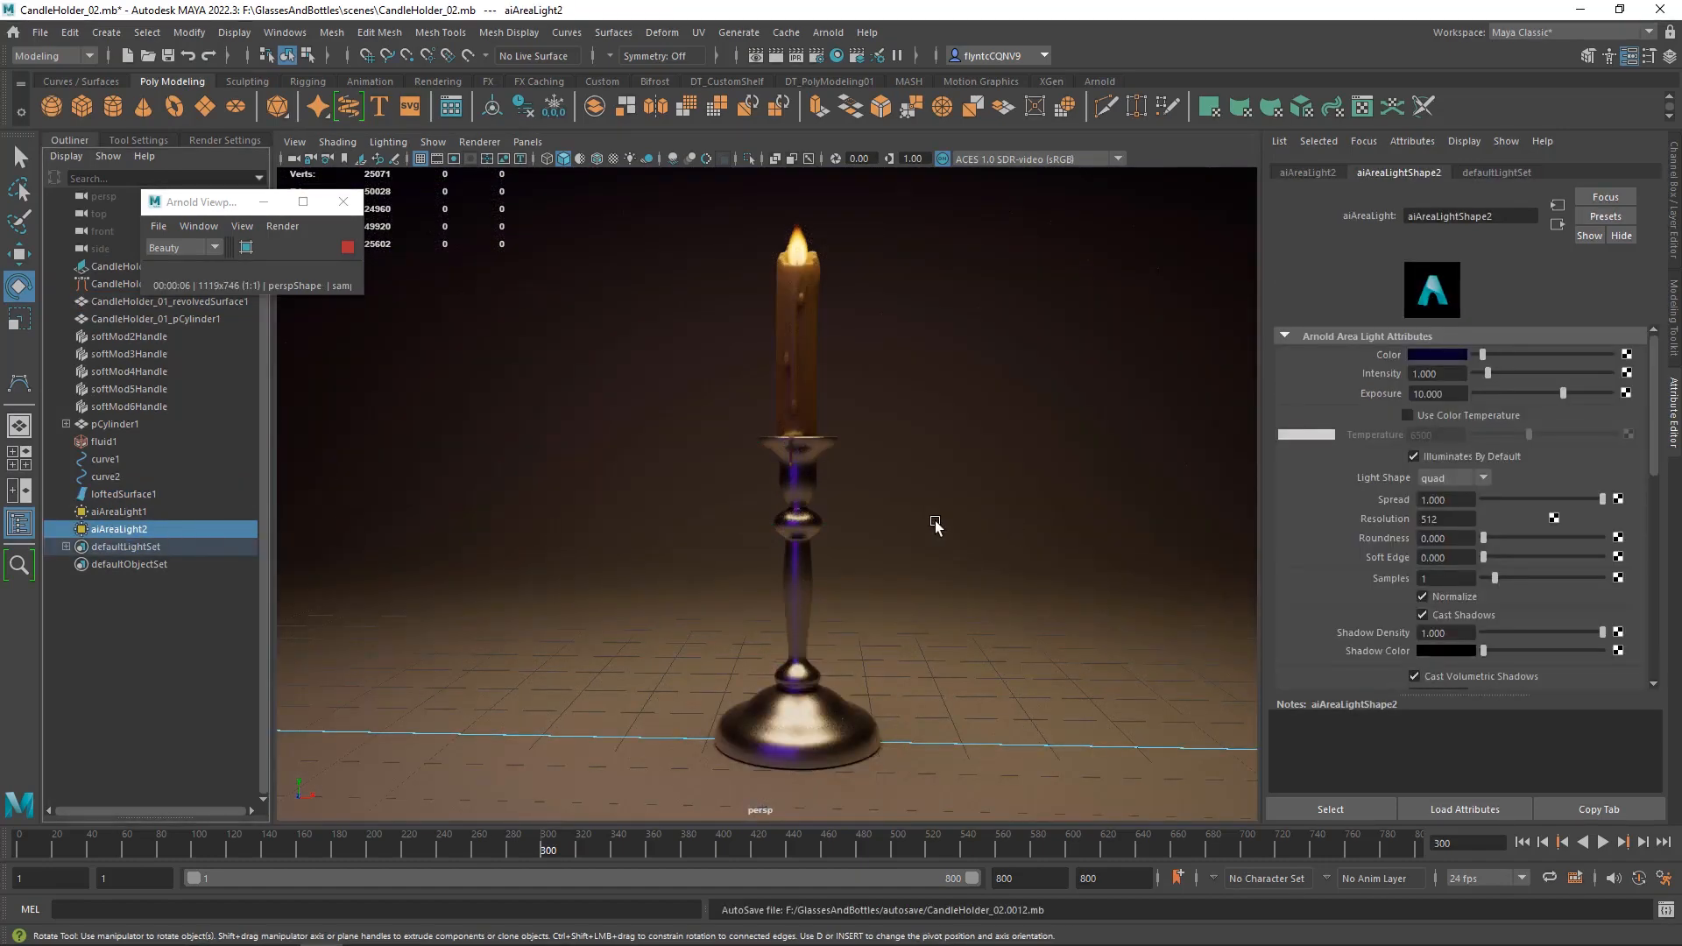
pyautogui.click(1450, 354)
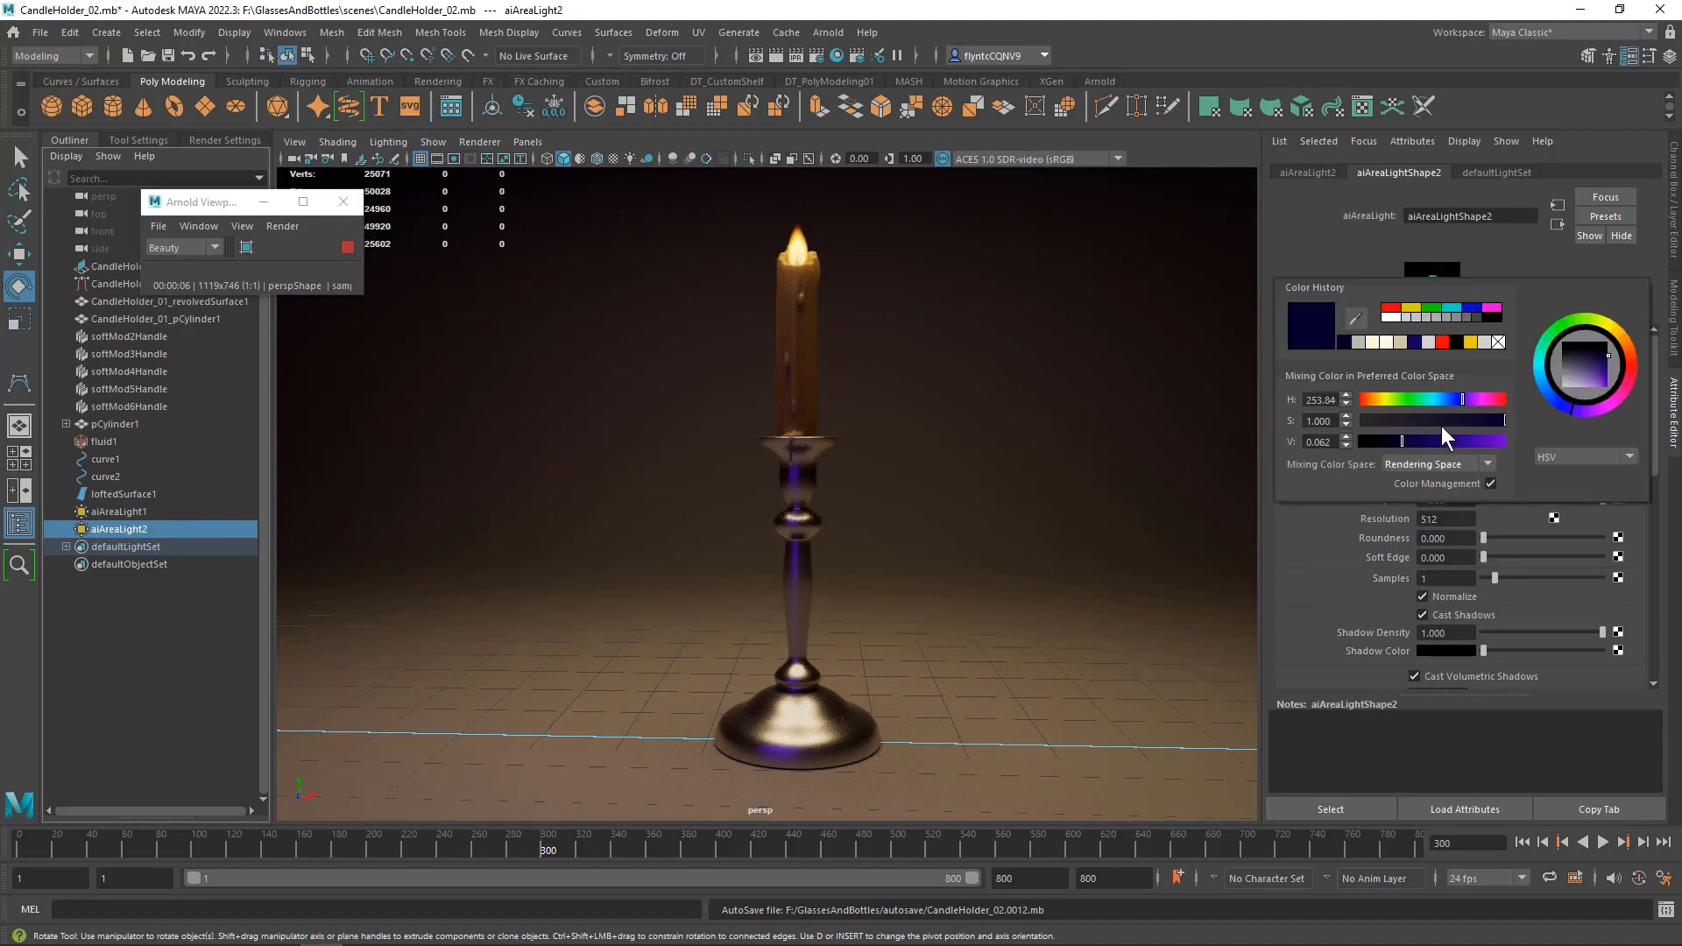
pyautogui.moveTo(1412, 450)
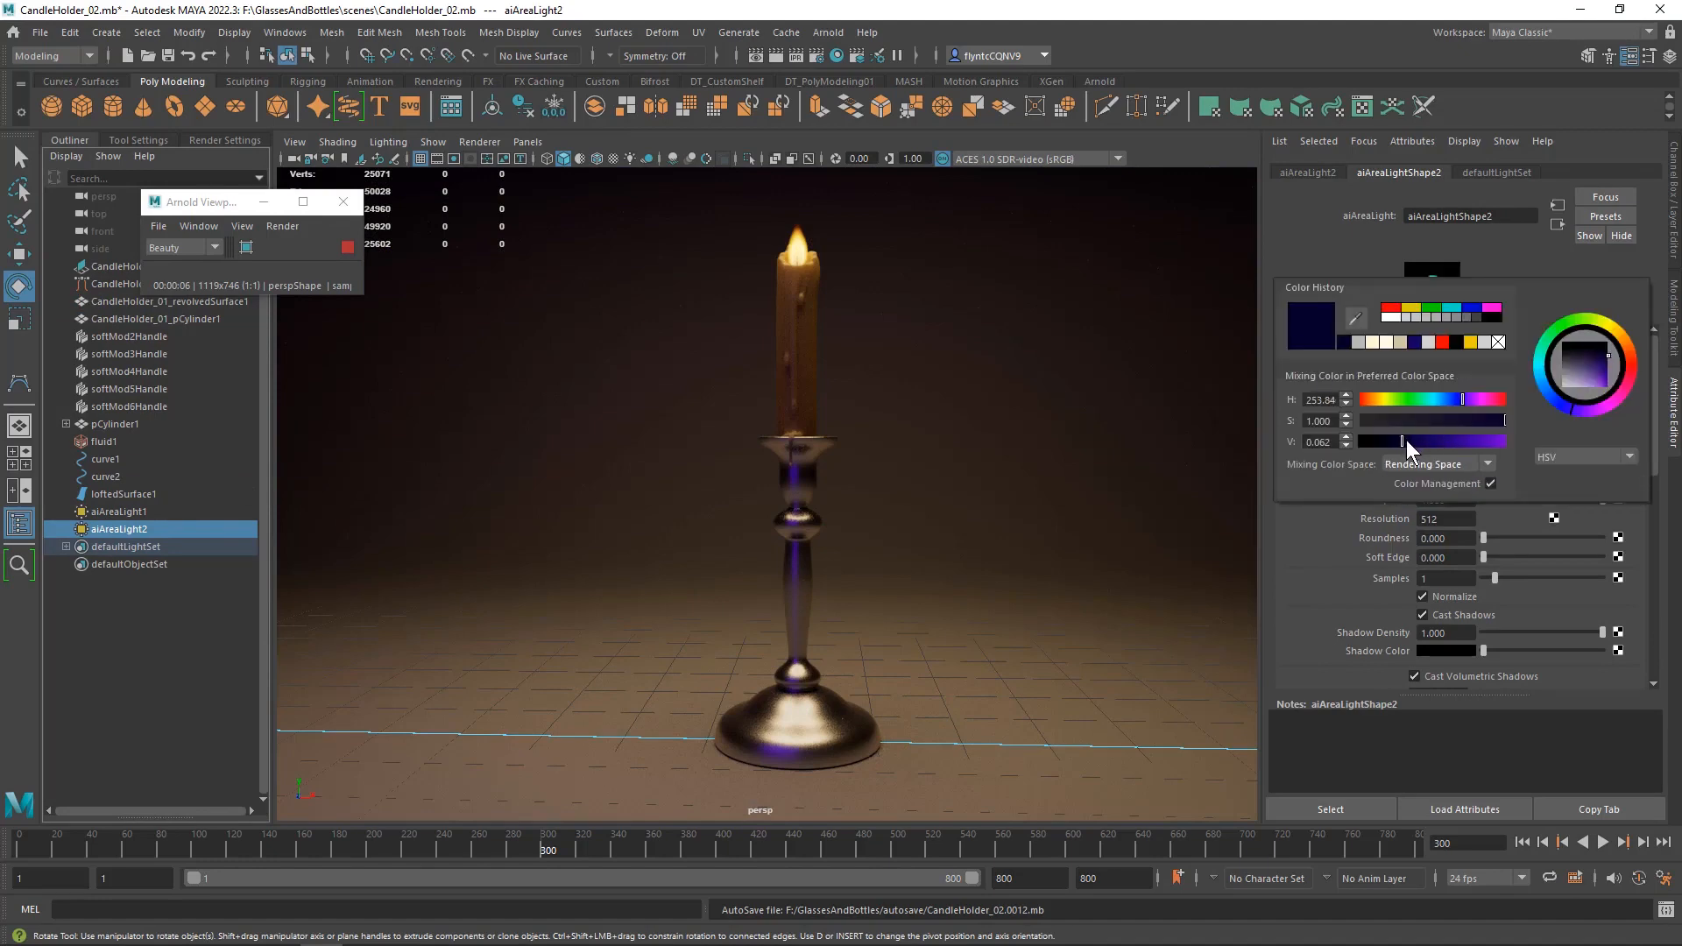
pyautogui.moveTo(1410, 442); pyautogui.dragTo(1389, 442)
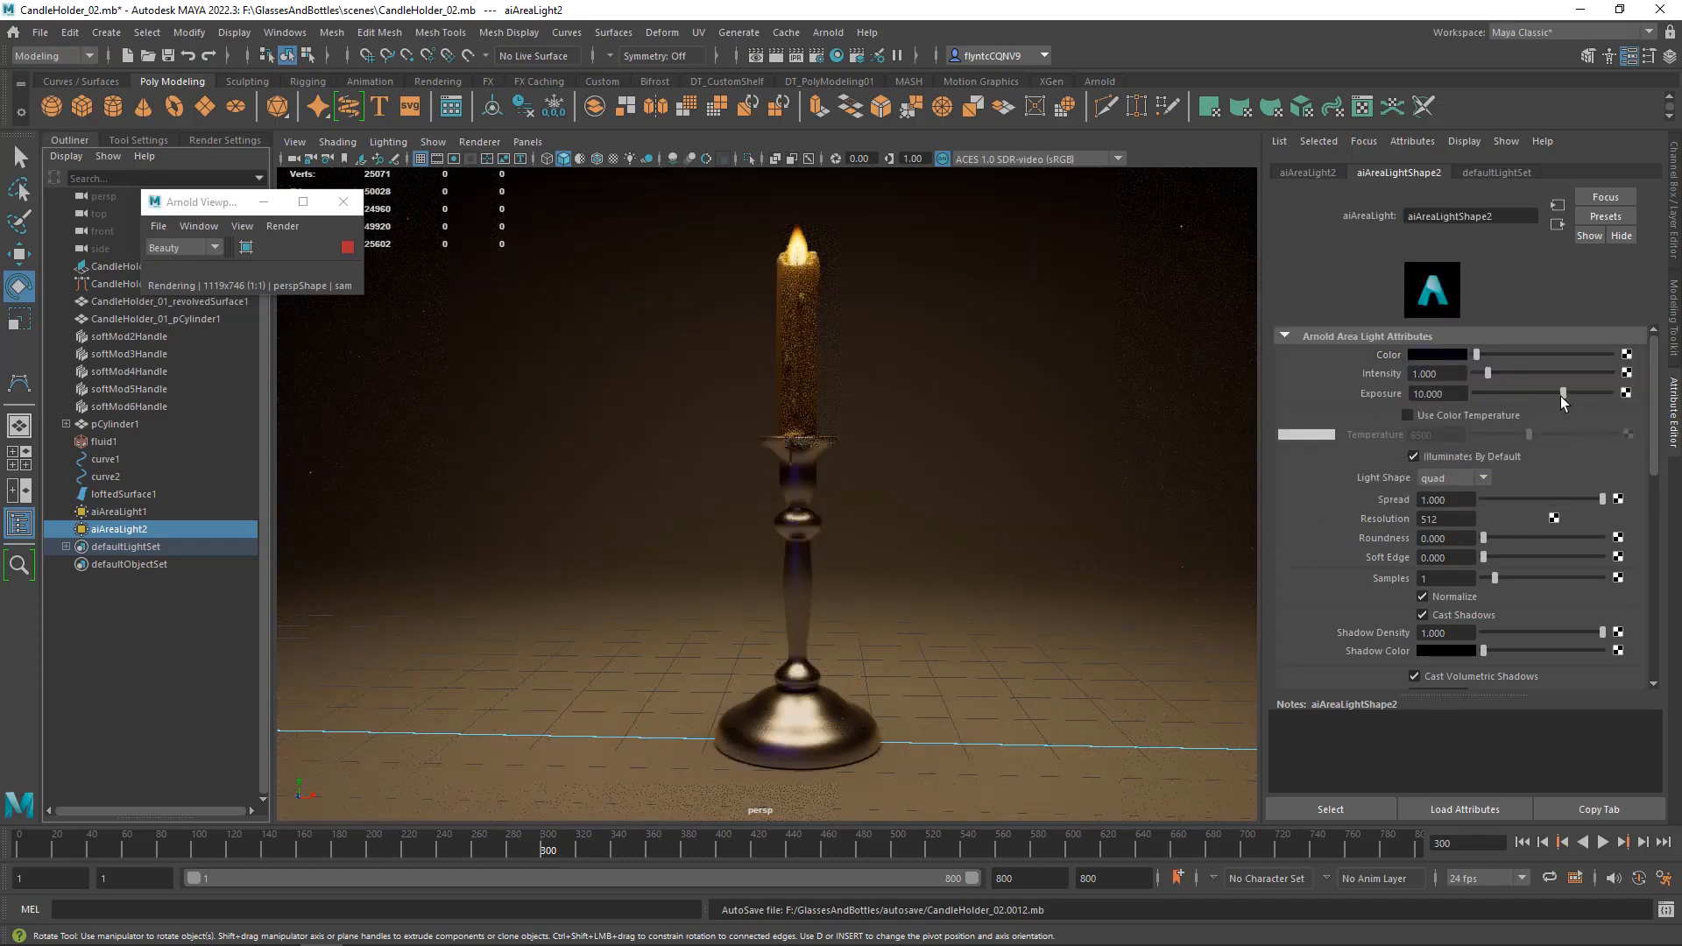
pyautogui.moveTo(1563, 394); pyautogui.dragTo(1571, 394)
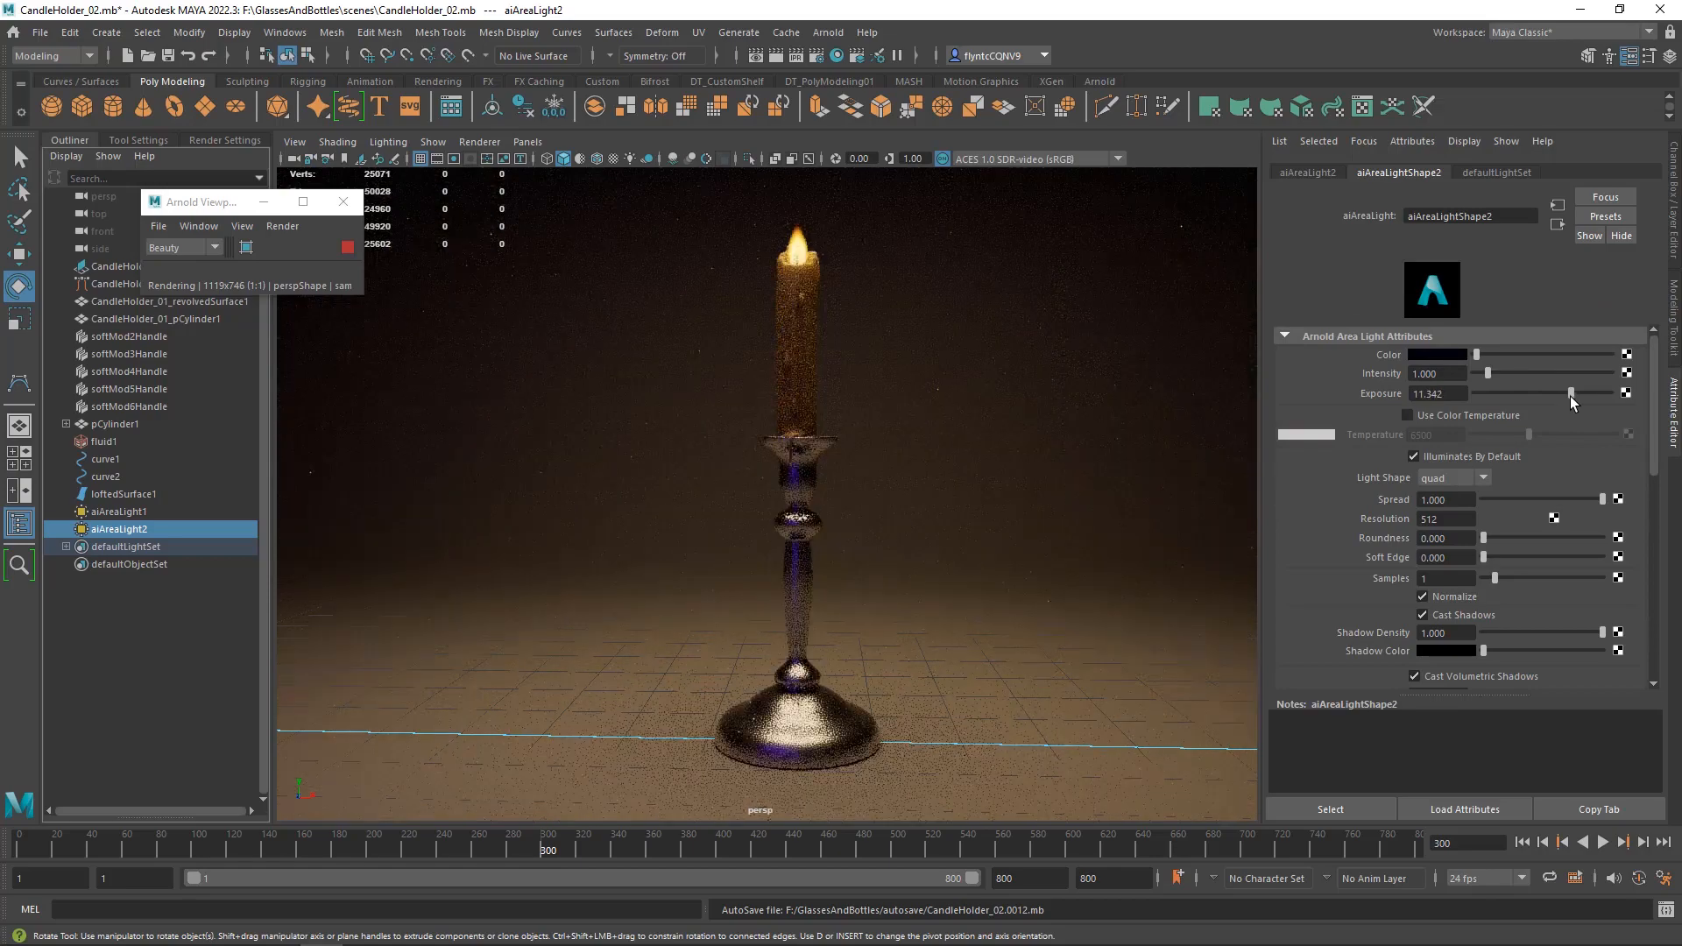
pyautogui.moveTo(1571, 394); pyautogui.dragTo(1554, 394)
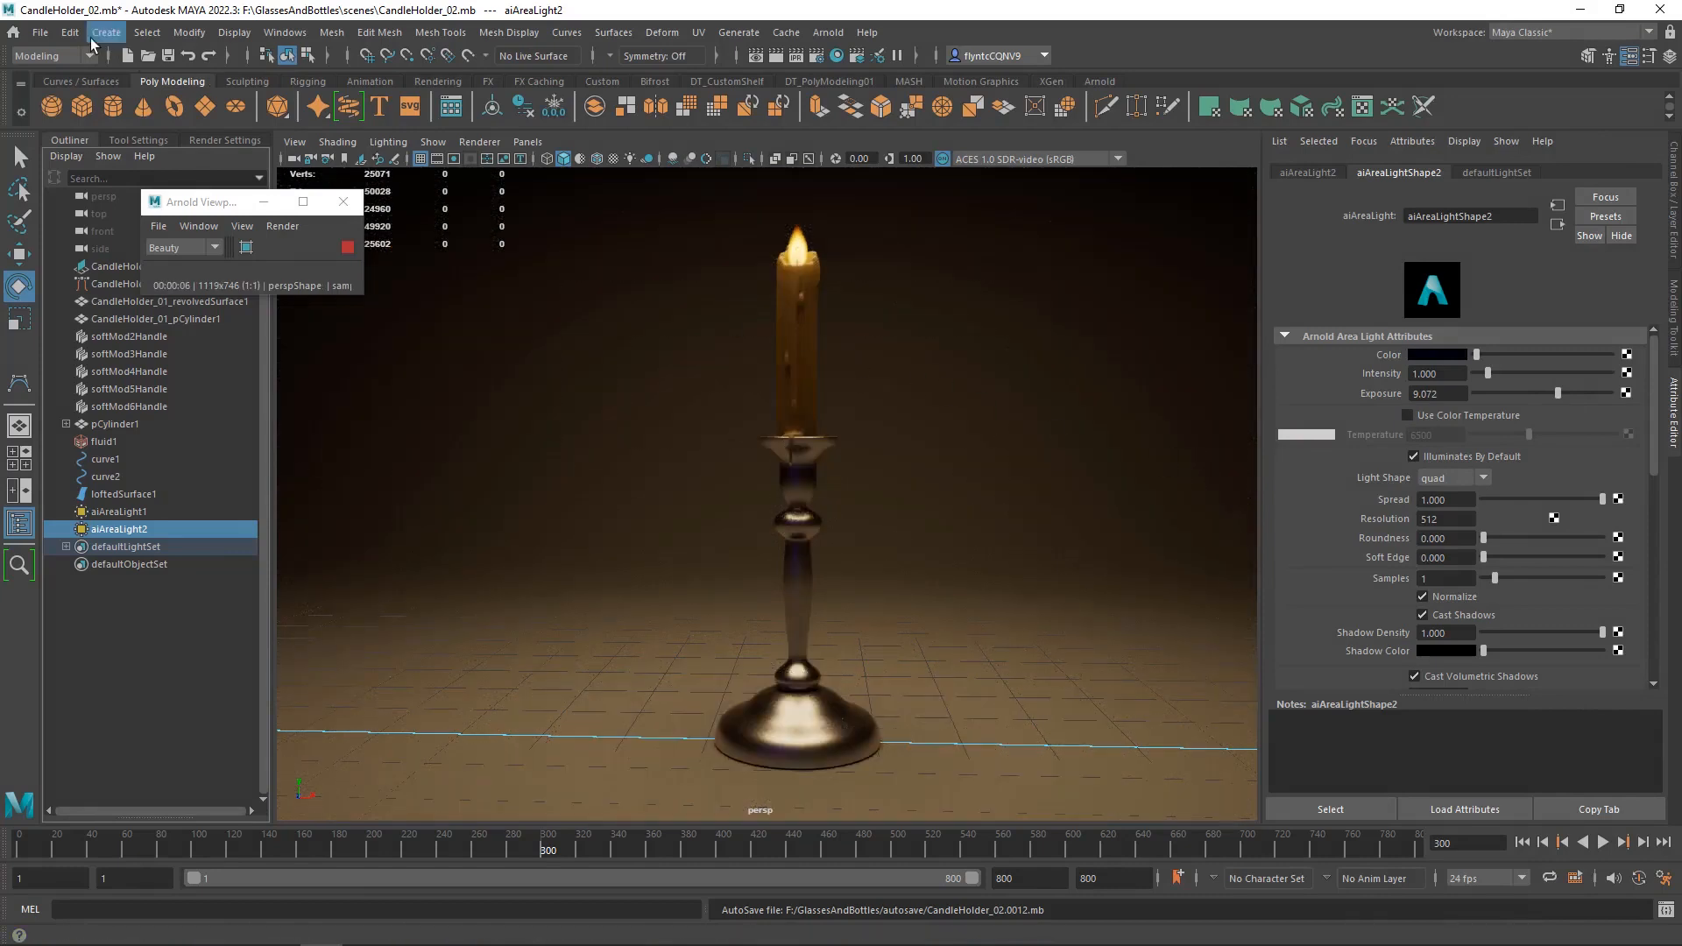
# Set Render Settings image size to HD_720 (1280×720) and Arnold sampling to Camera AA 4, others 3.
pyautogui.click(68, 31)
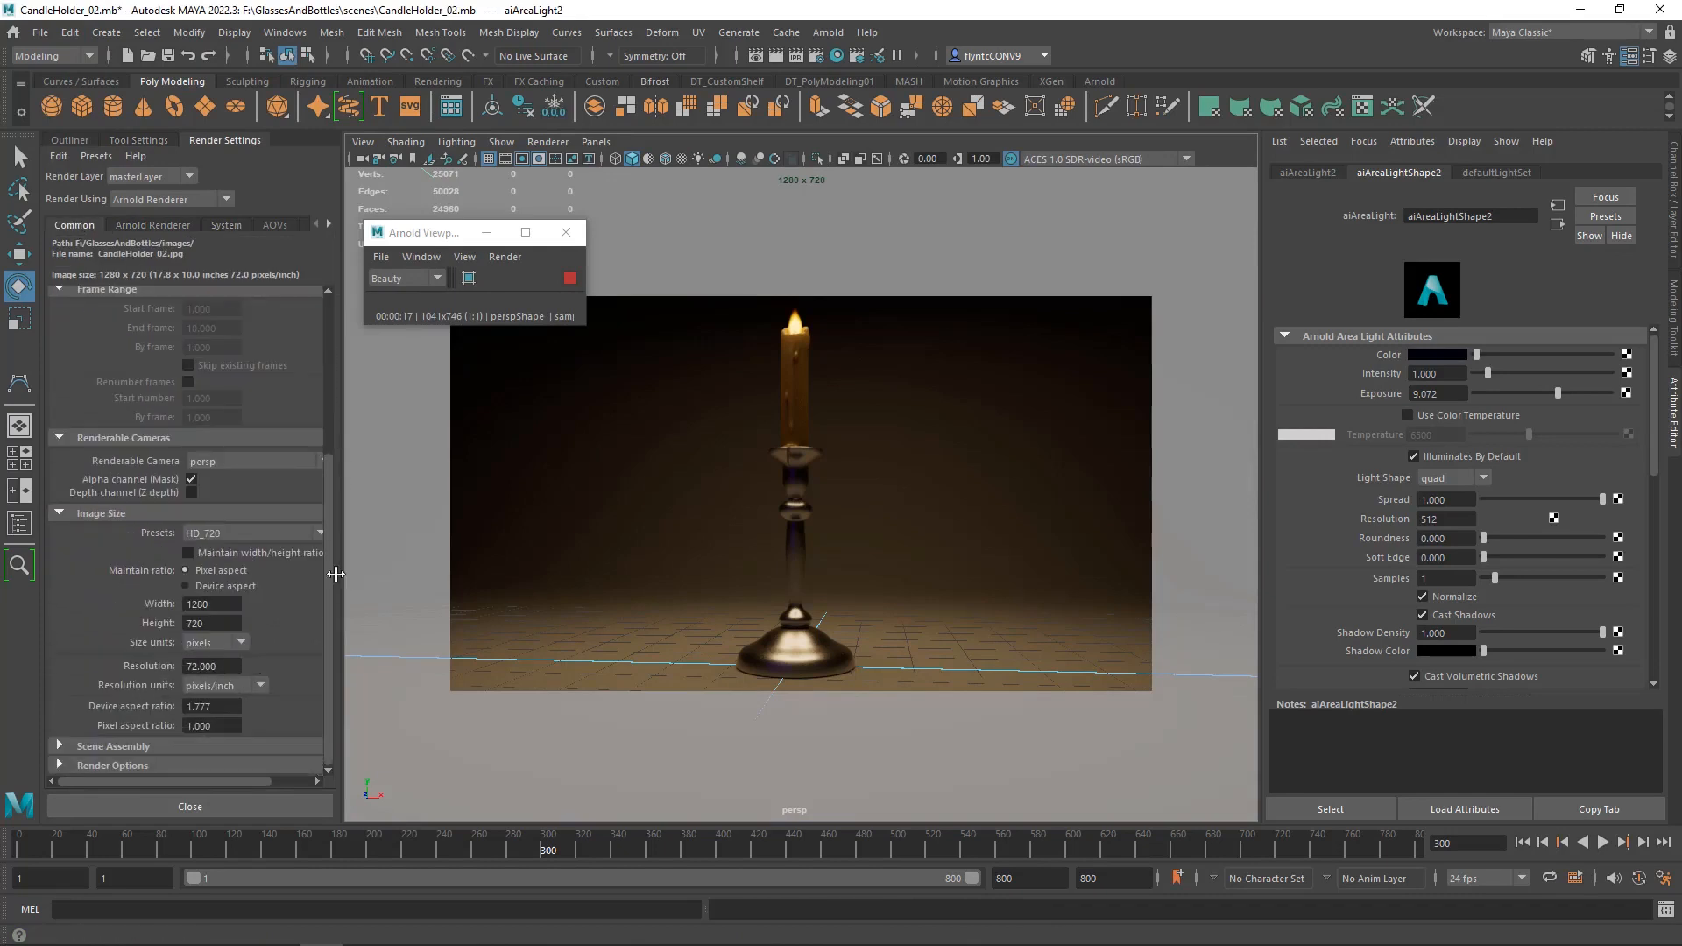
pyautogui.click(252, 532)
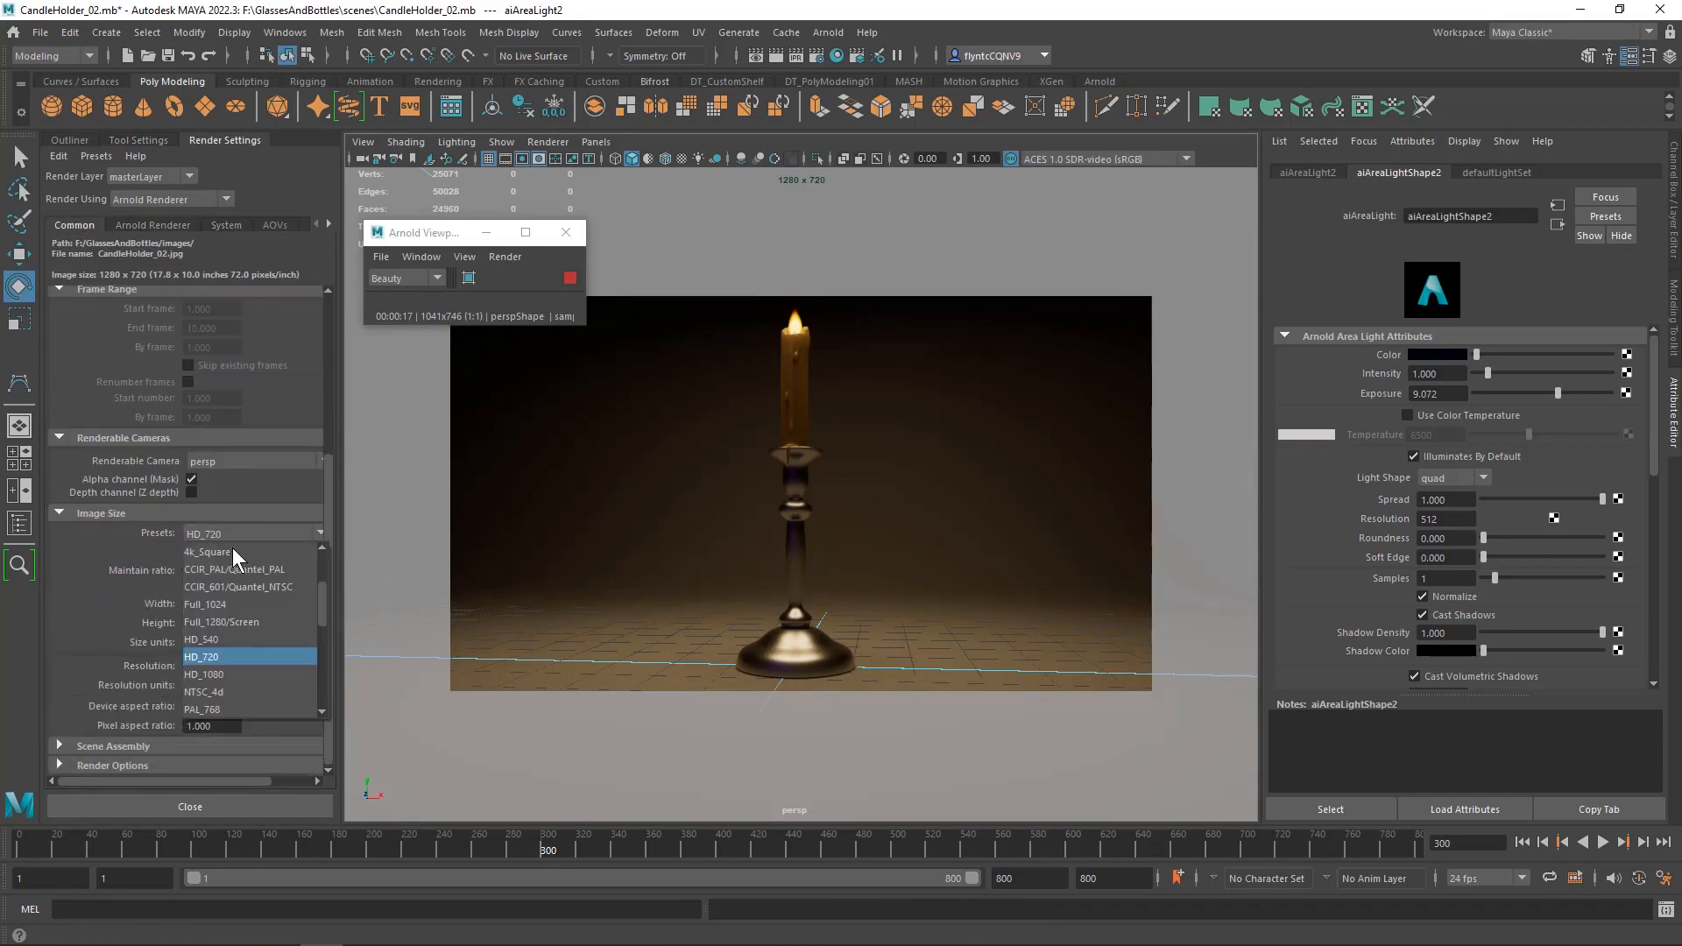
pyautogui.click(249, 656)
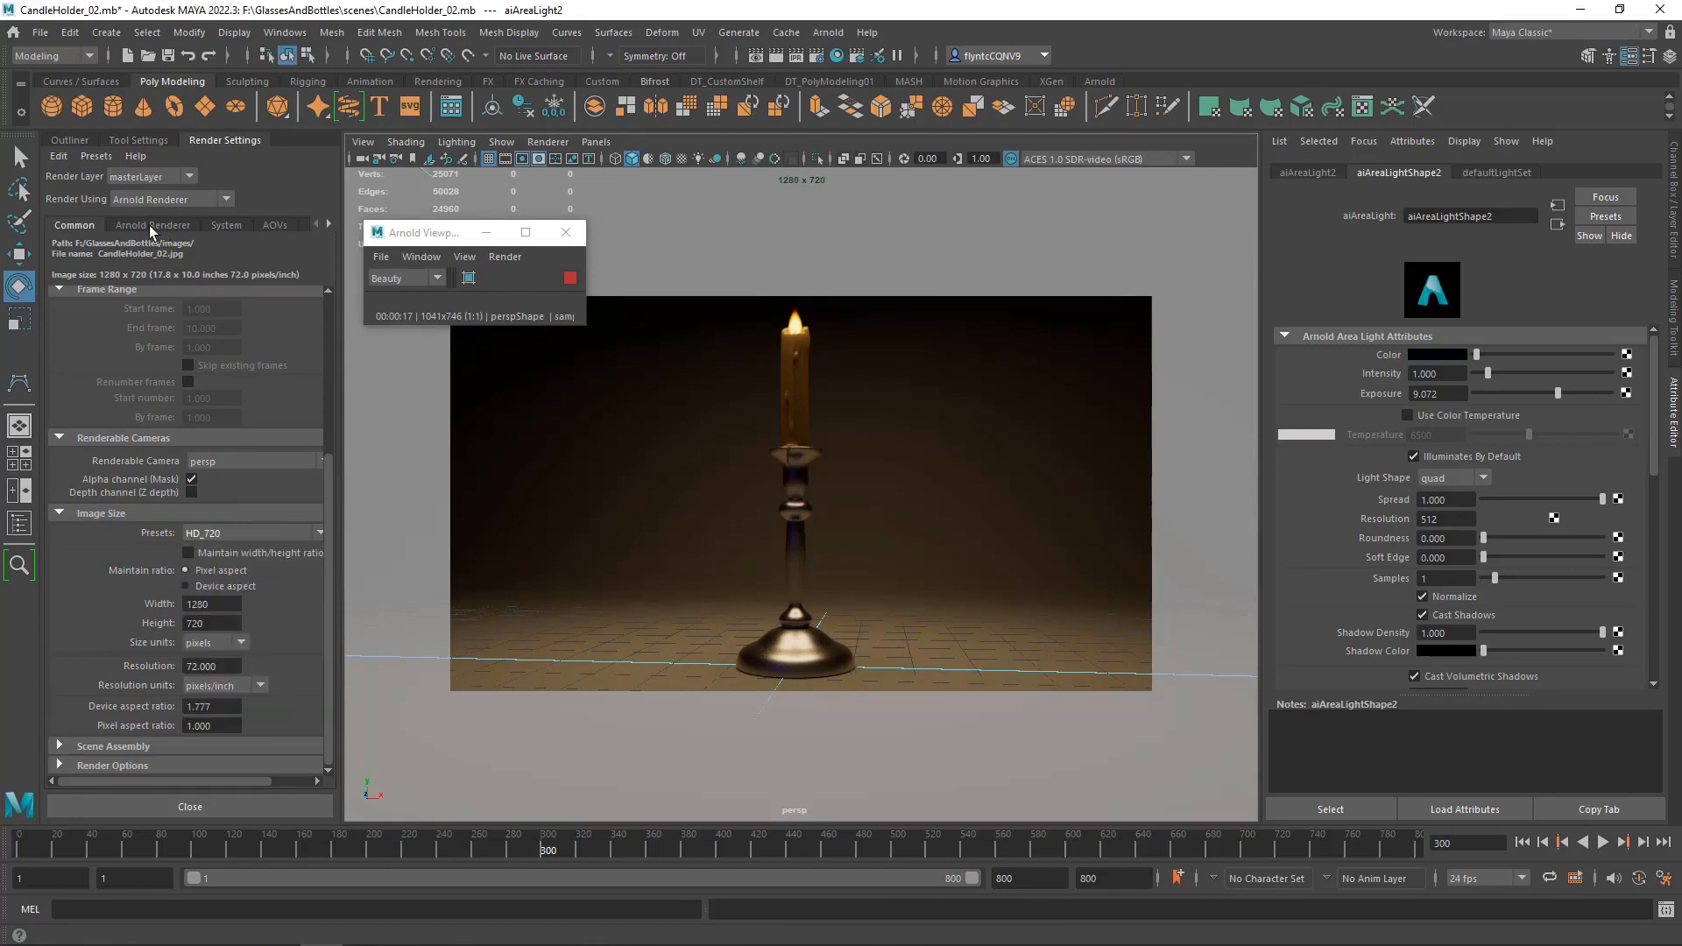
pyautogui.click(153, 224)
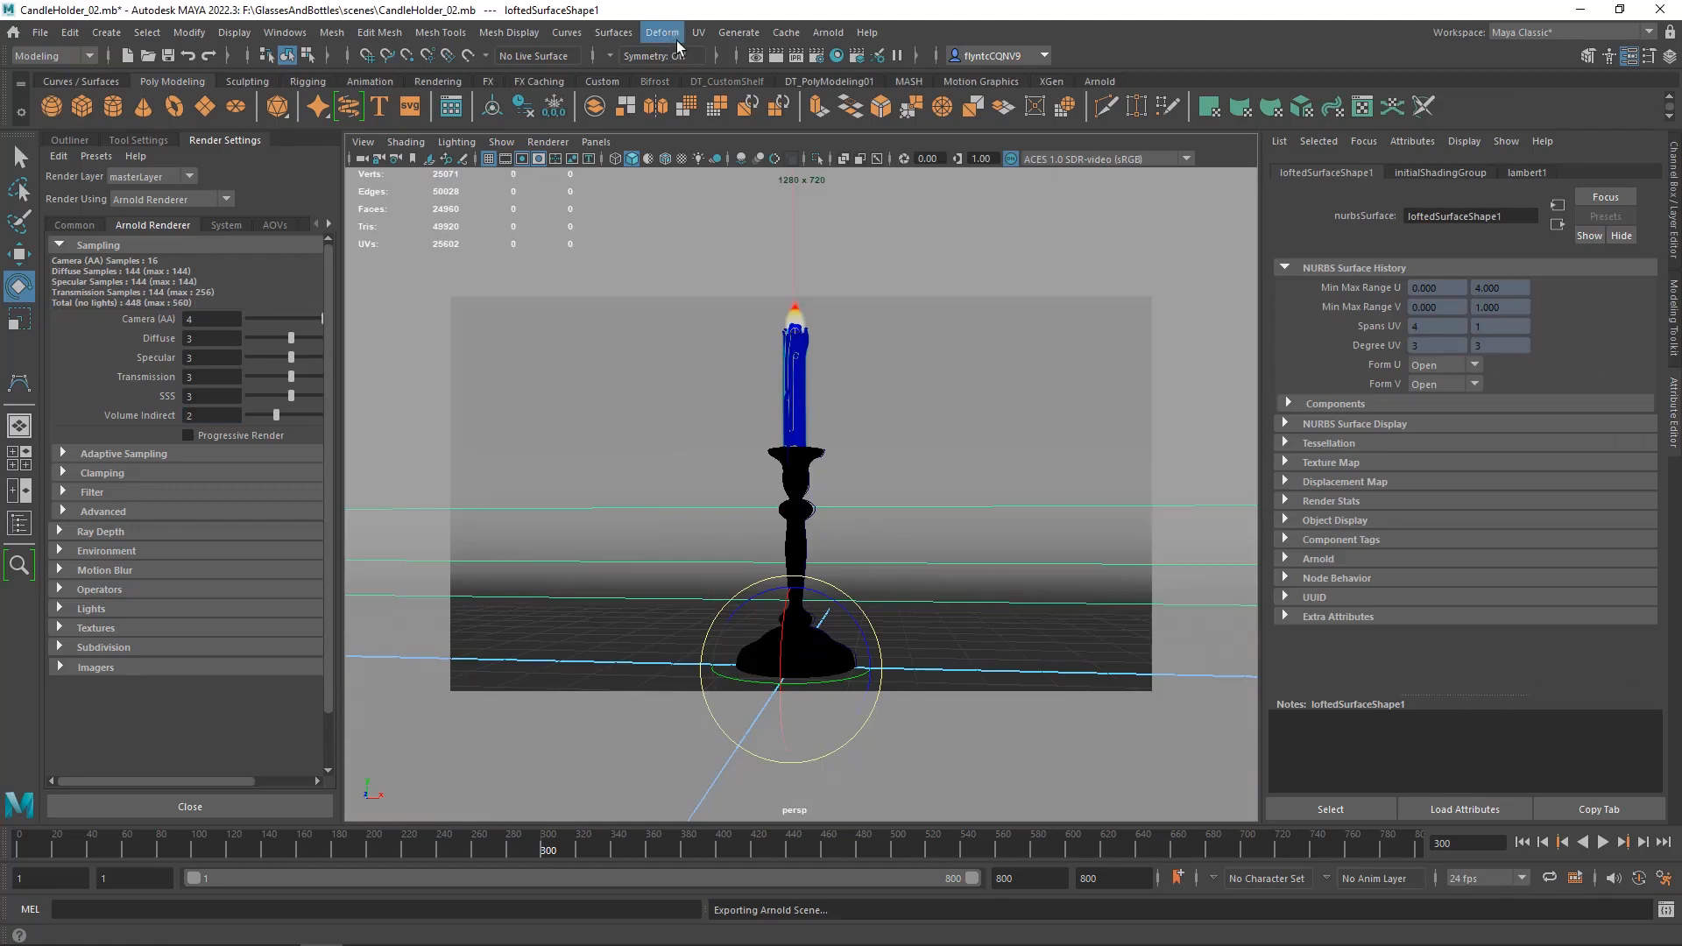
# Launch Arnold RenderView on the candle scene at 1280×720 and reach its File save options.
pyautogui.click(826, 32)
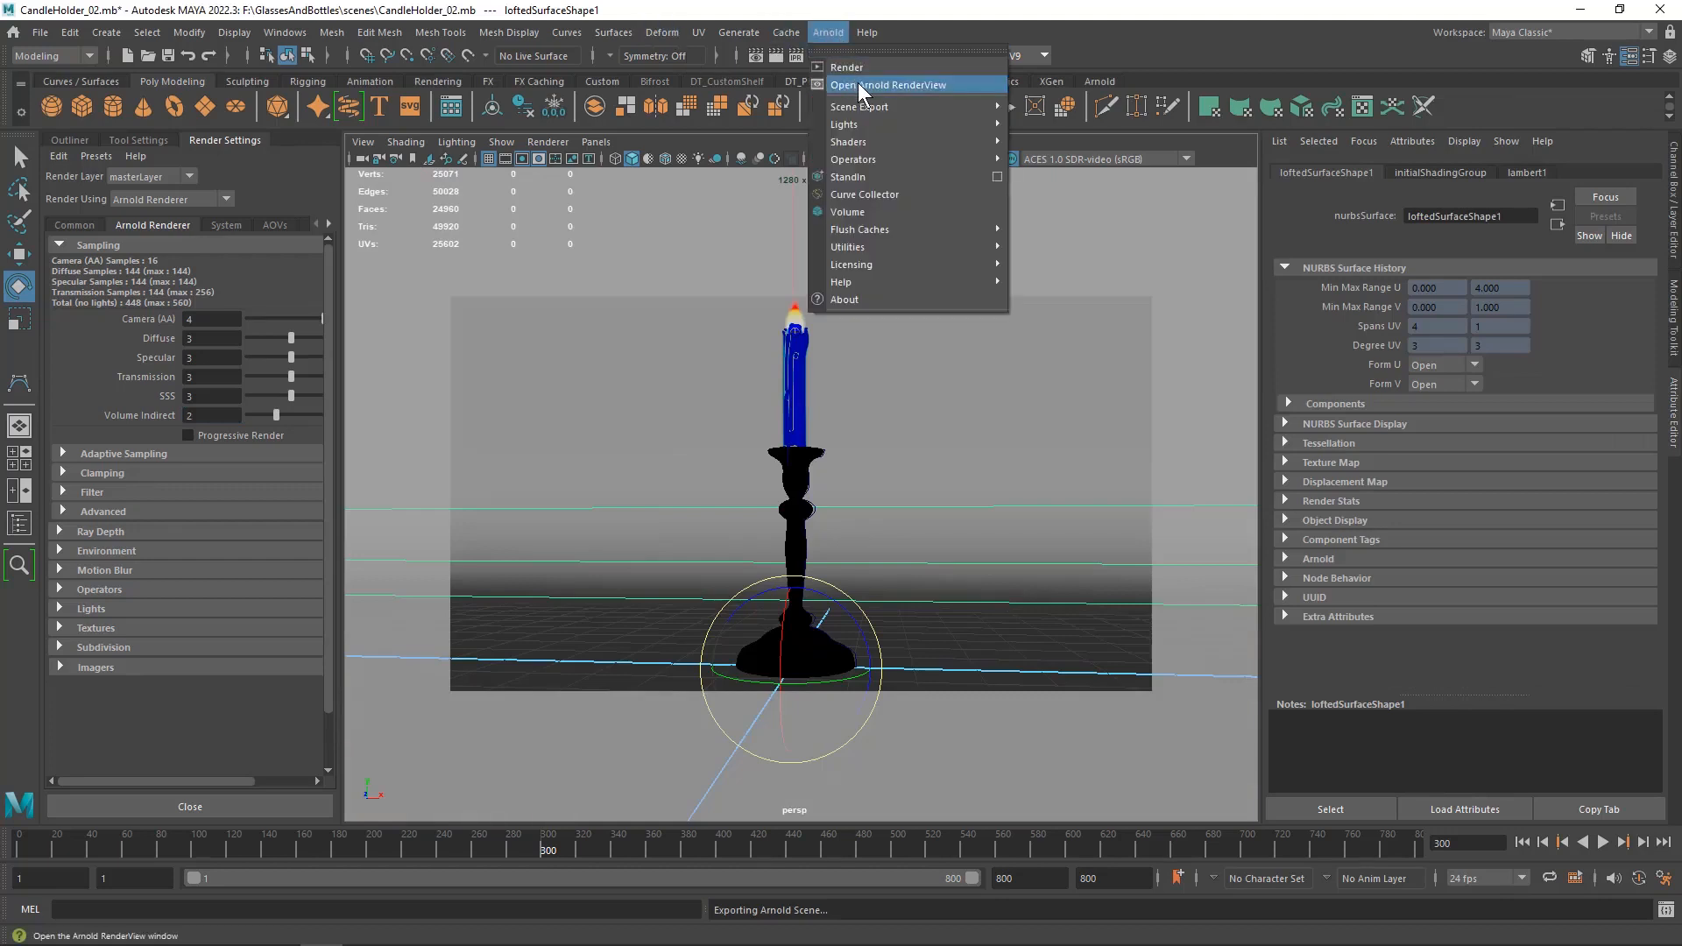
pyautogui.click(888, 84)
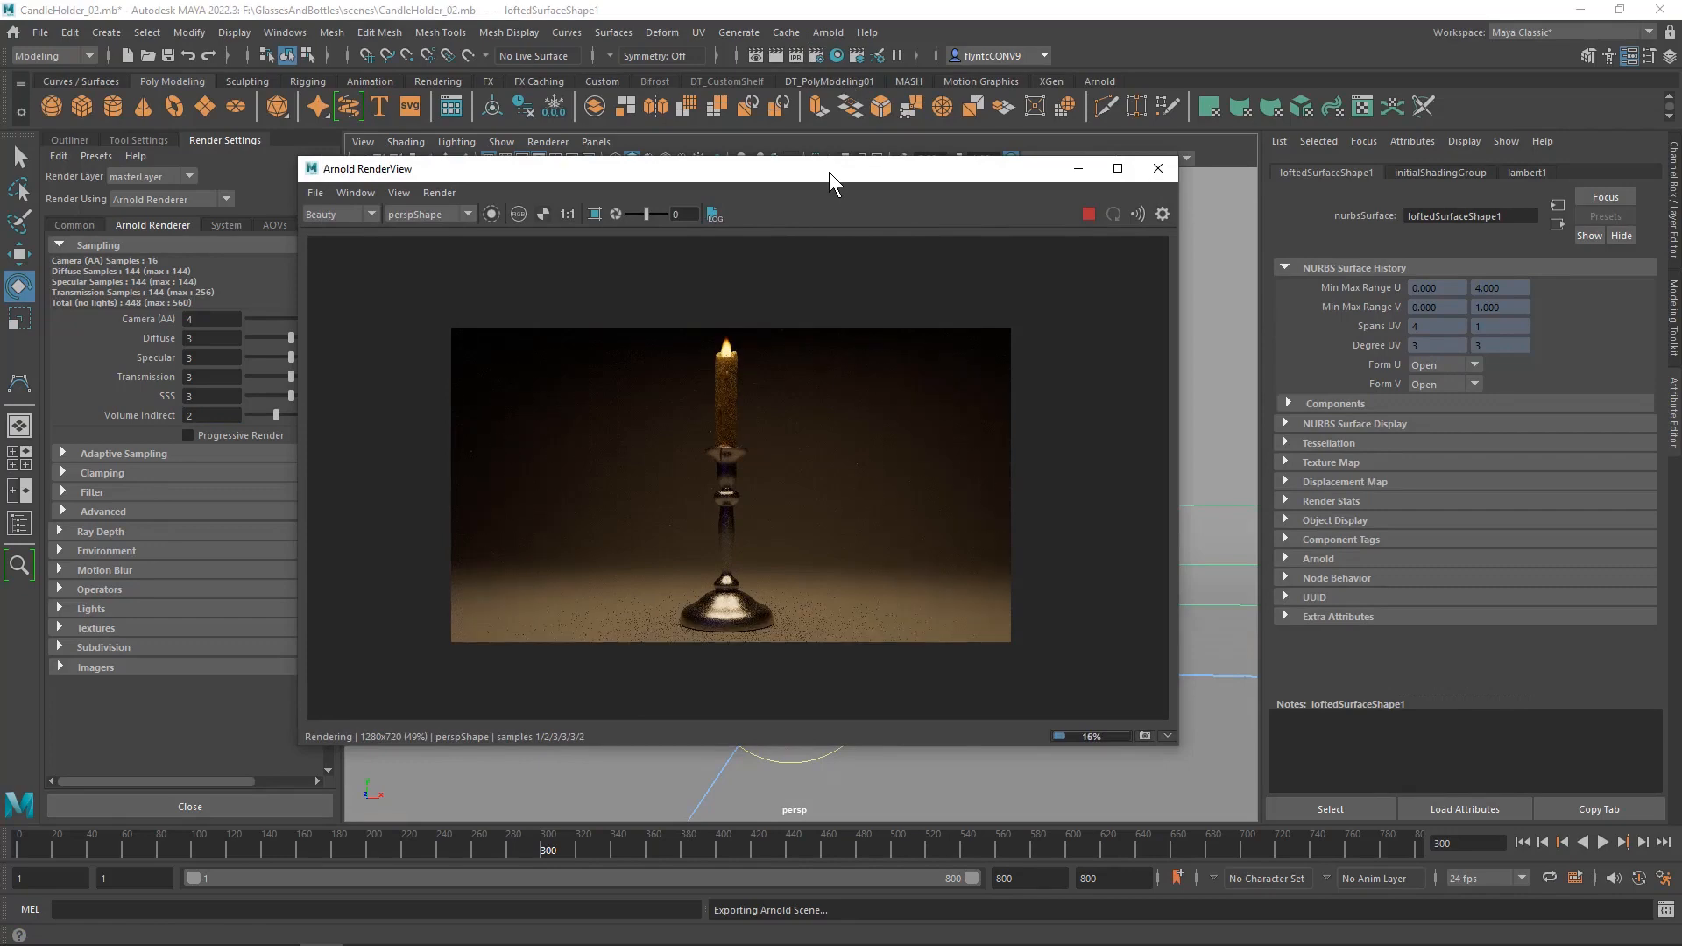
pyautogui.moveTo(851, 185)
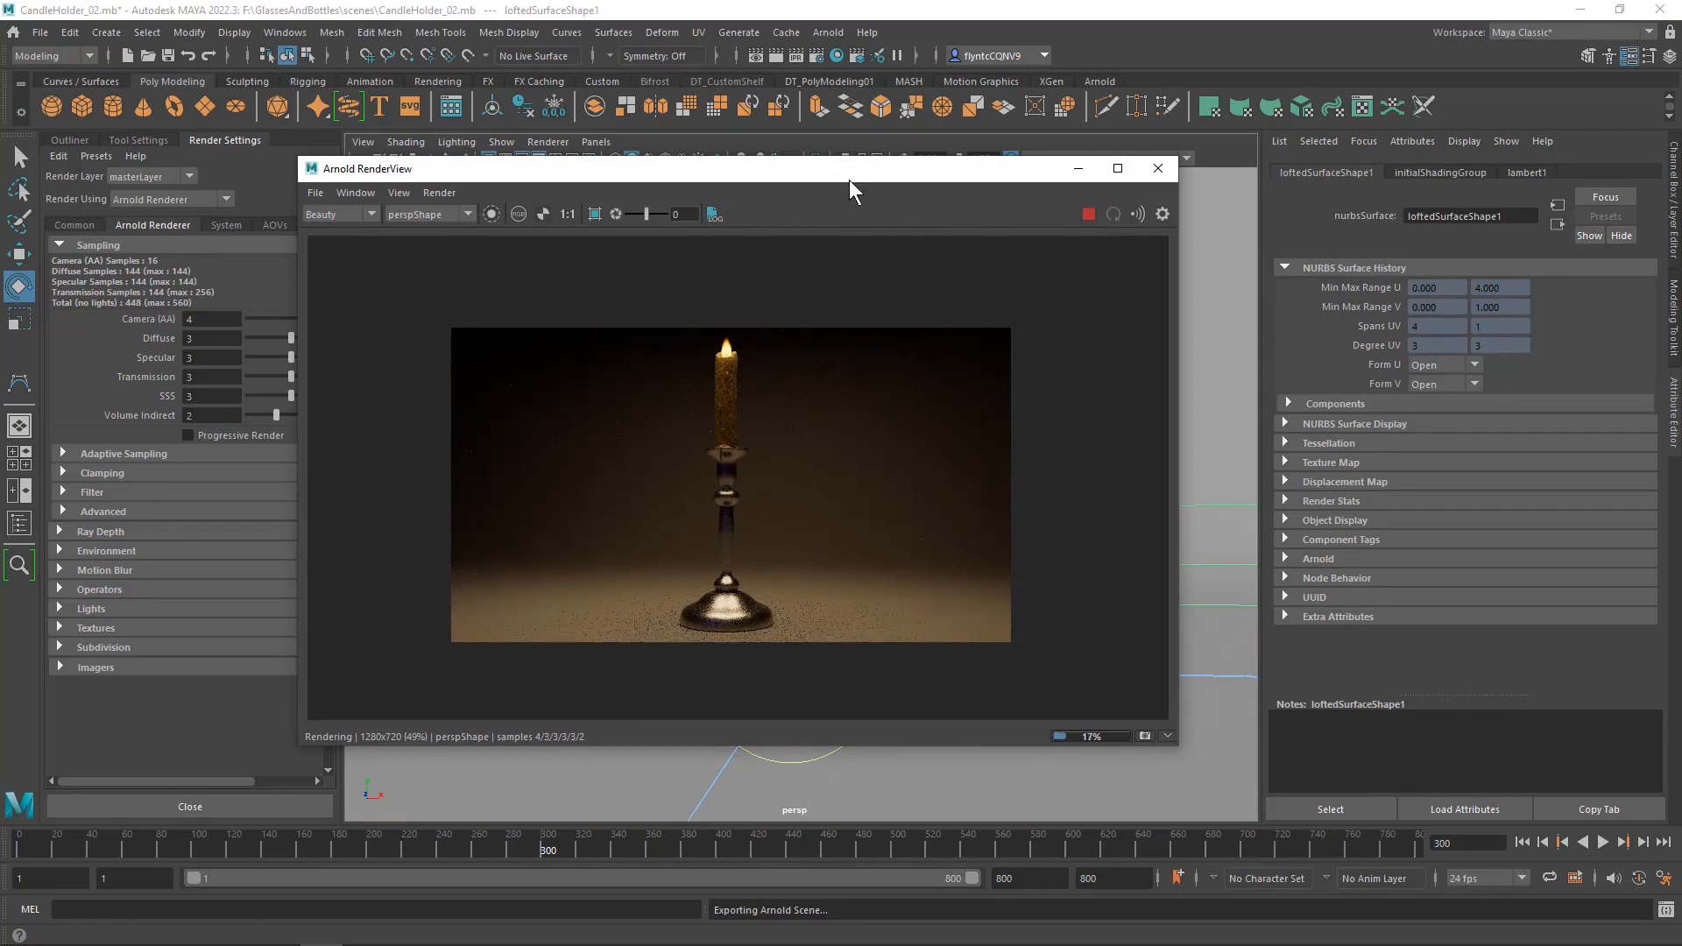
pyautogui.click(315, 193)
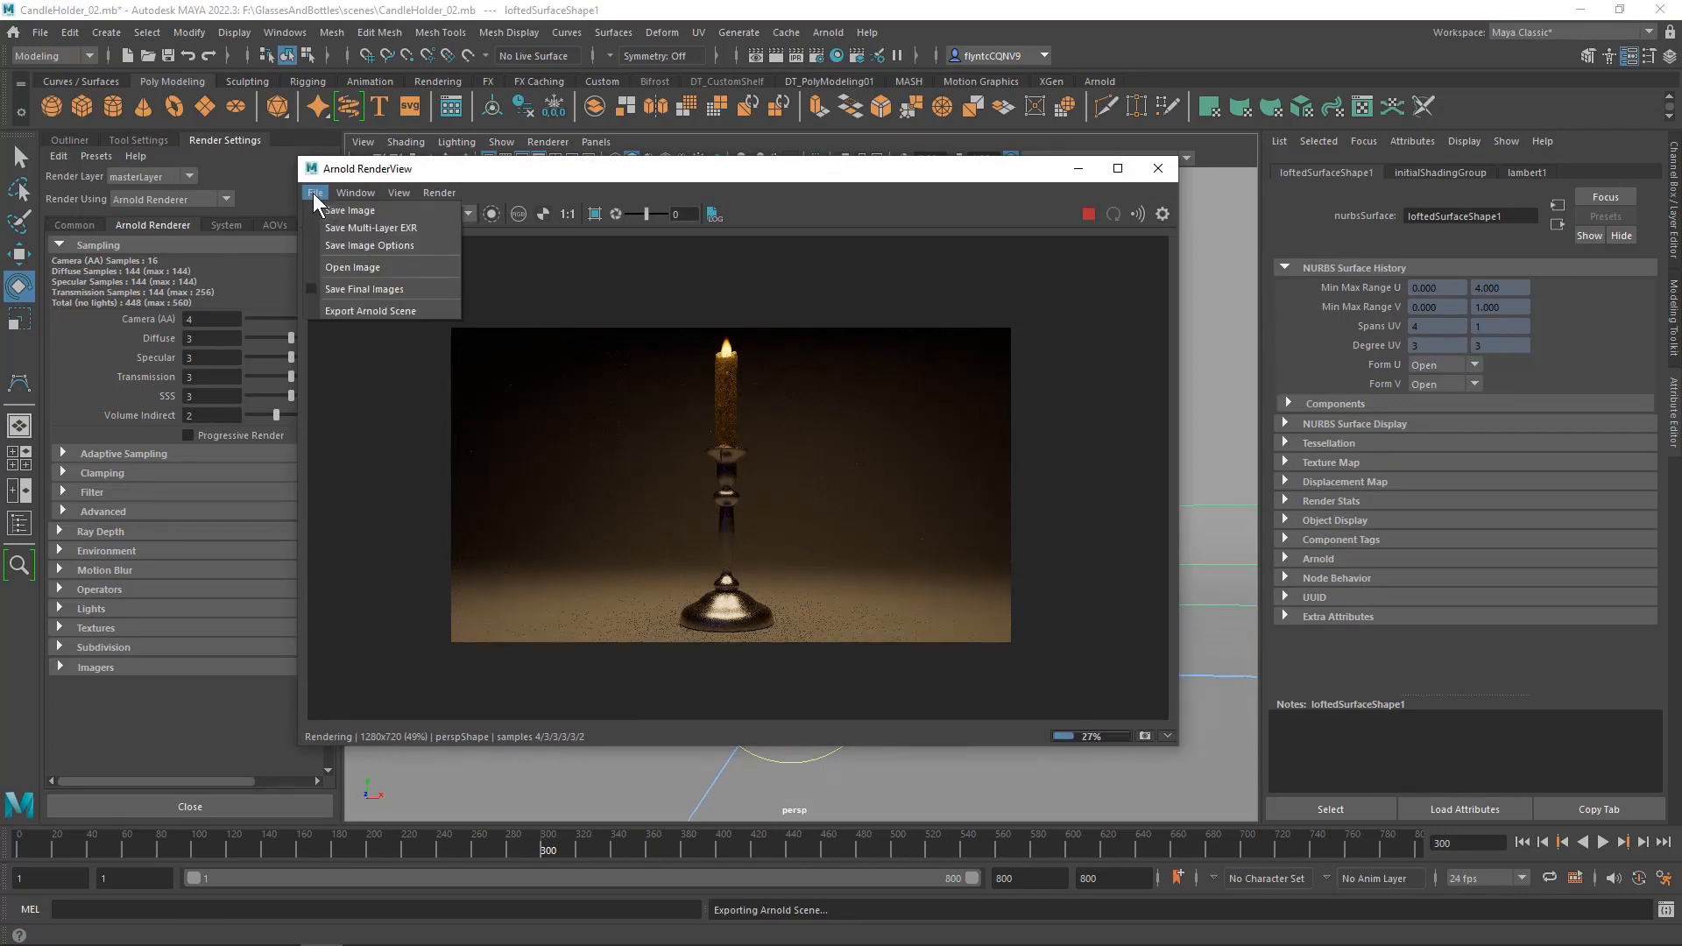